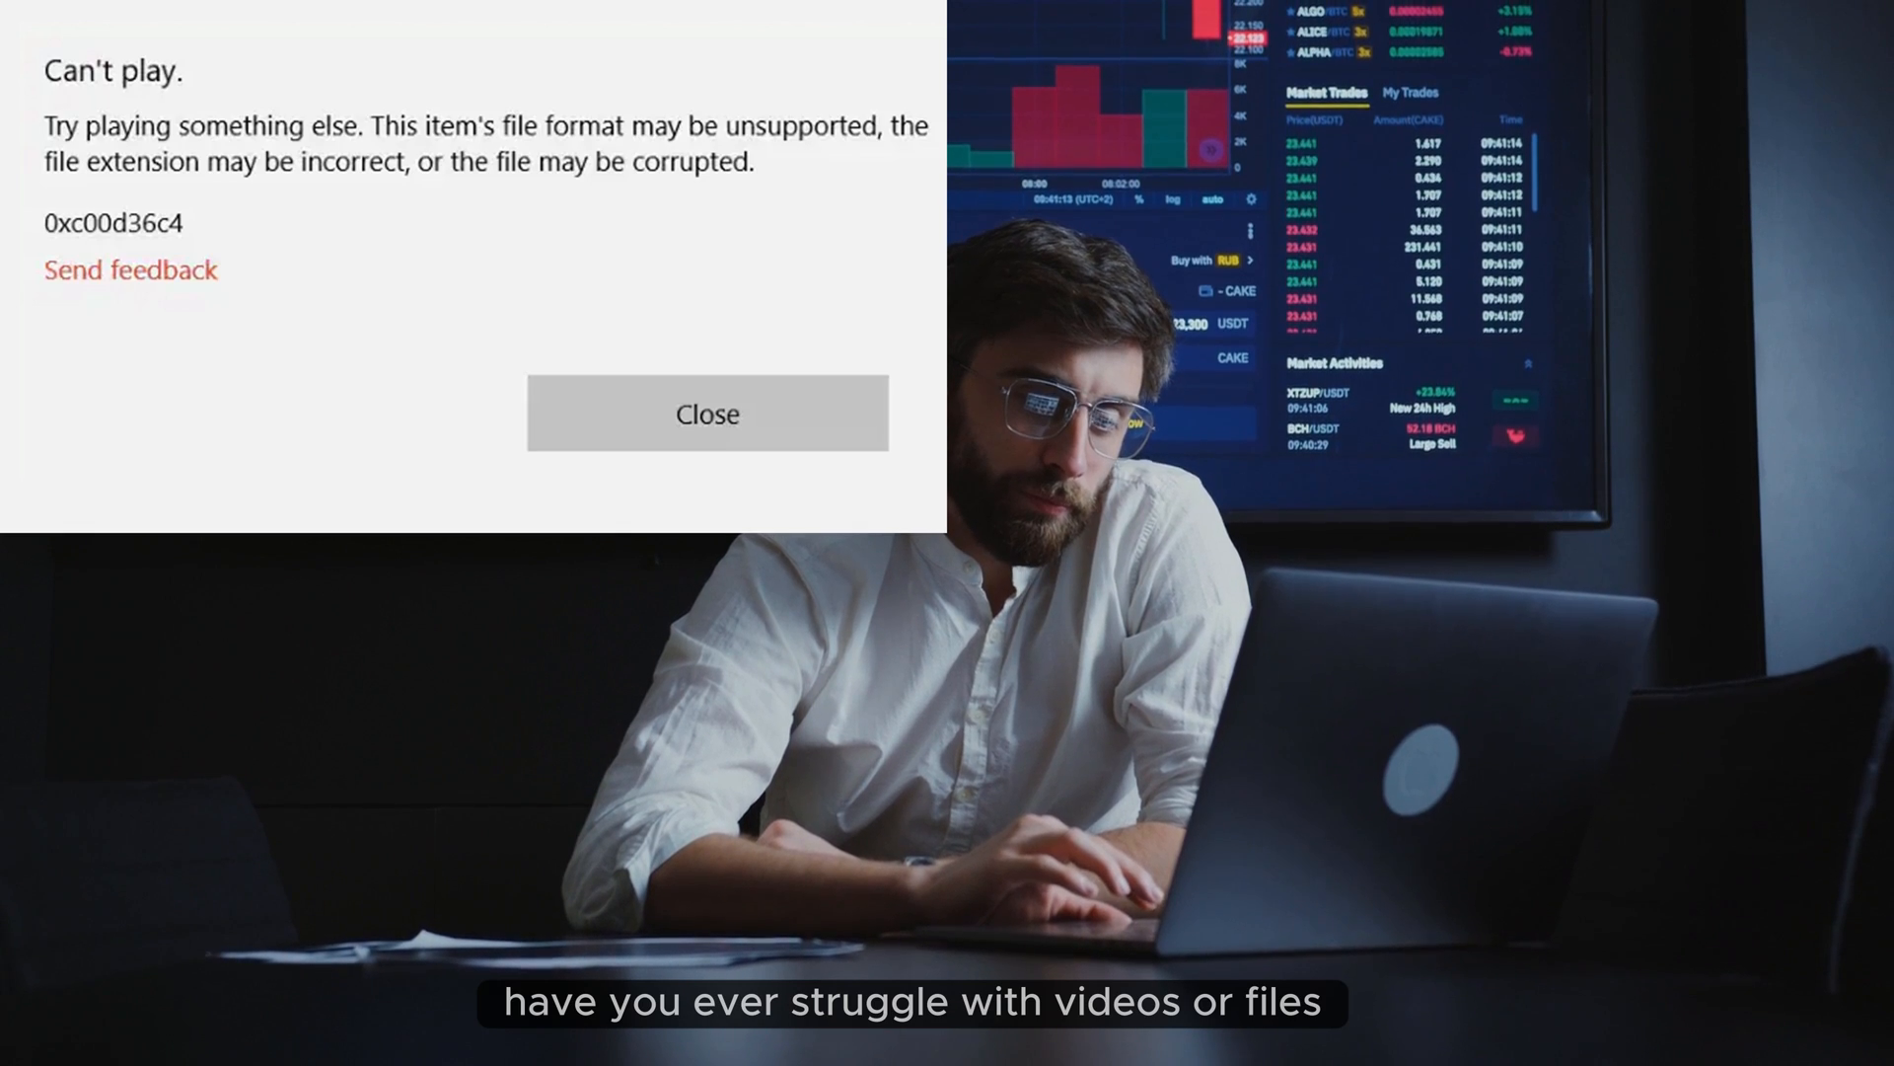
# Step: Launch 4DDiG File Repair to its Video Repair home with Fix, Enhance and Colorize options
pyautogui.click(707, 413)
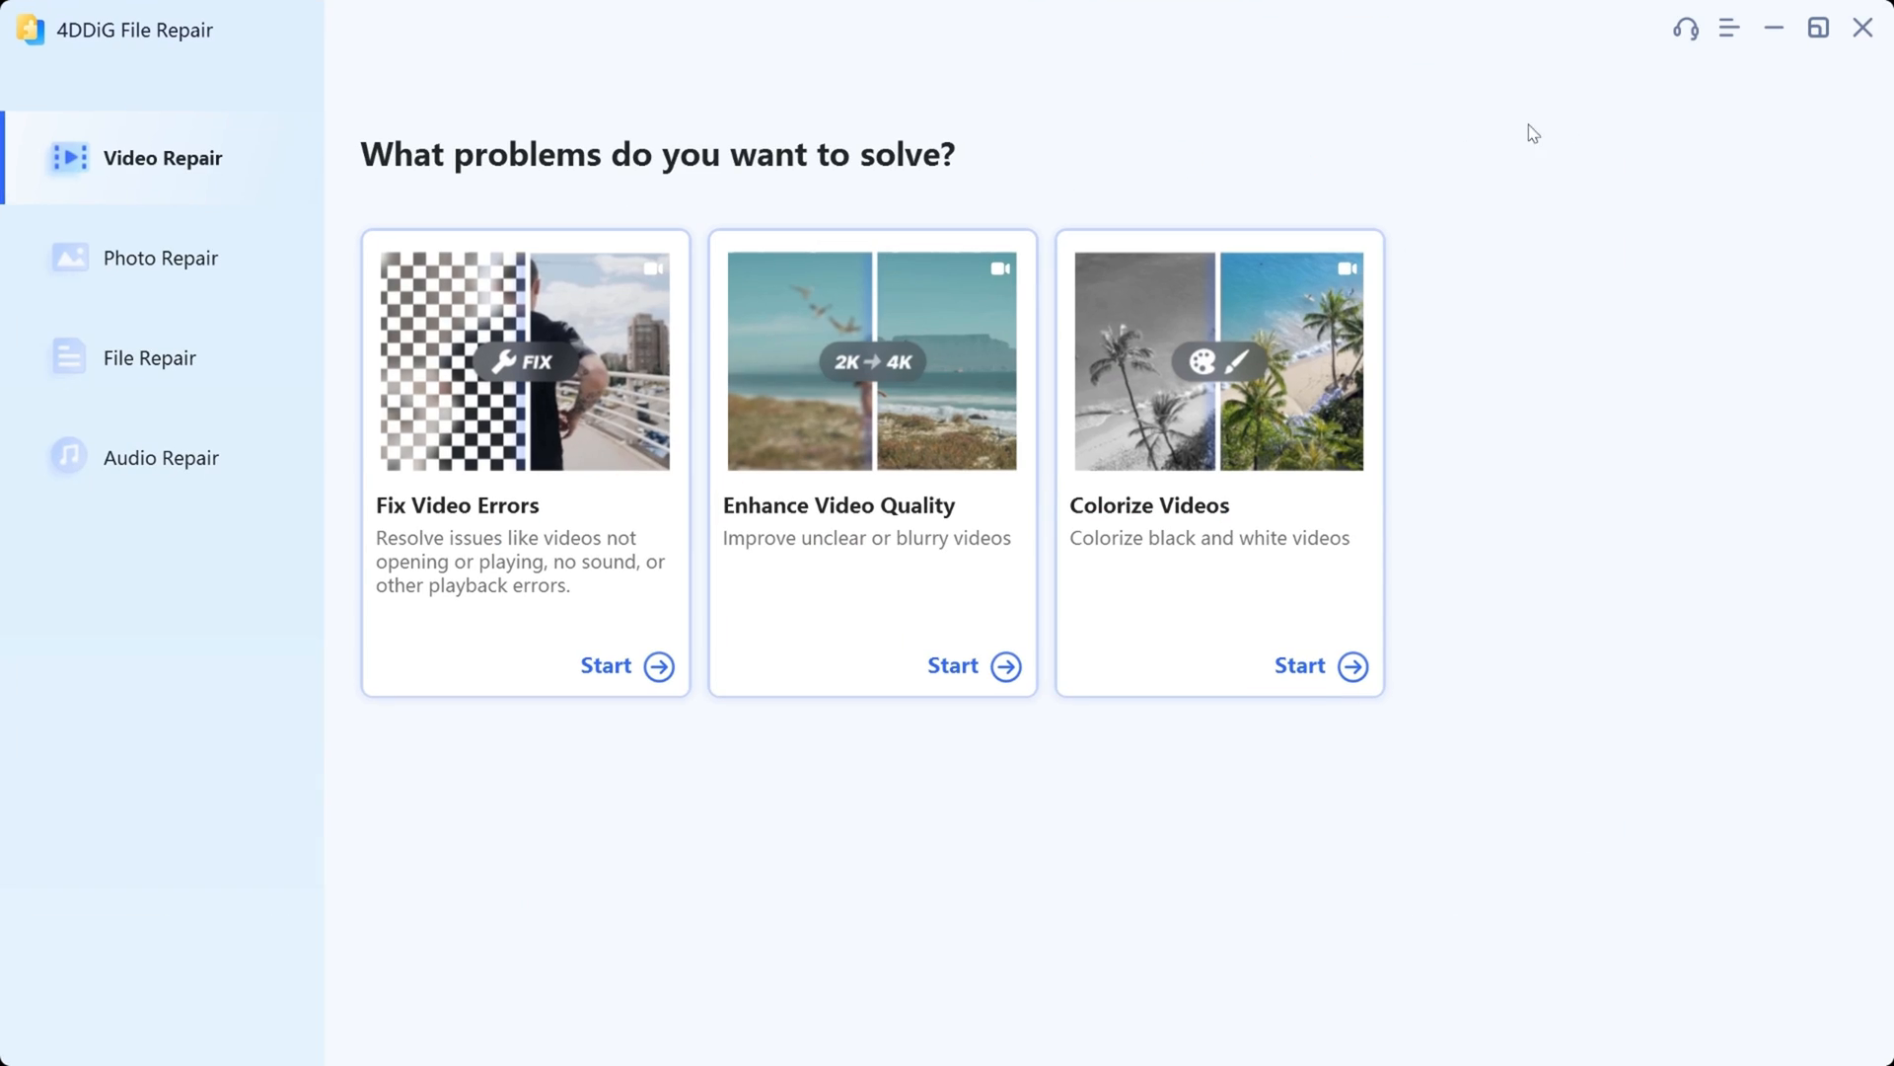
pyautogui.moveTo(1113, 140)
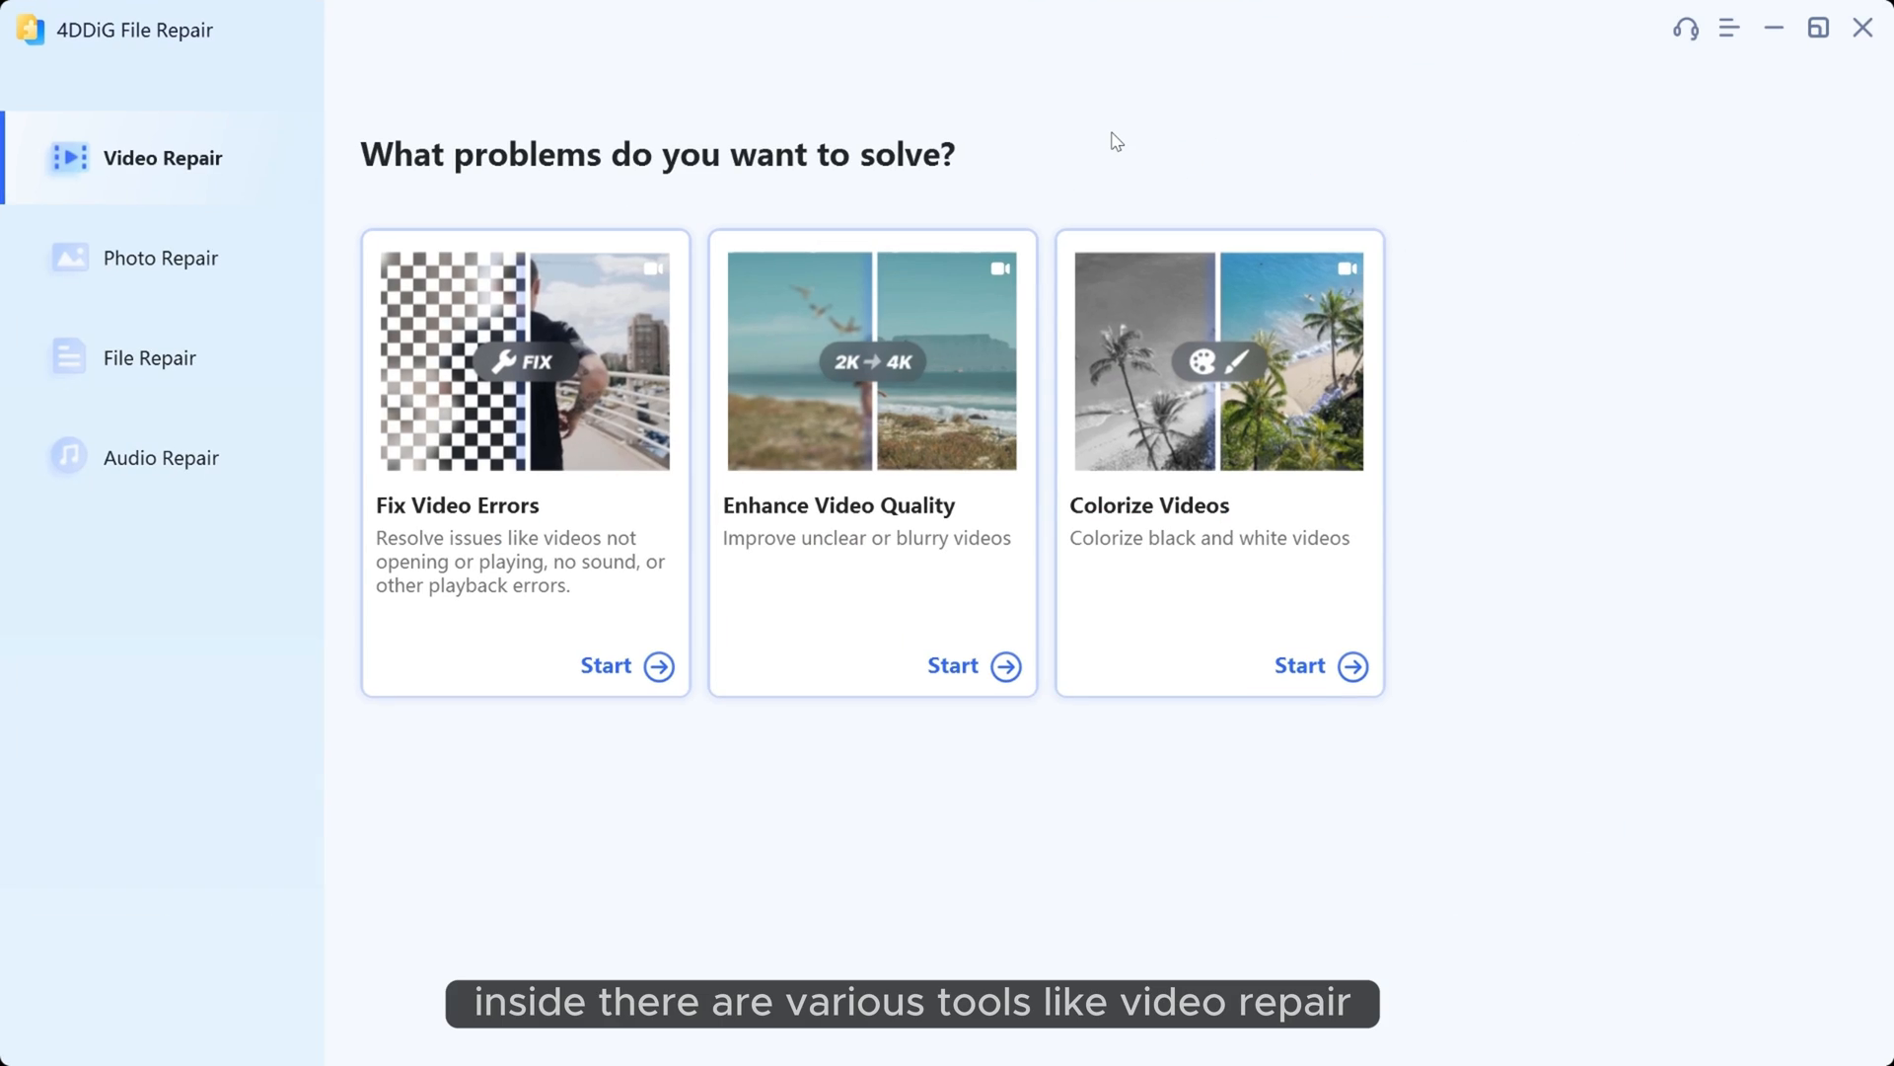
pyautogui.click(161, 258)
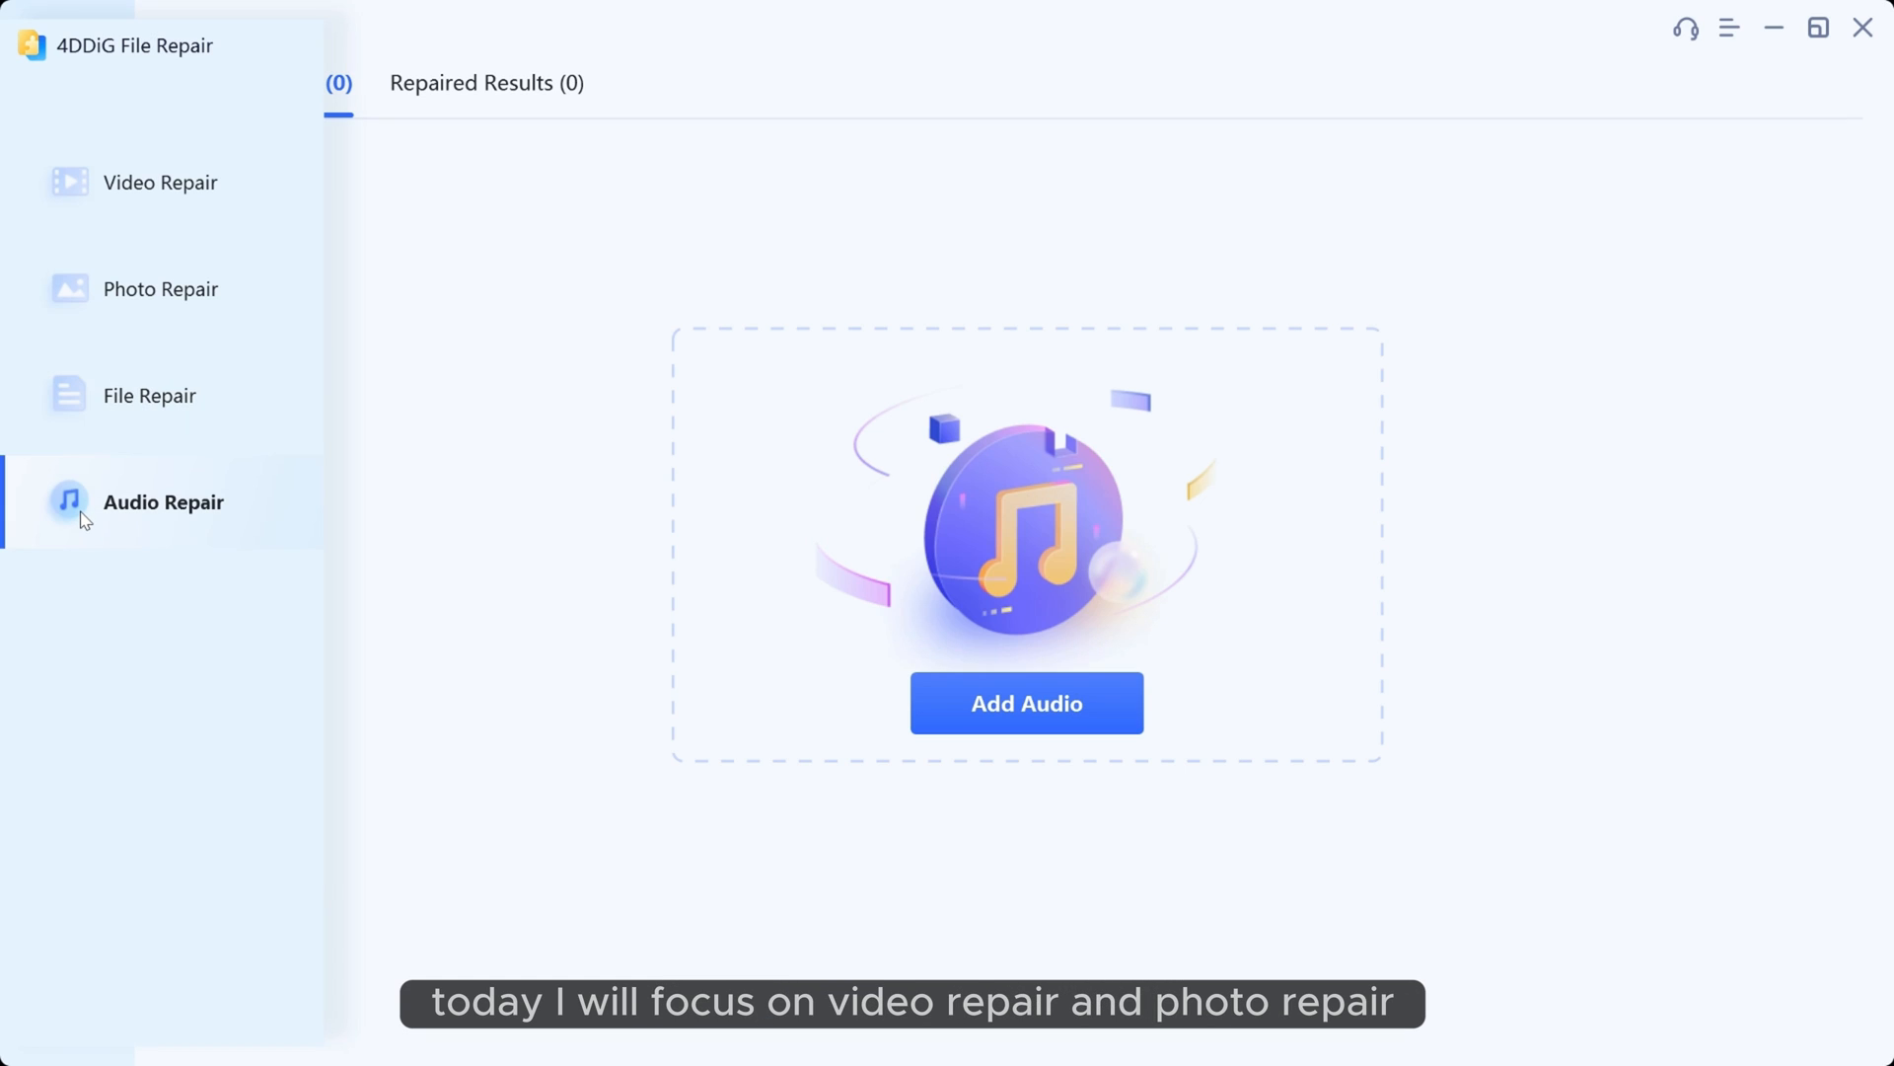
pyautogui.click(160, 157)
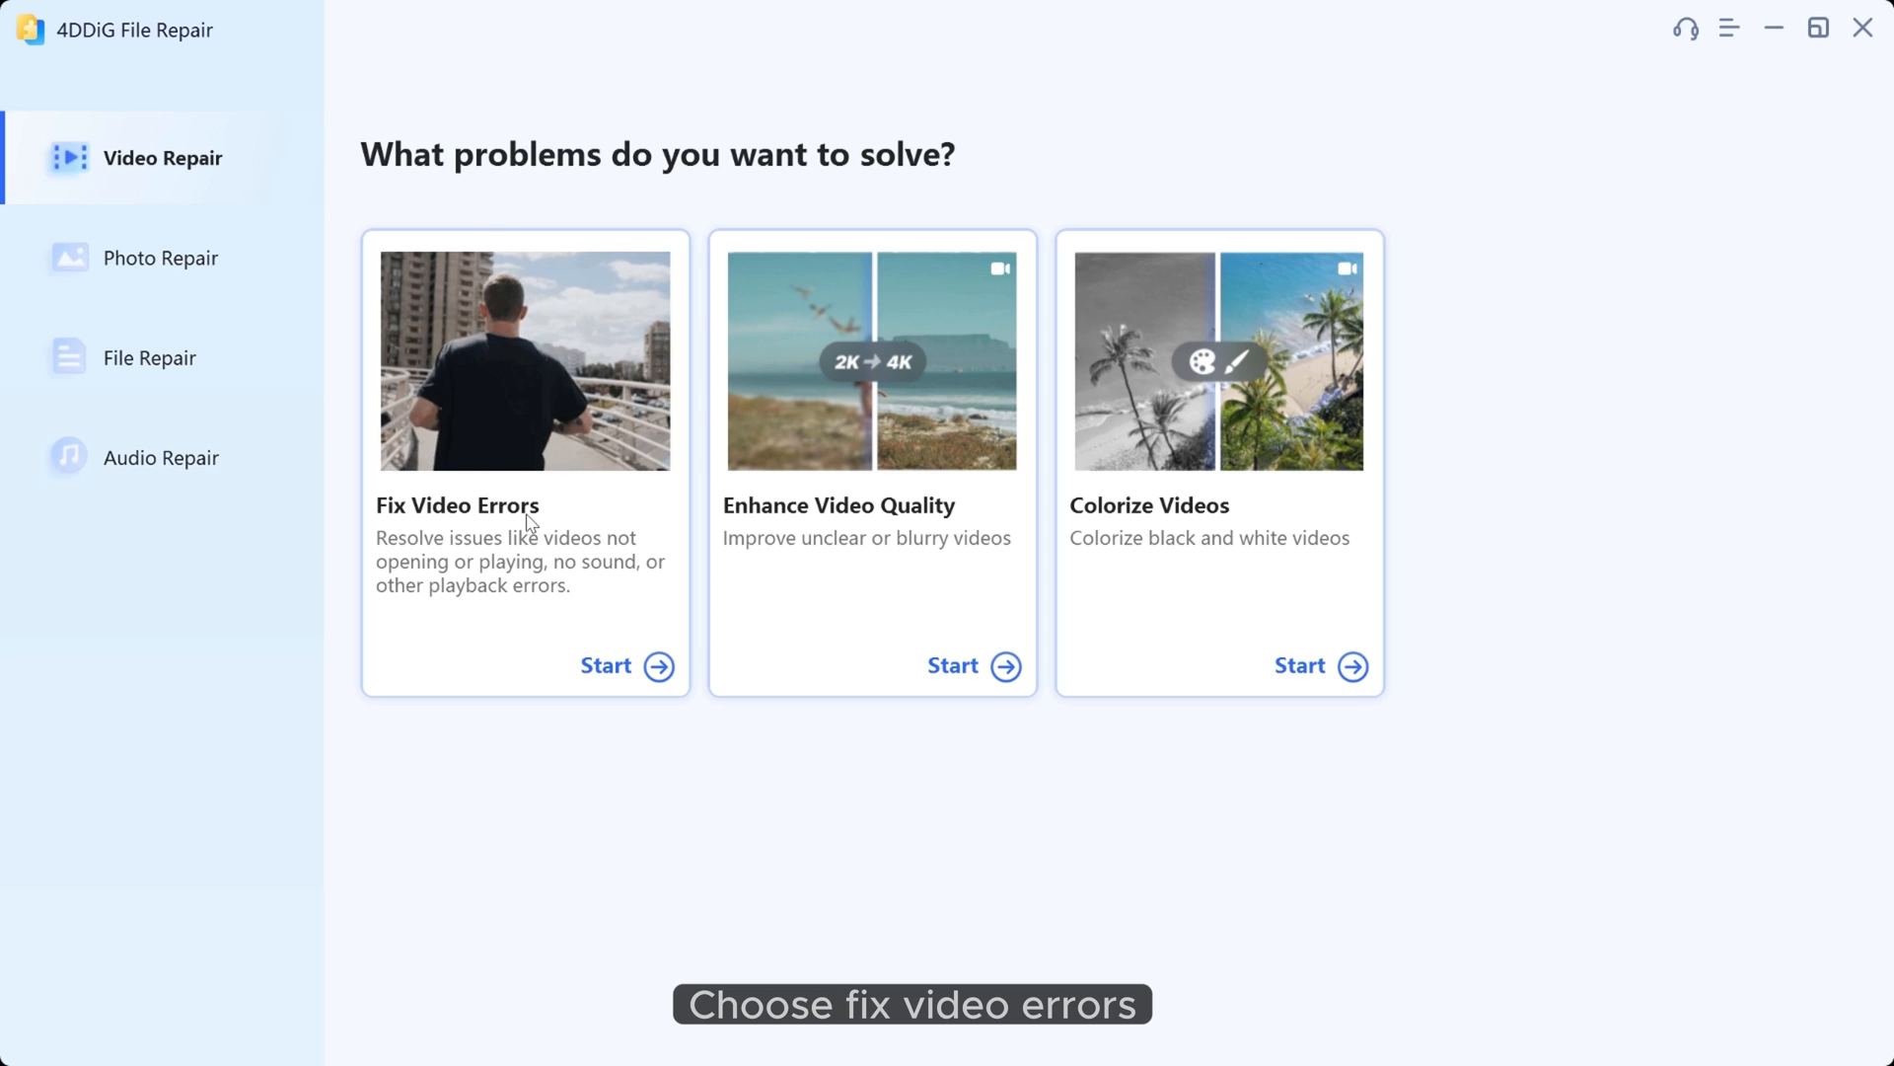
# Step: Begin Fix Video Errors and pick video-10 after playing it in Media Player to show it's broken
pyautogui.click(606, 666)
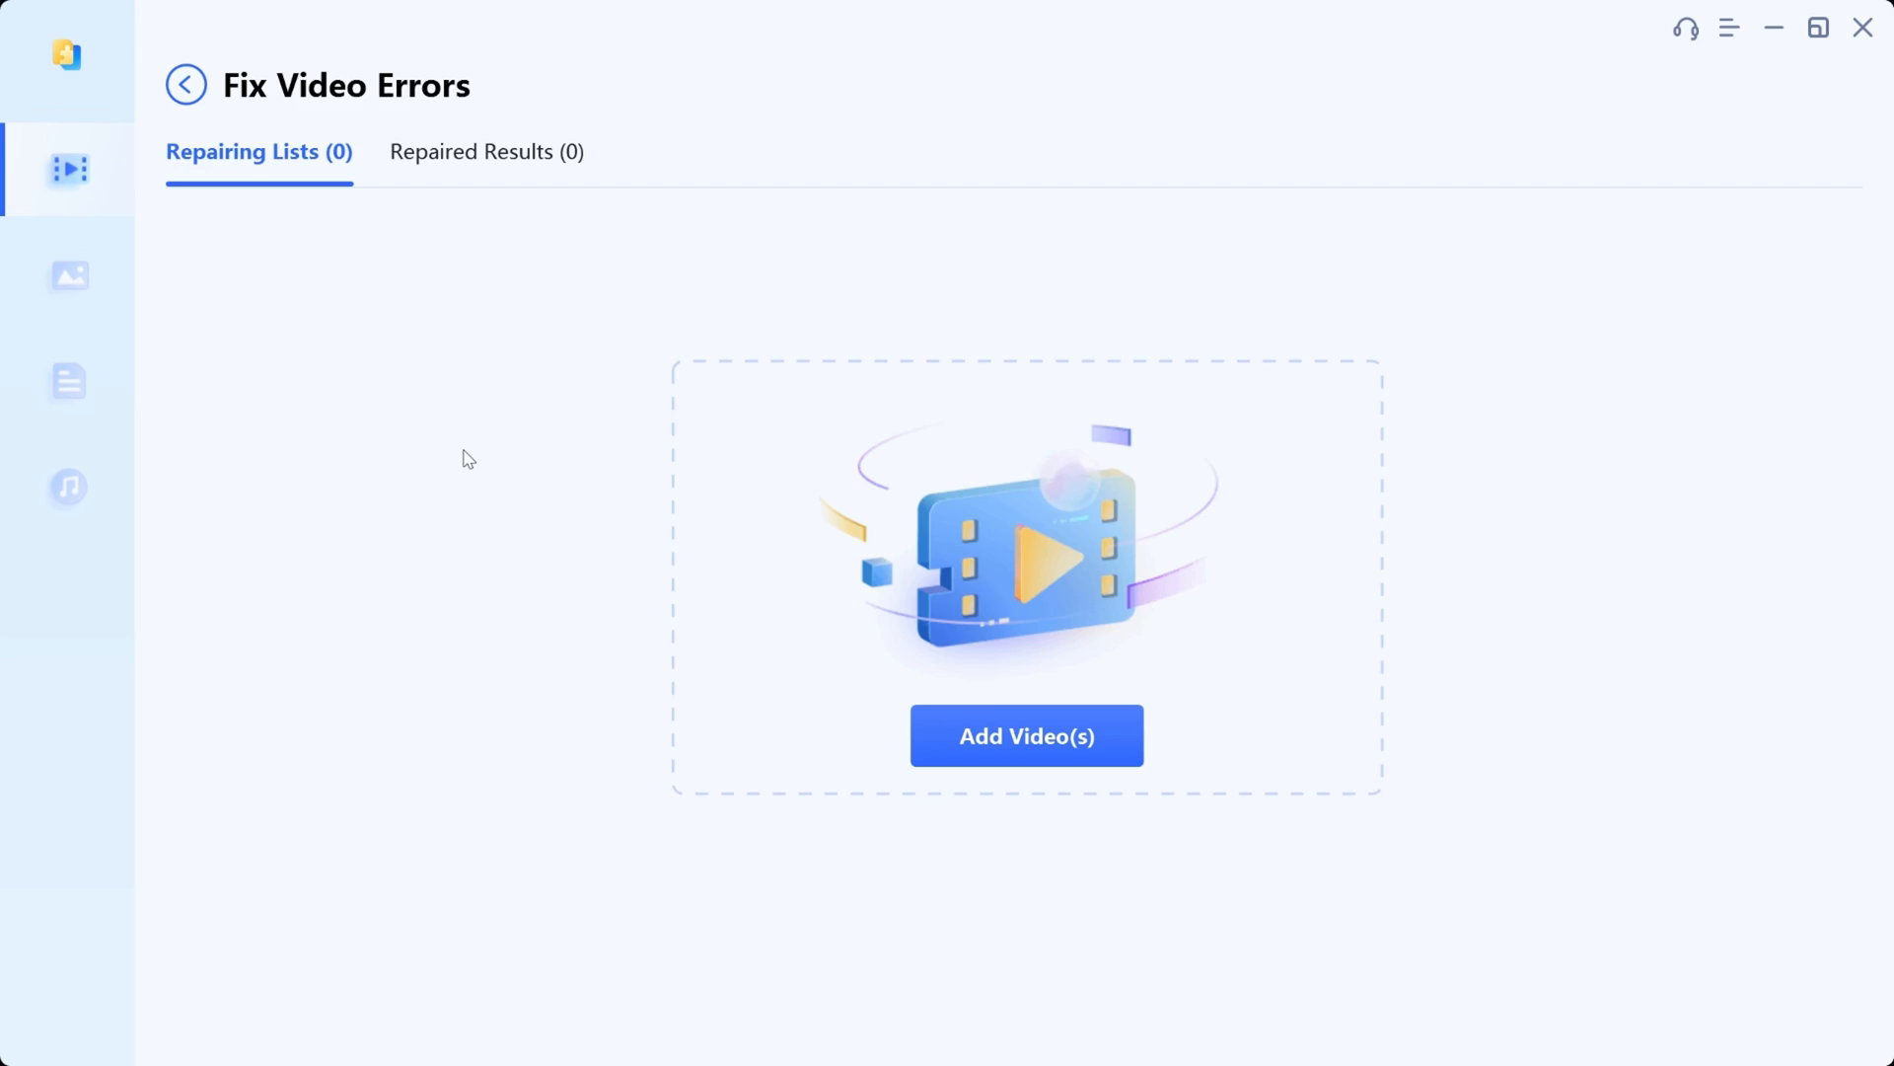
pyautogui.click(1027, 734)
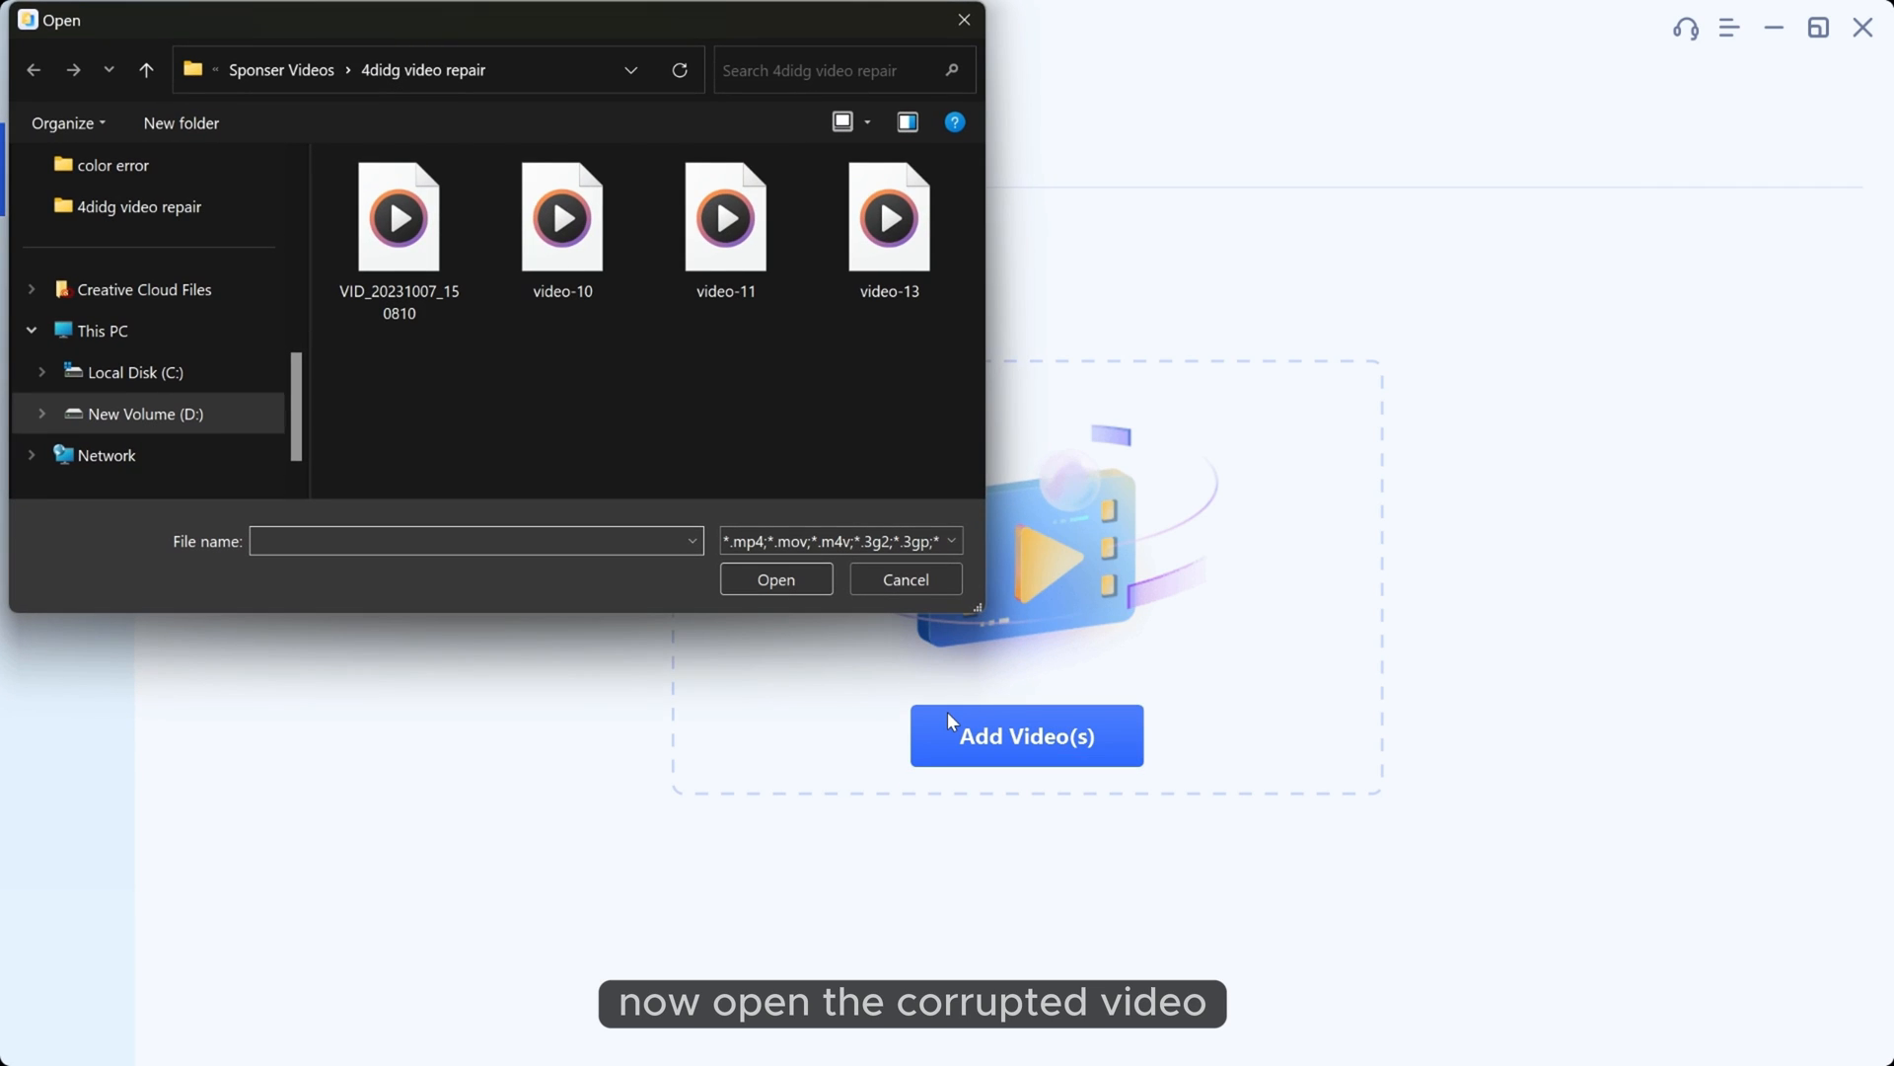
pyautogui.rightClick(561, 217)
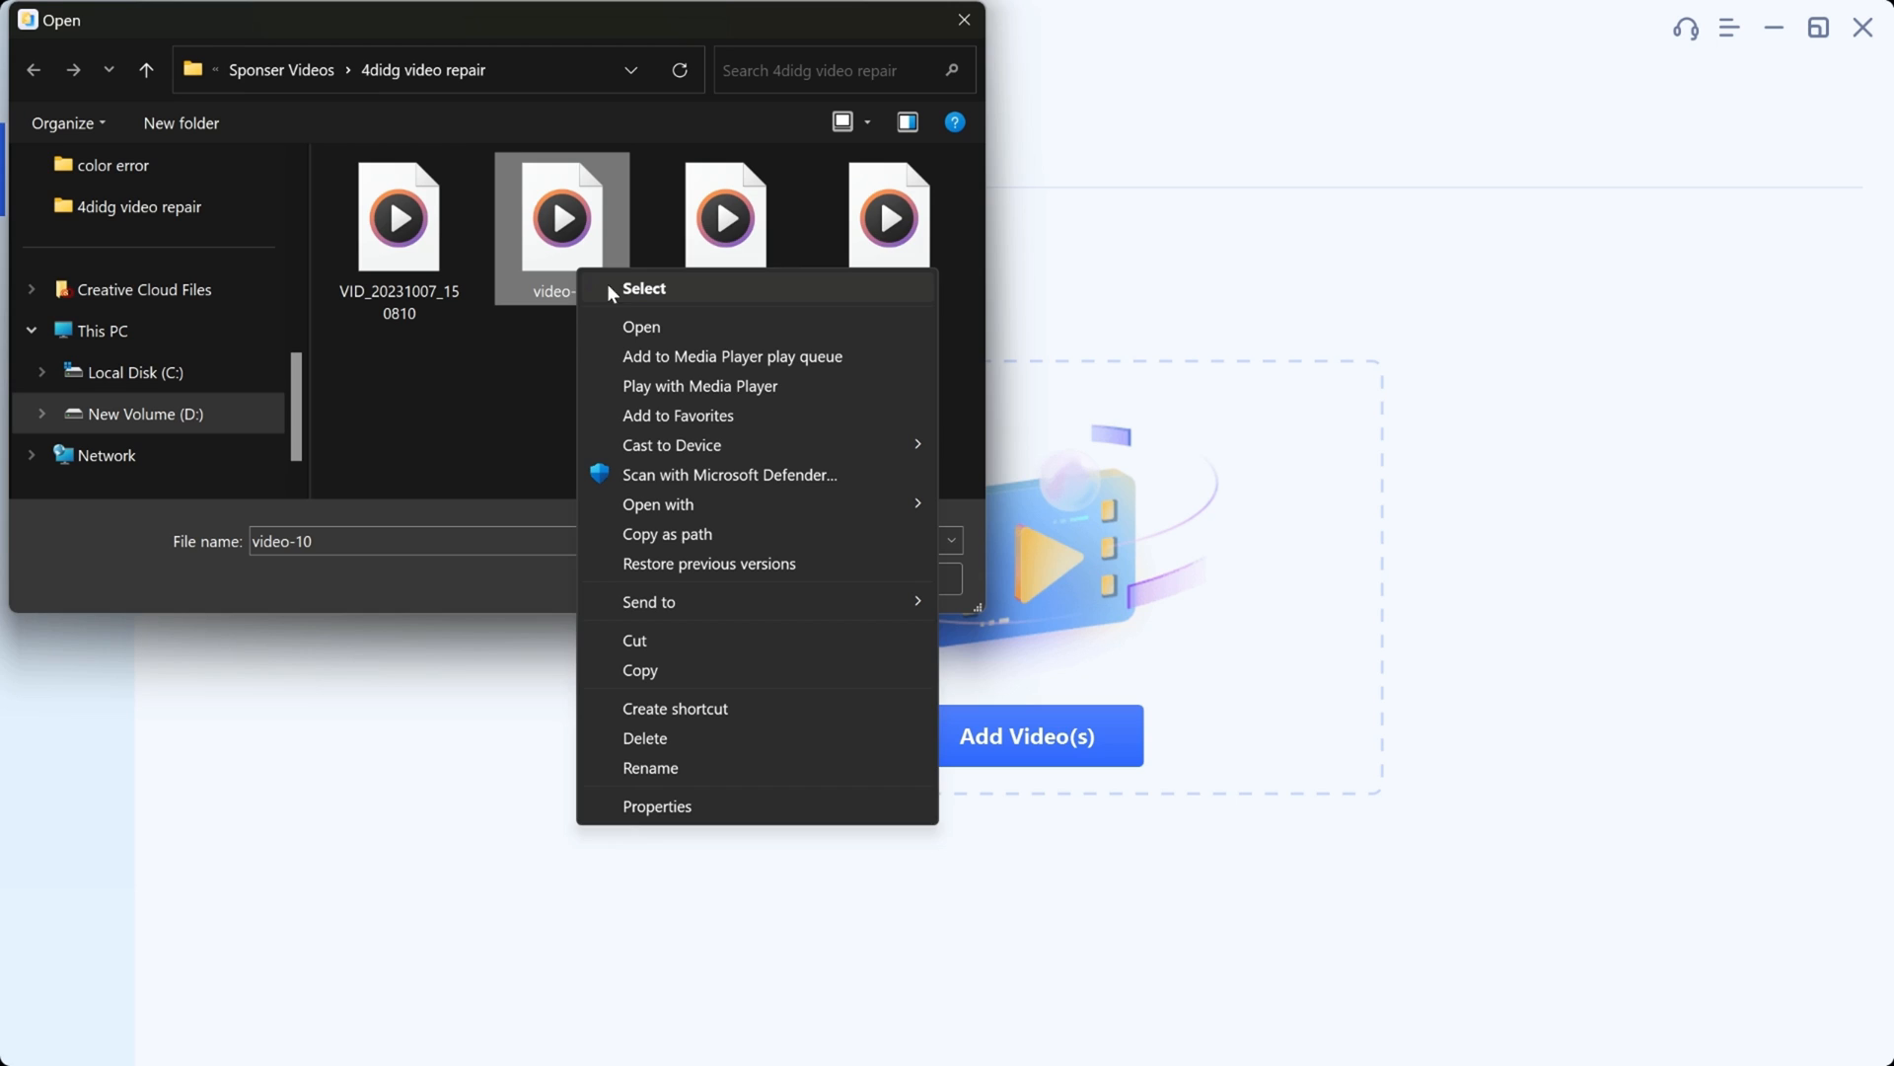
pyautogui.click(700, 386)
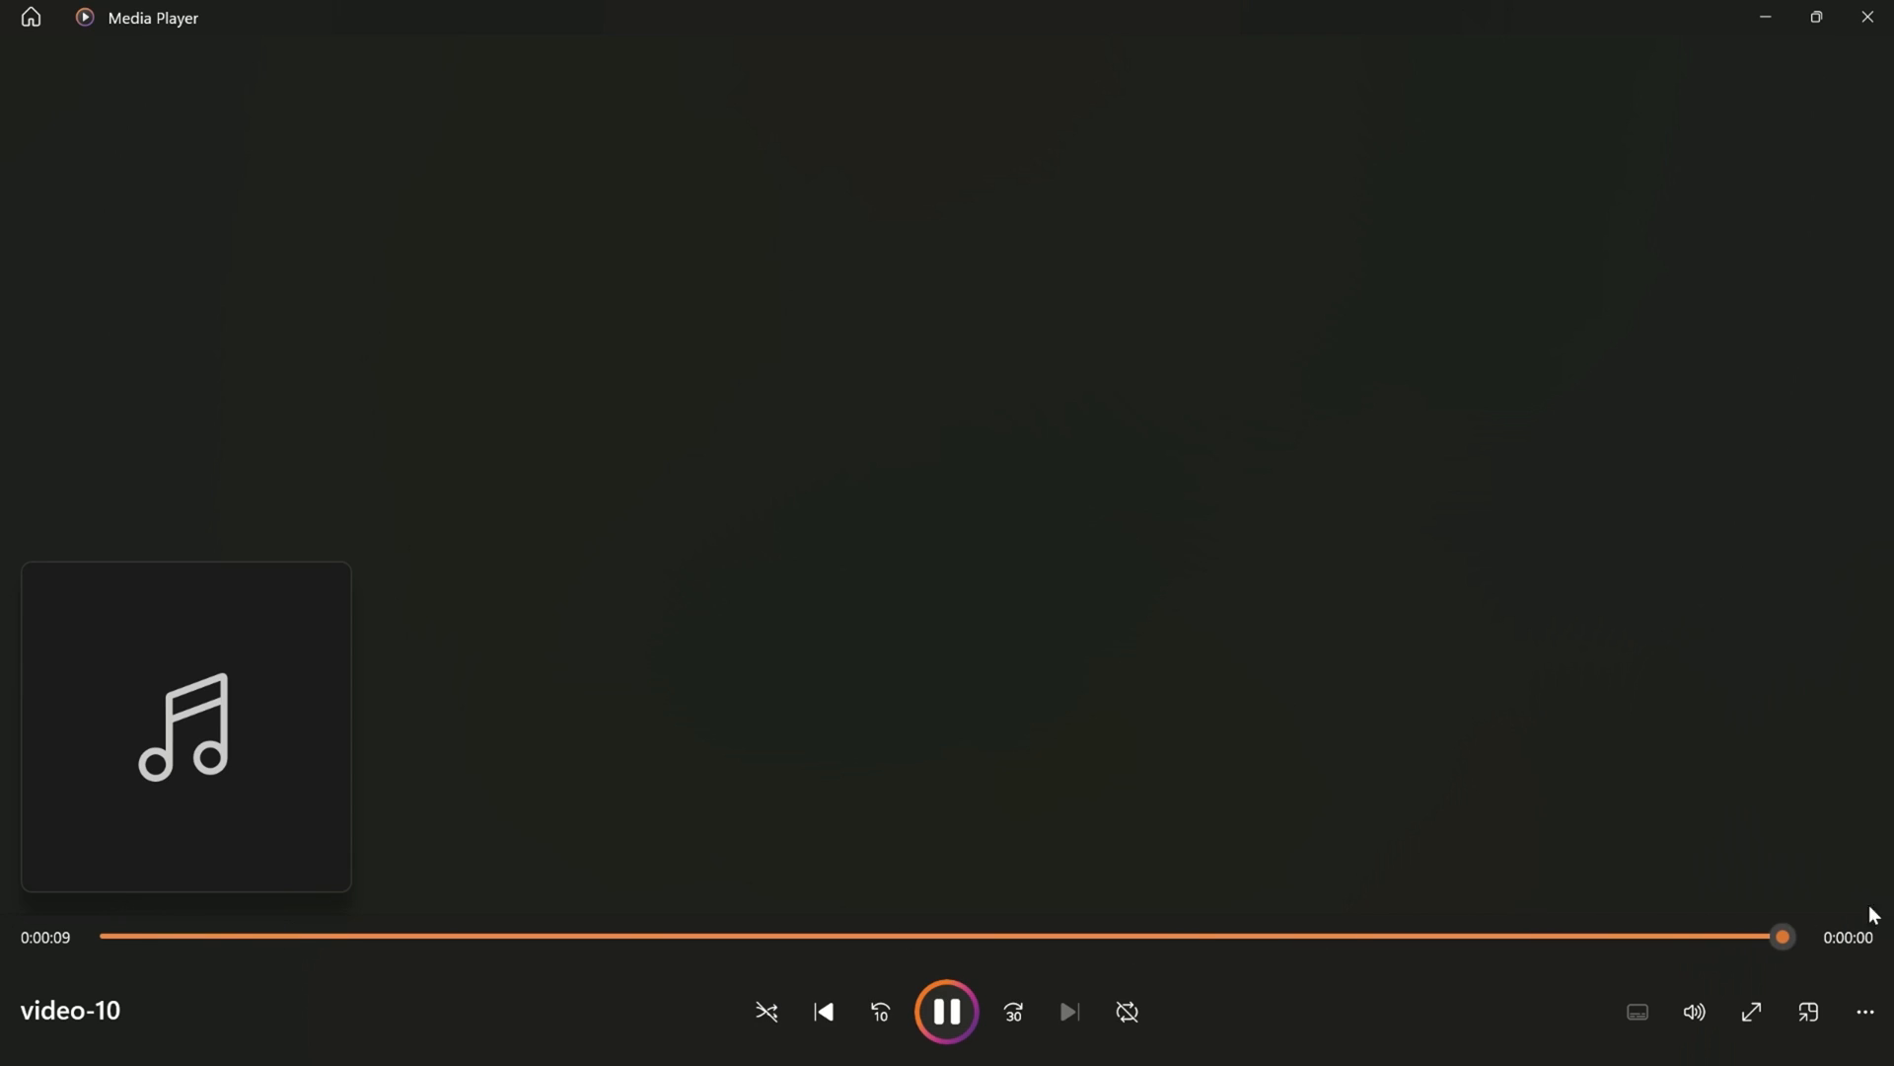
pyautogui.click(1026, 734)
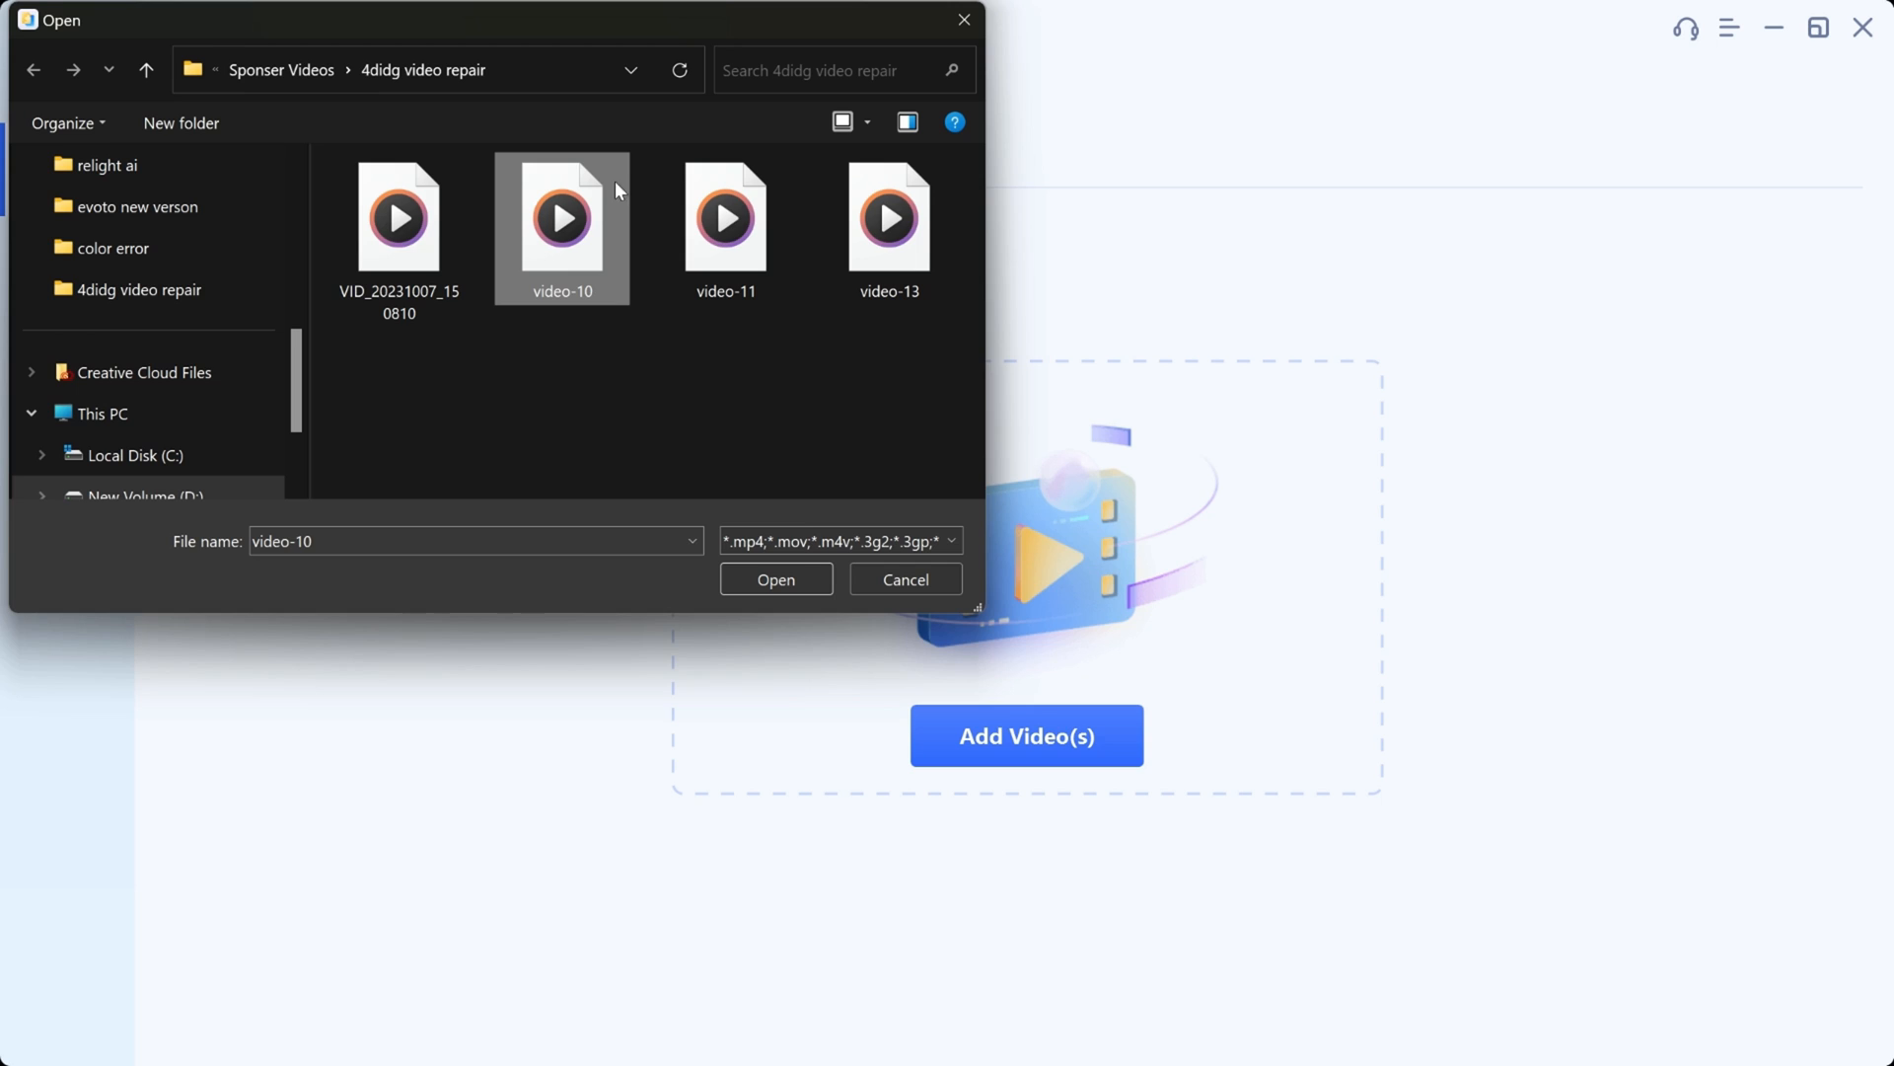
# Step: Load and repair video-10, play the preview, and export it to the 4didg video repair folder
pyautogui.click(776, 579)
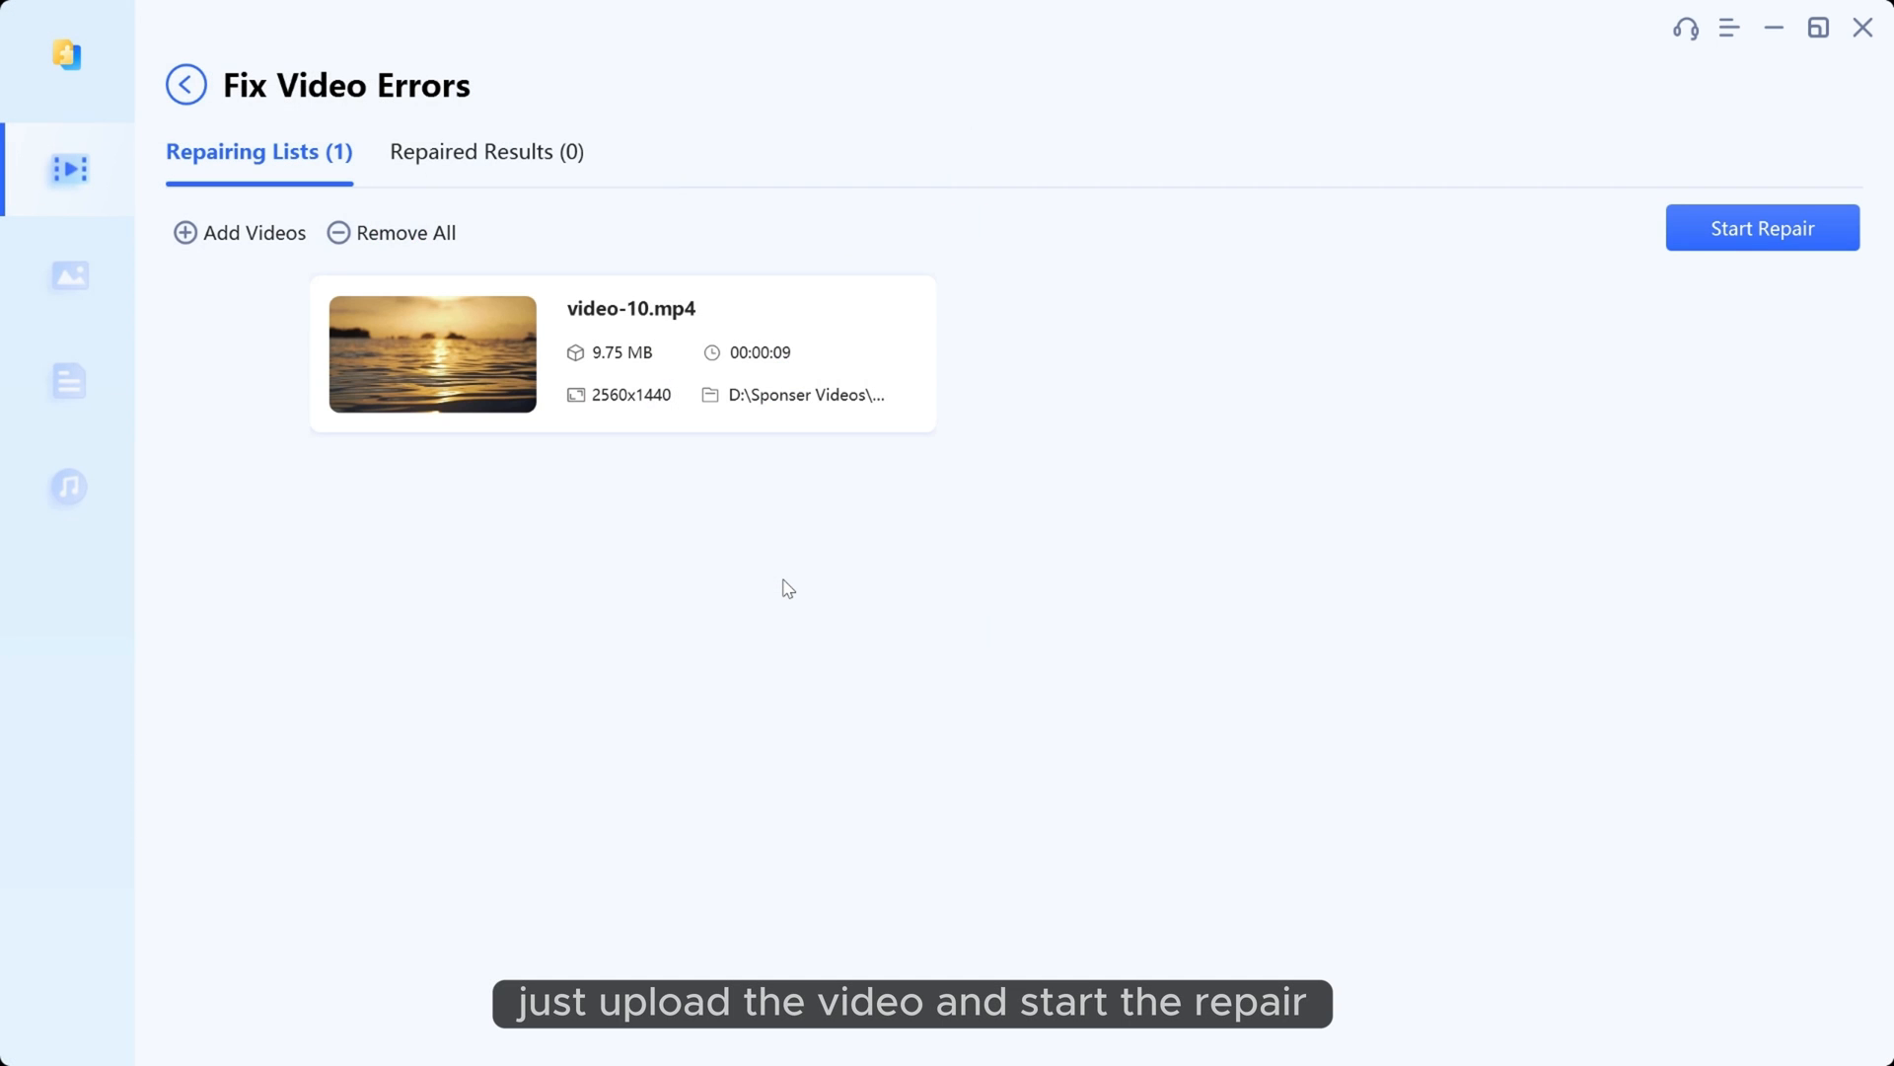
pyautogui.click(1761, 228)
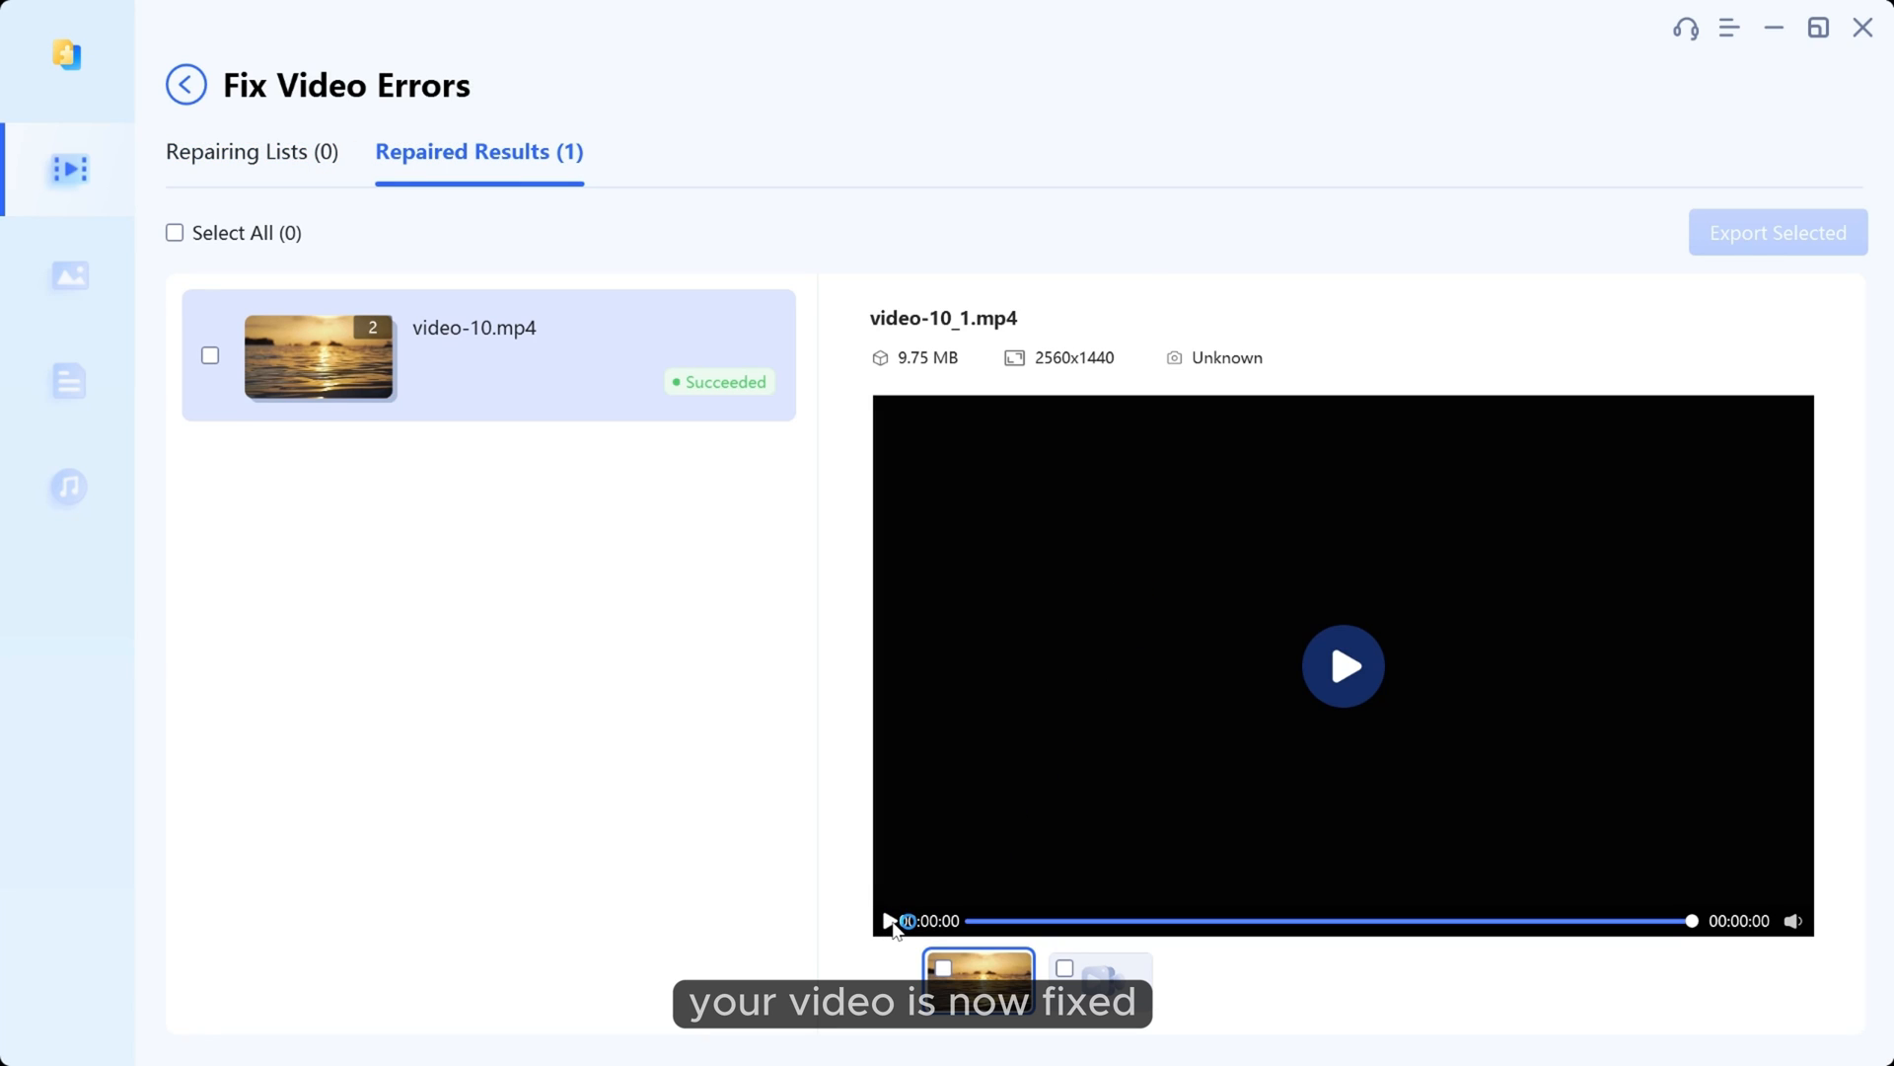
pyautogui.click(1342, 666)
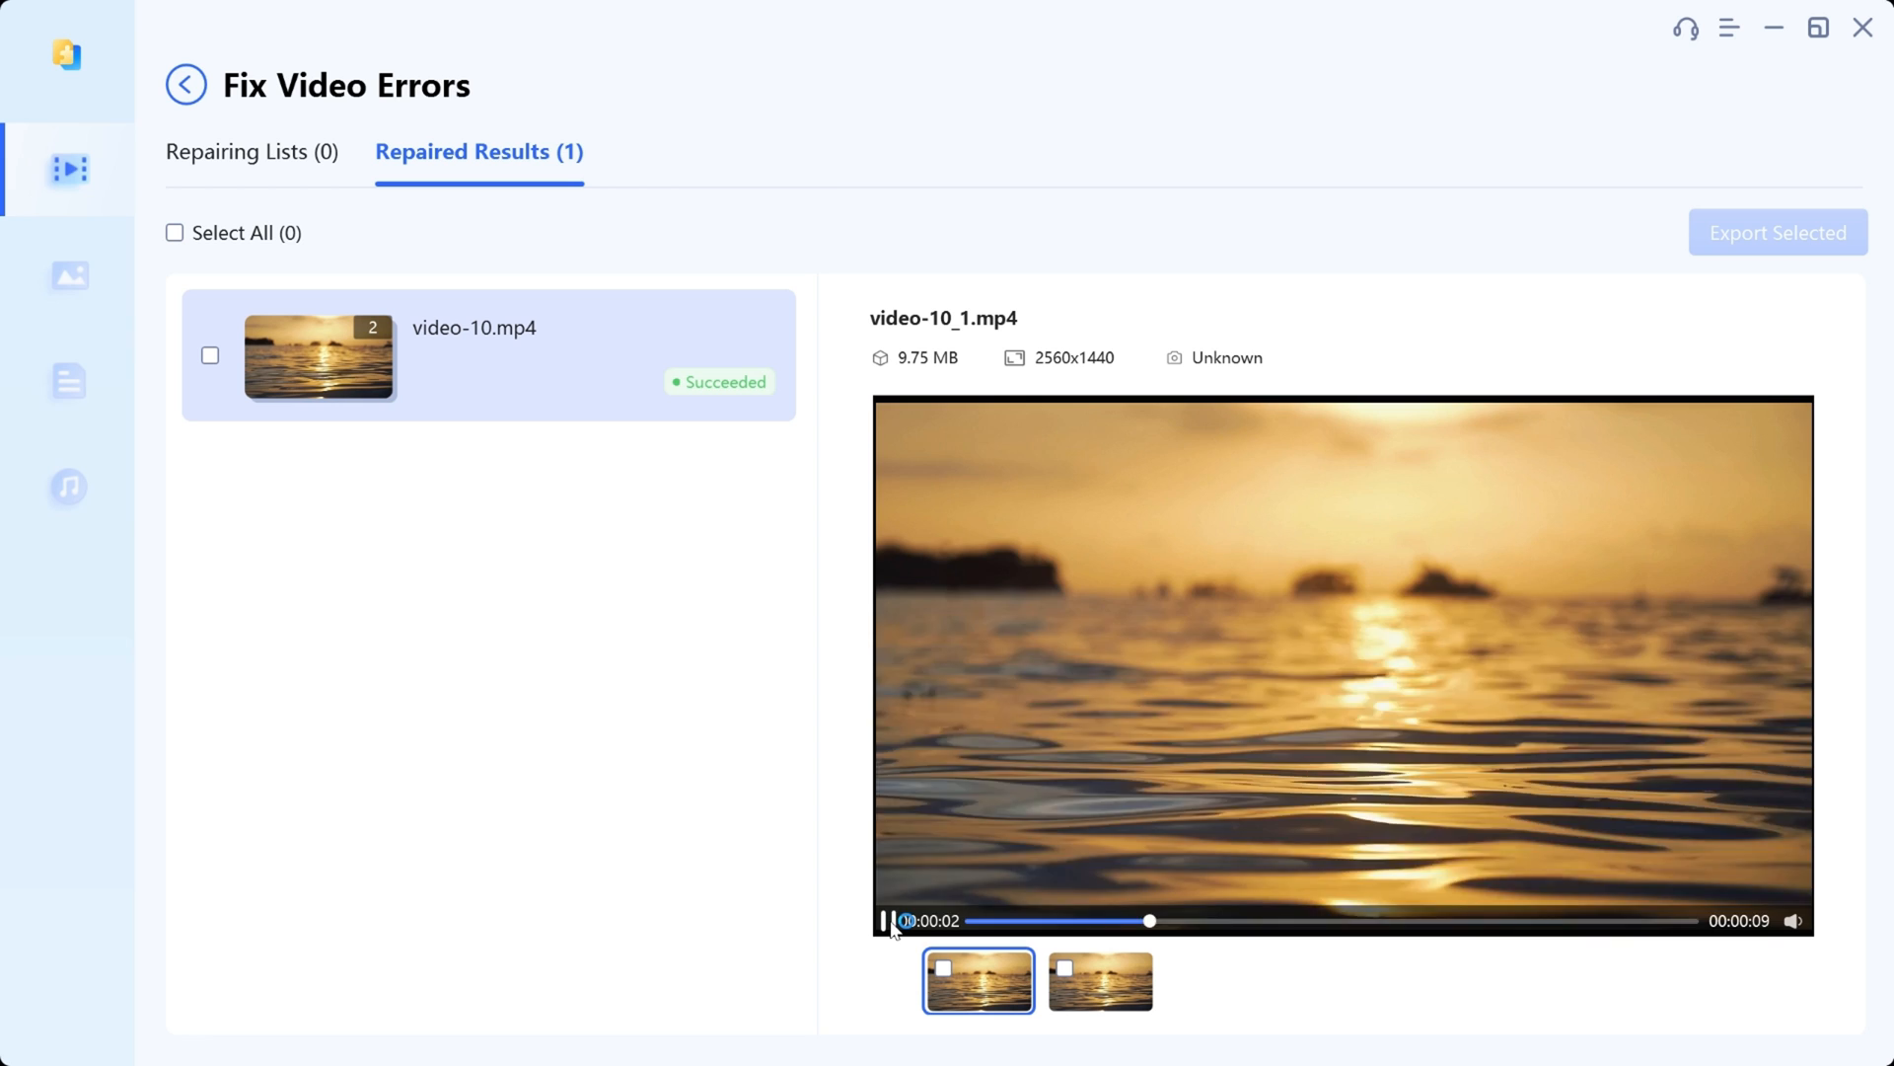
pyautogui.click(1777, 231)
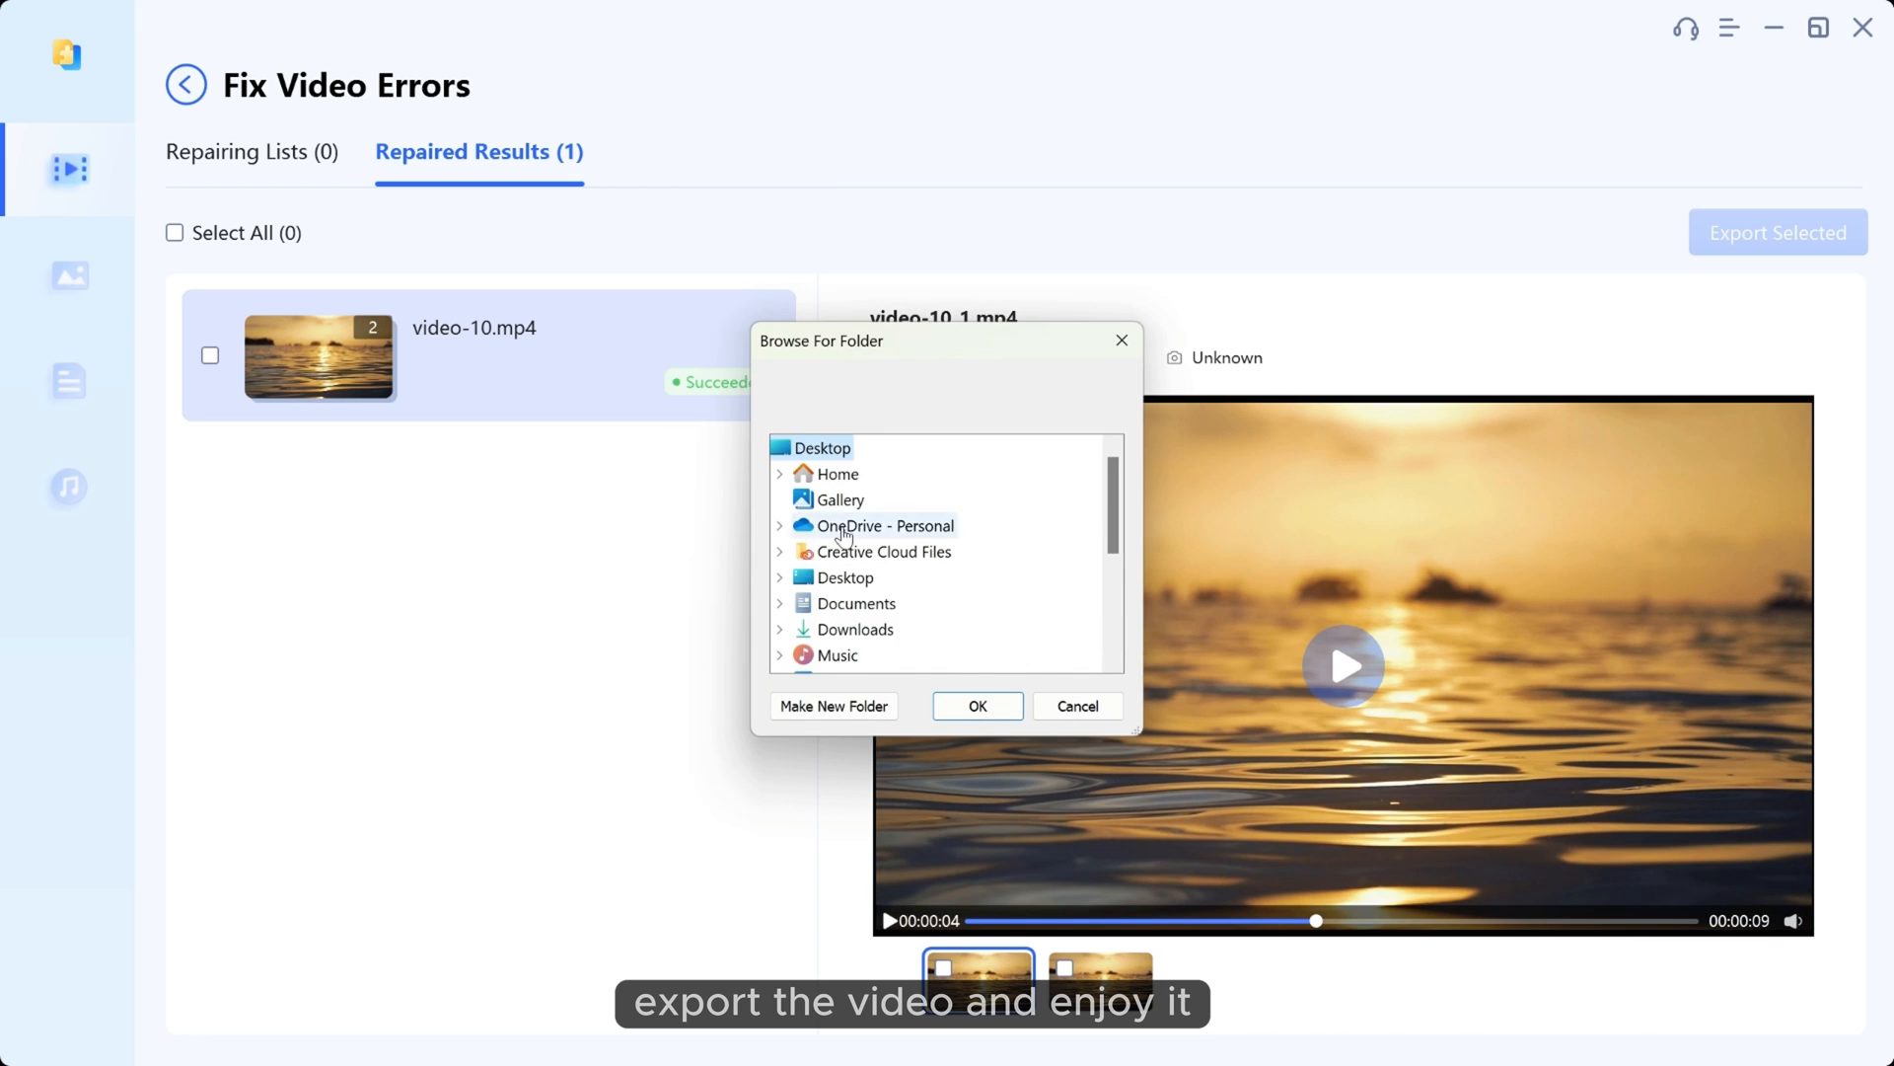
pyautogui.click(975, 705)
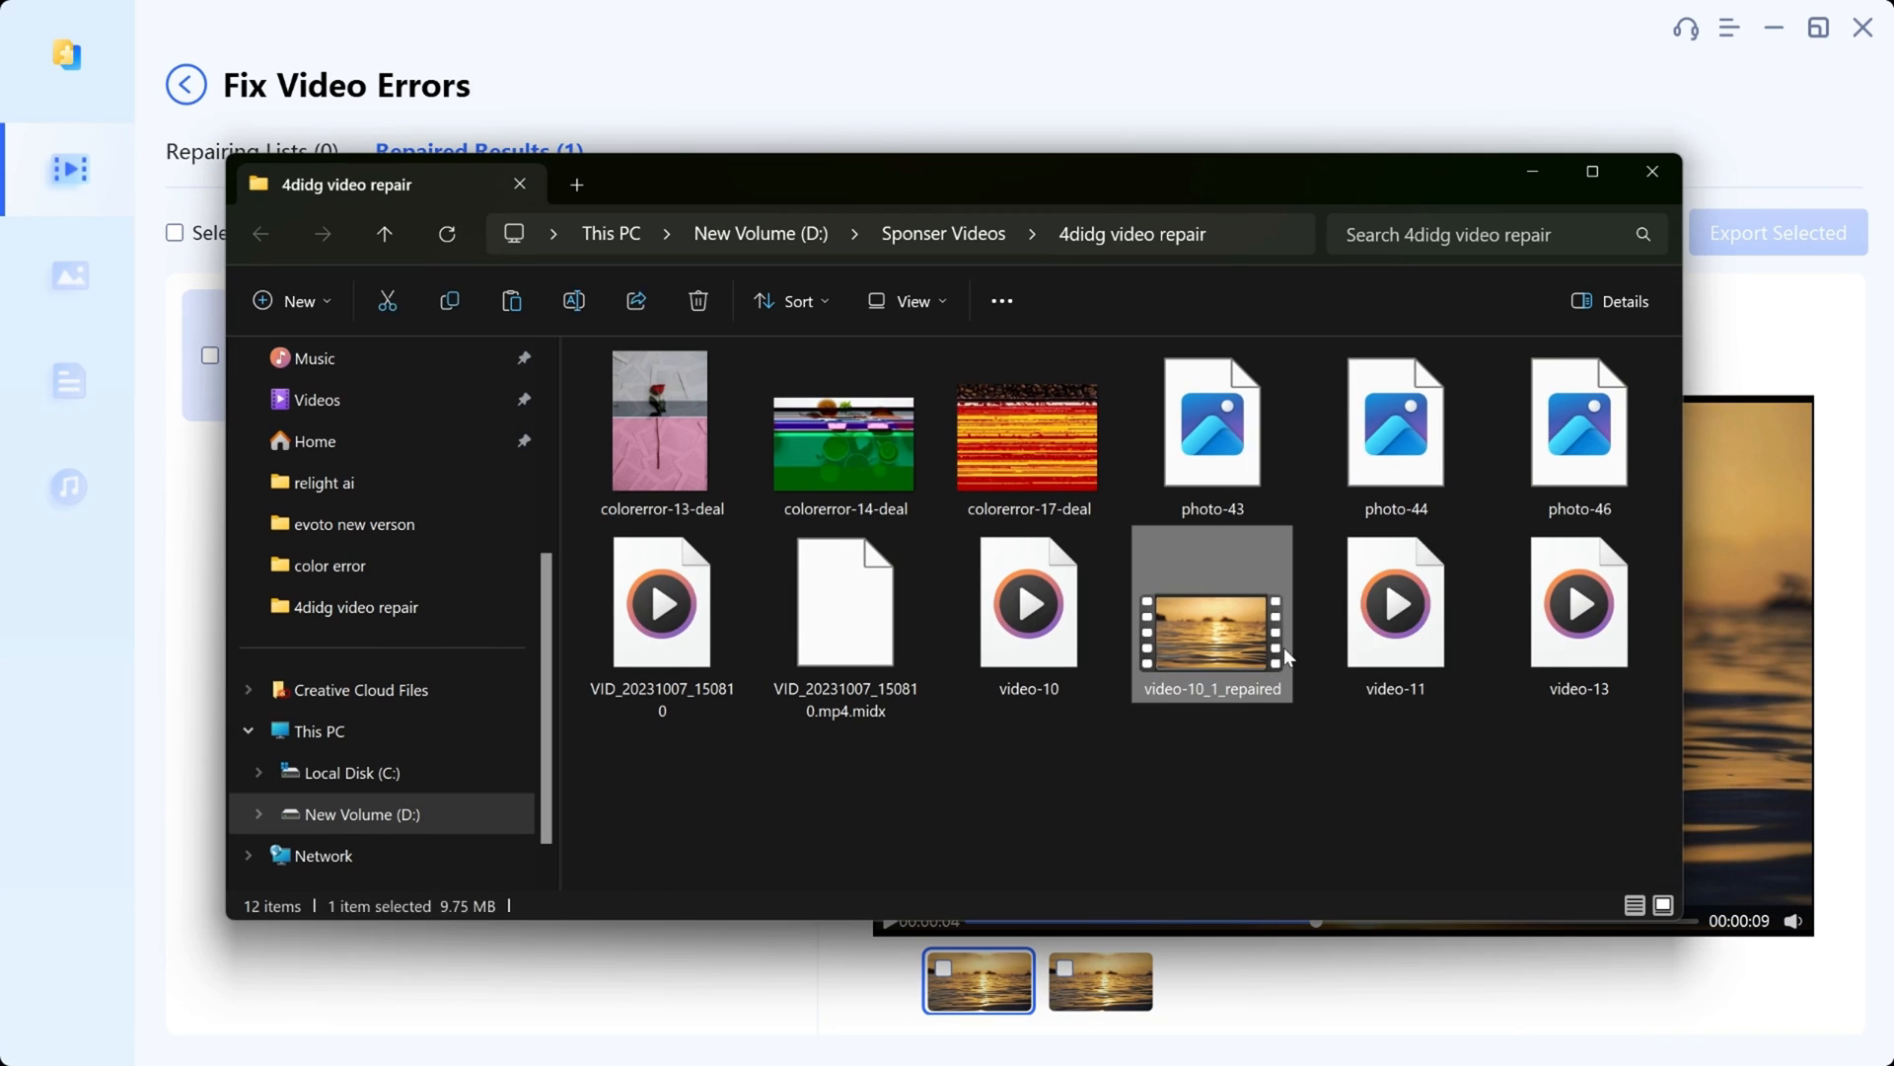
pyautogui.moveTo(1256, 1054)
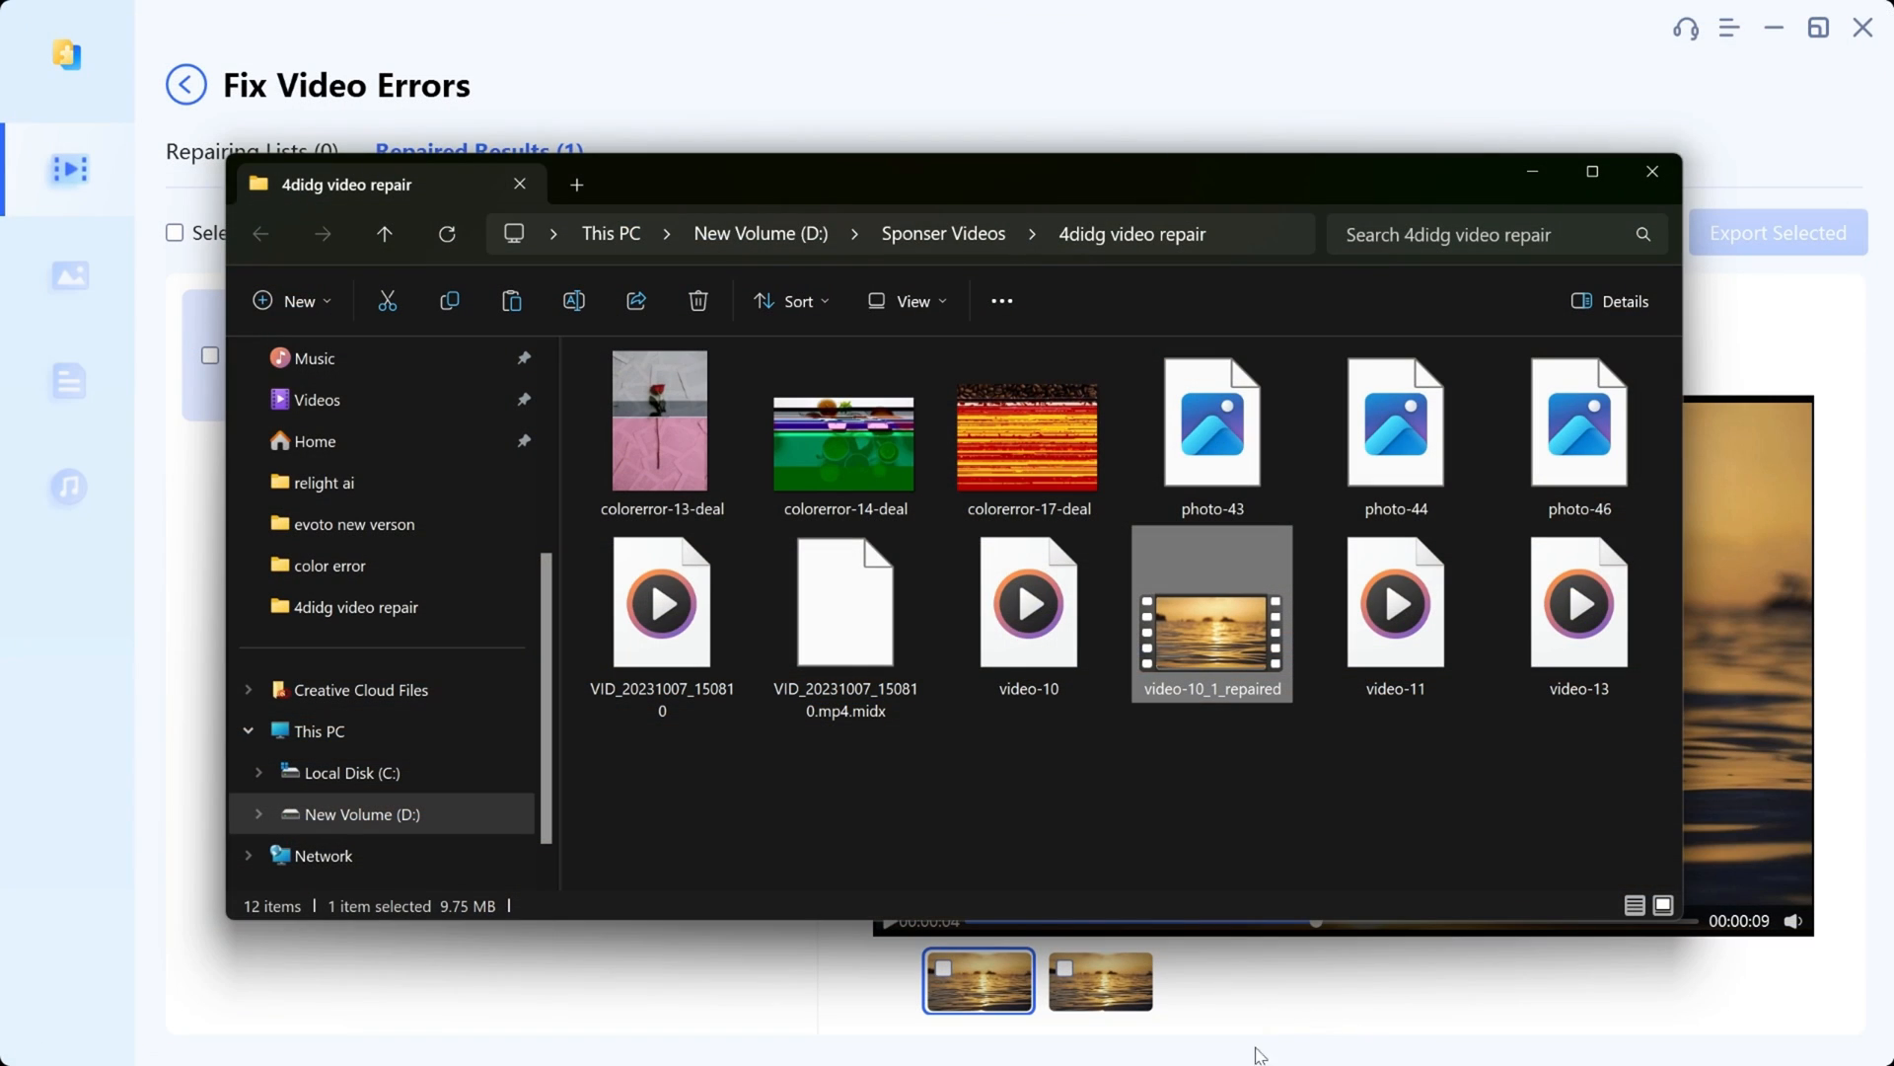
pyautogui.click(1651, 171)
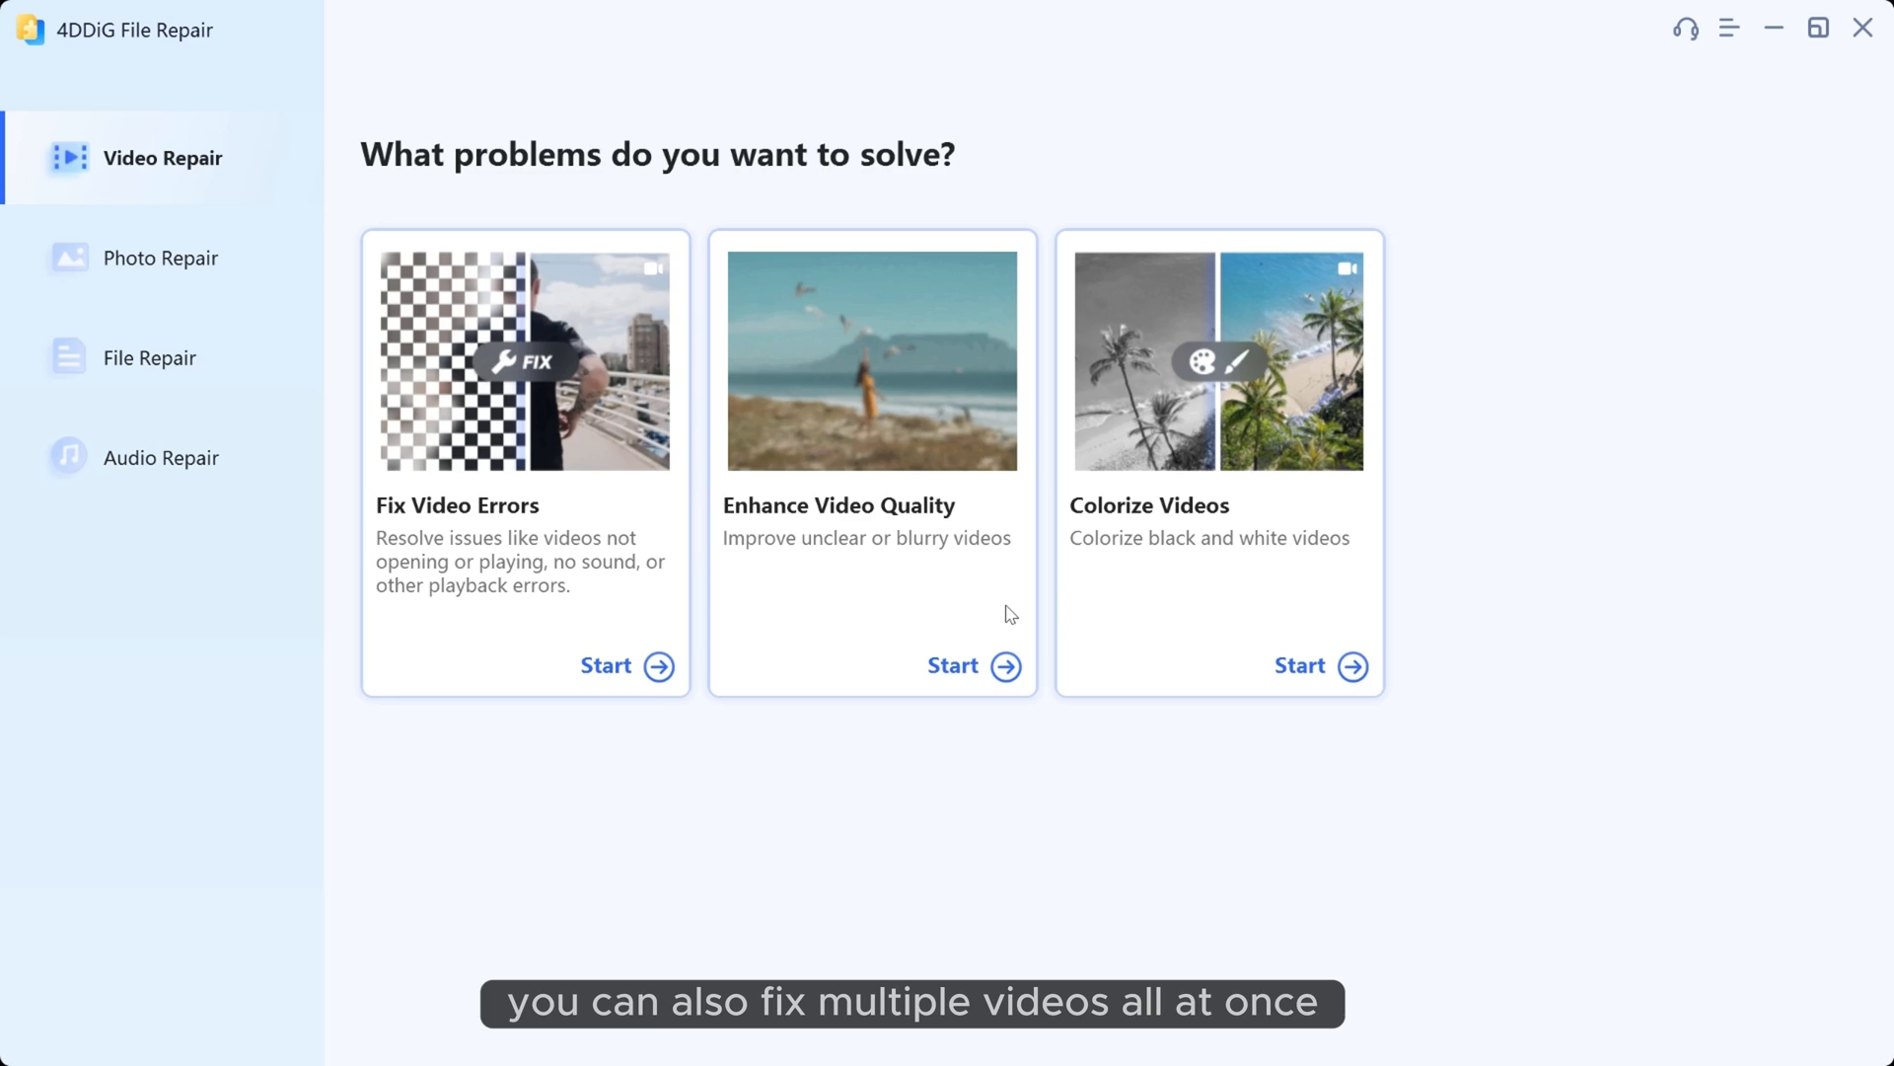
# Step: Batch-repair video-11 and video-13, then play the repaired video-11 from Repaired Results
pyautogui.click(607, 666)
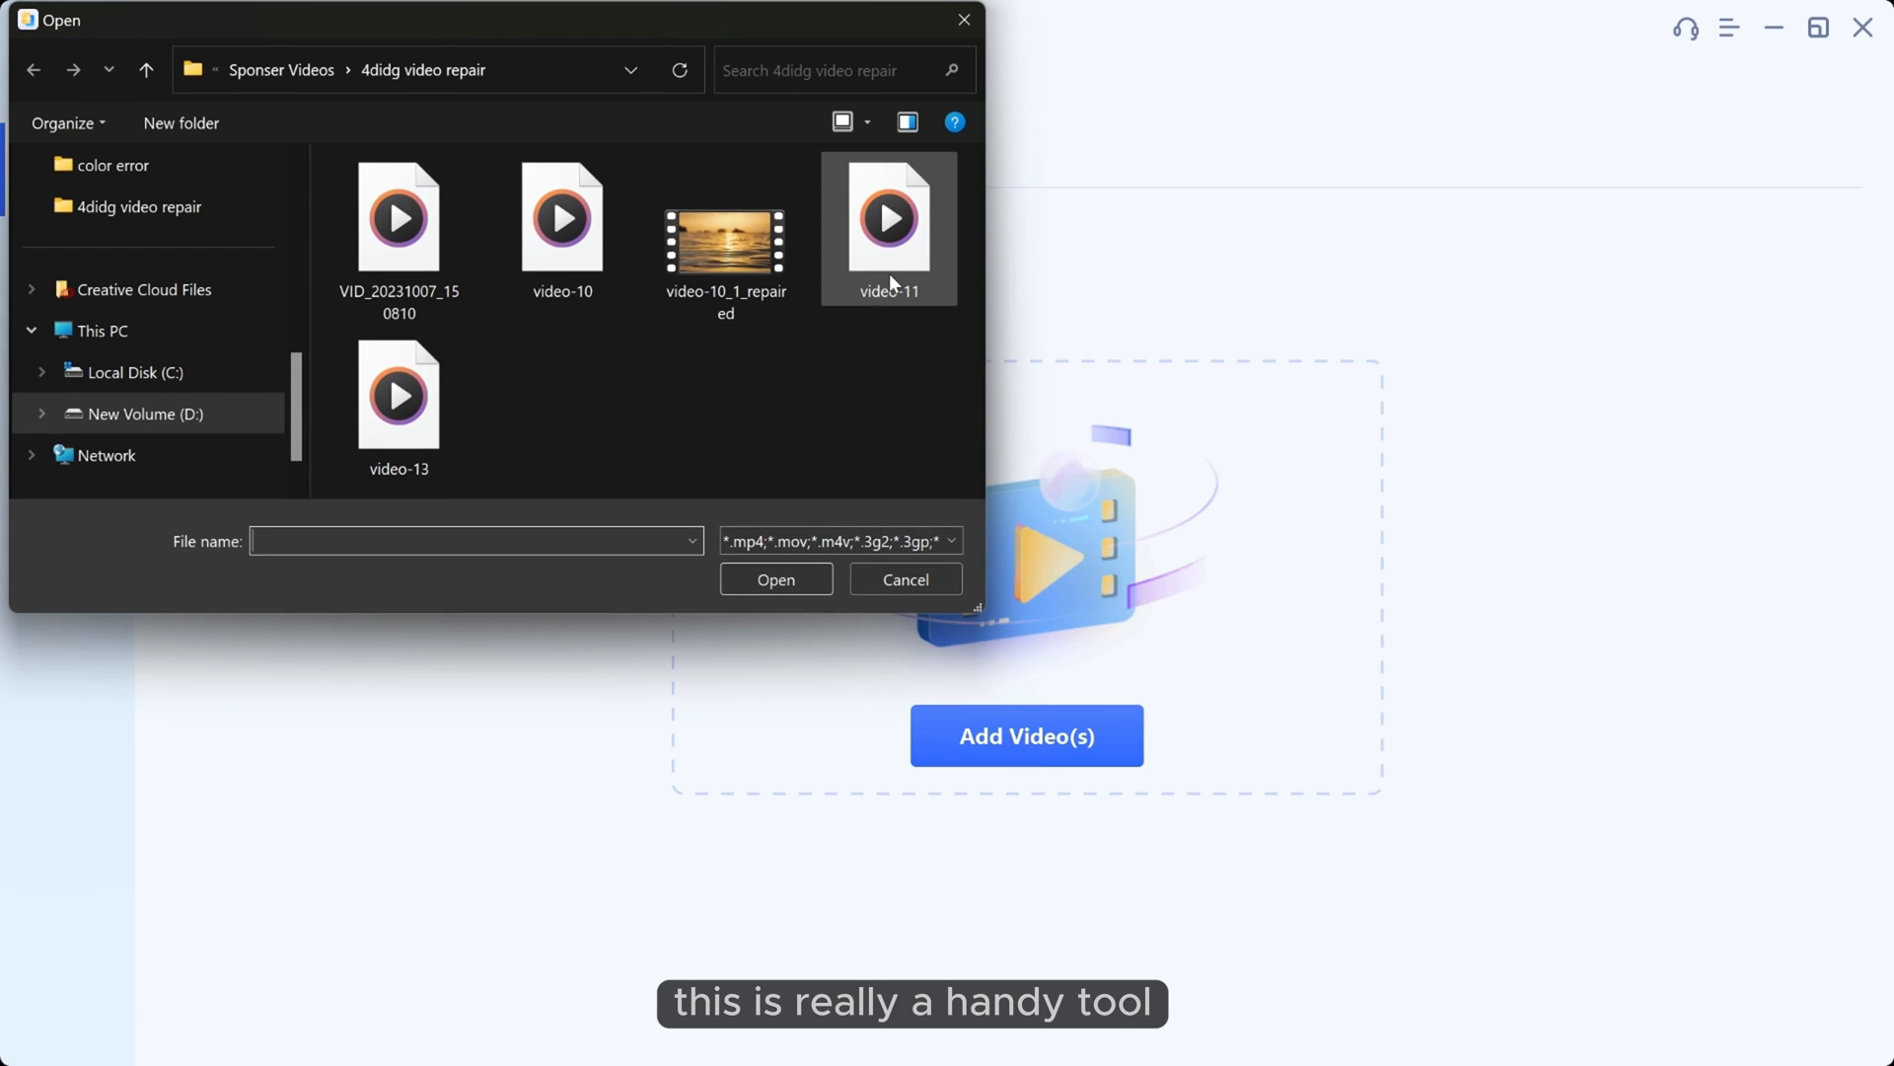
pyautogui.click(398, 393)
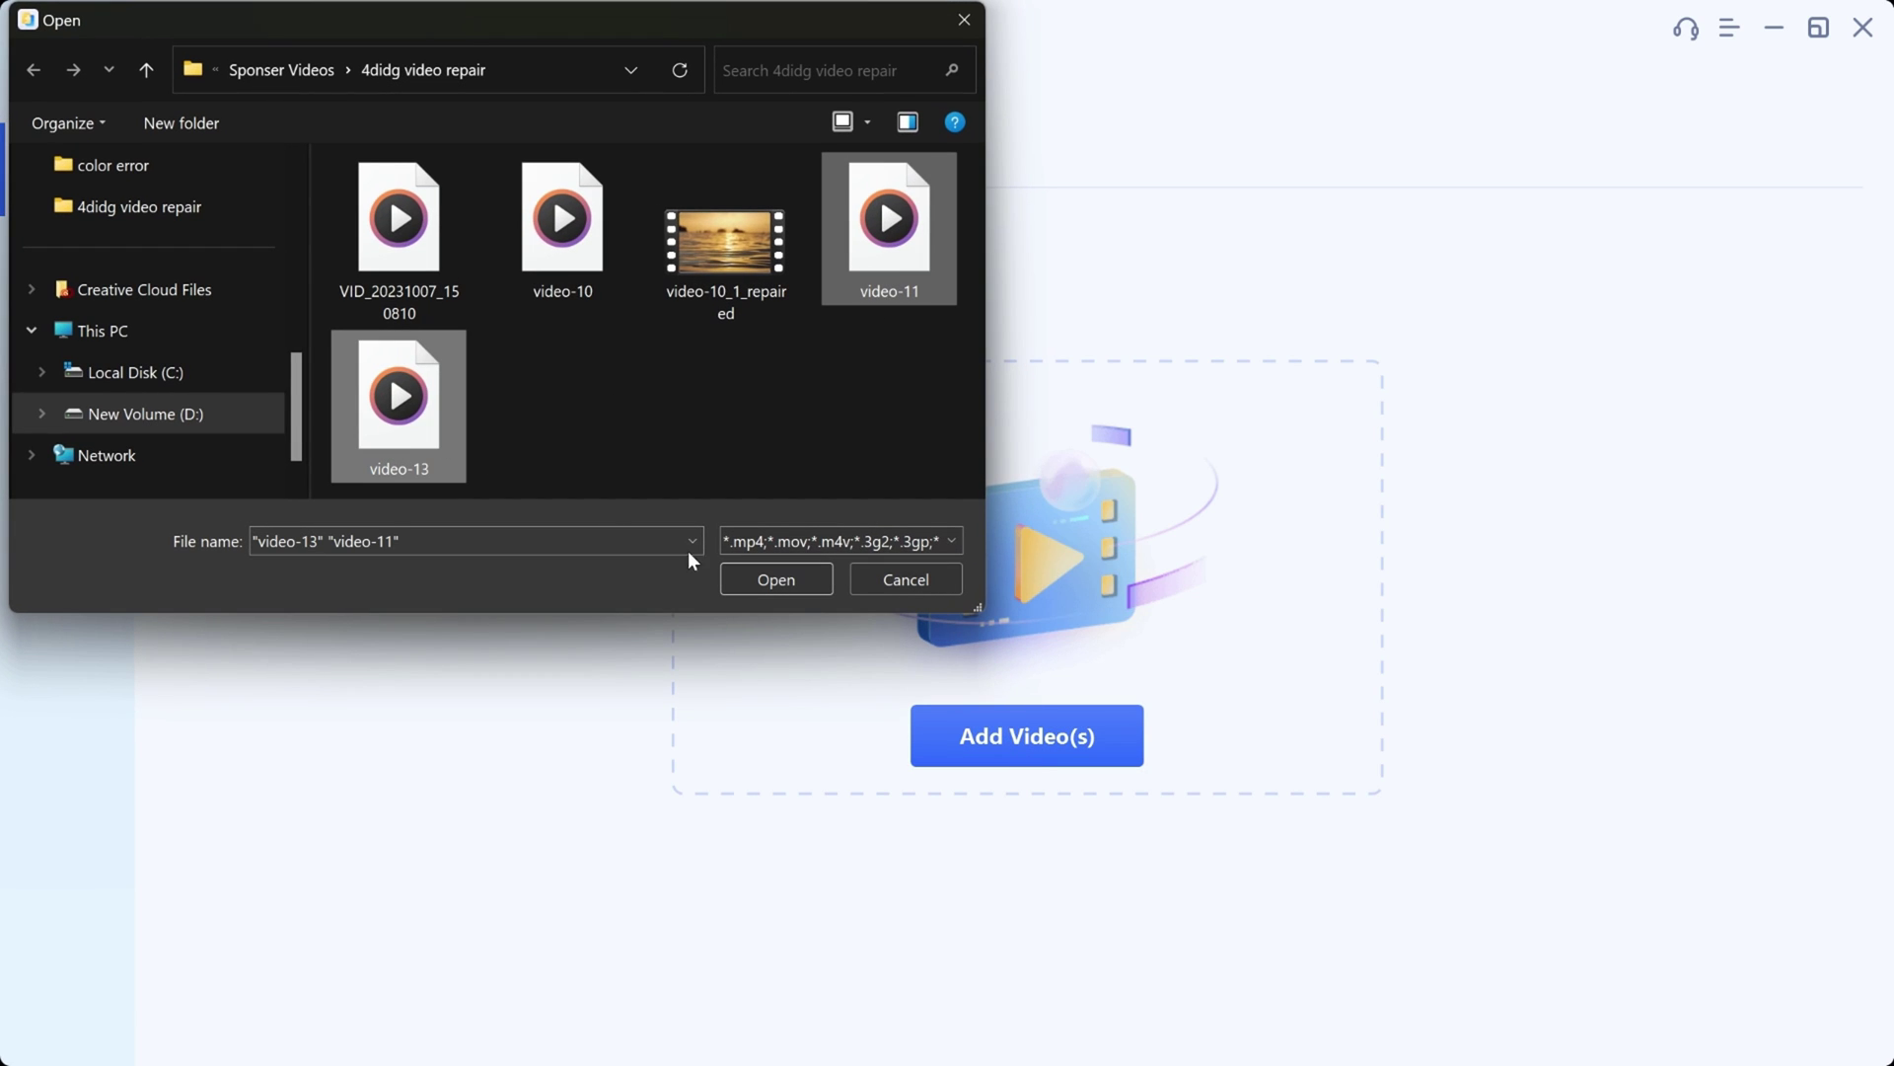
pyautogui.click(775, 580)
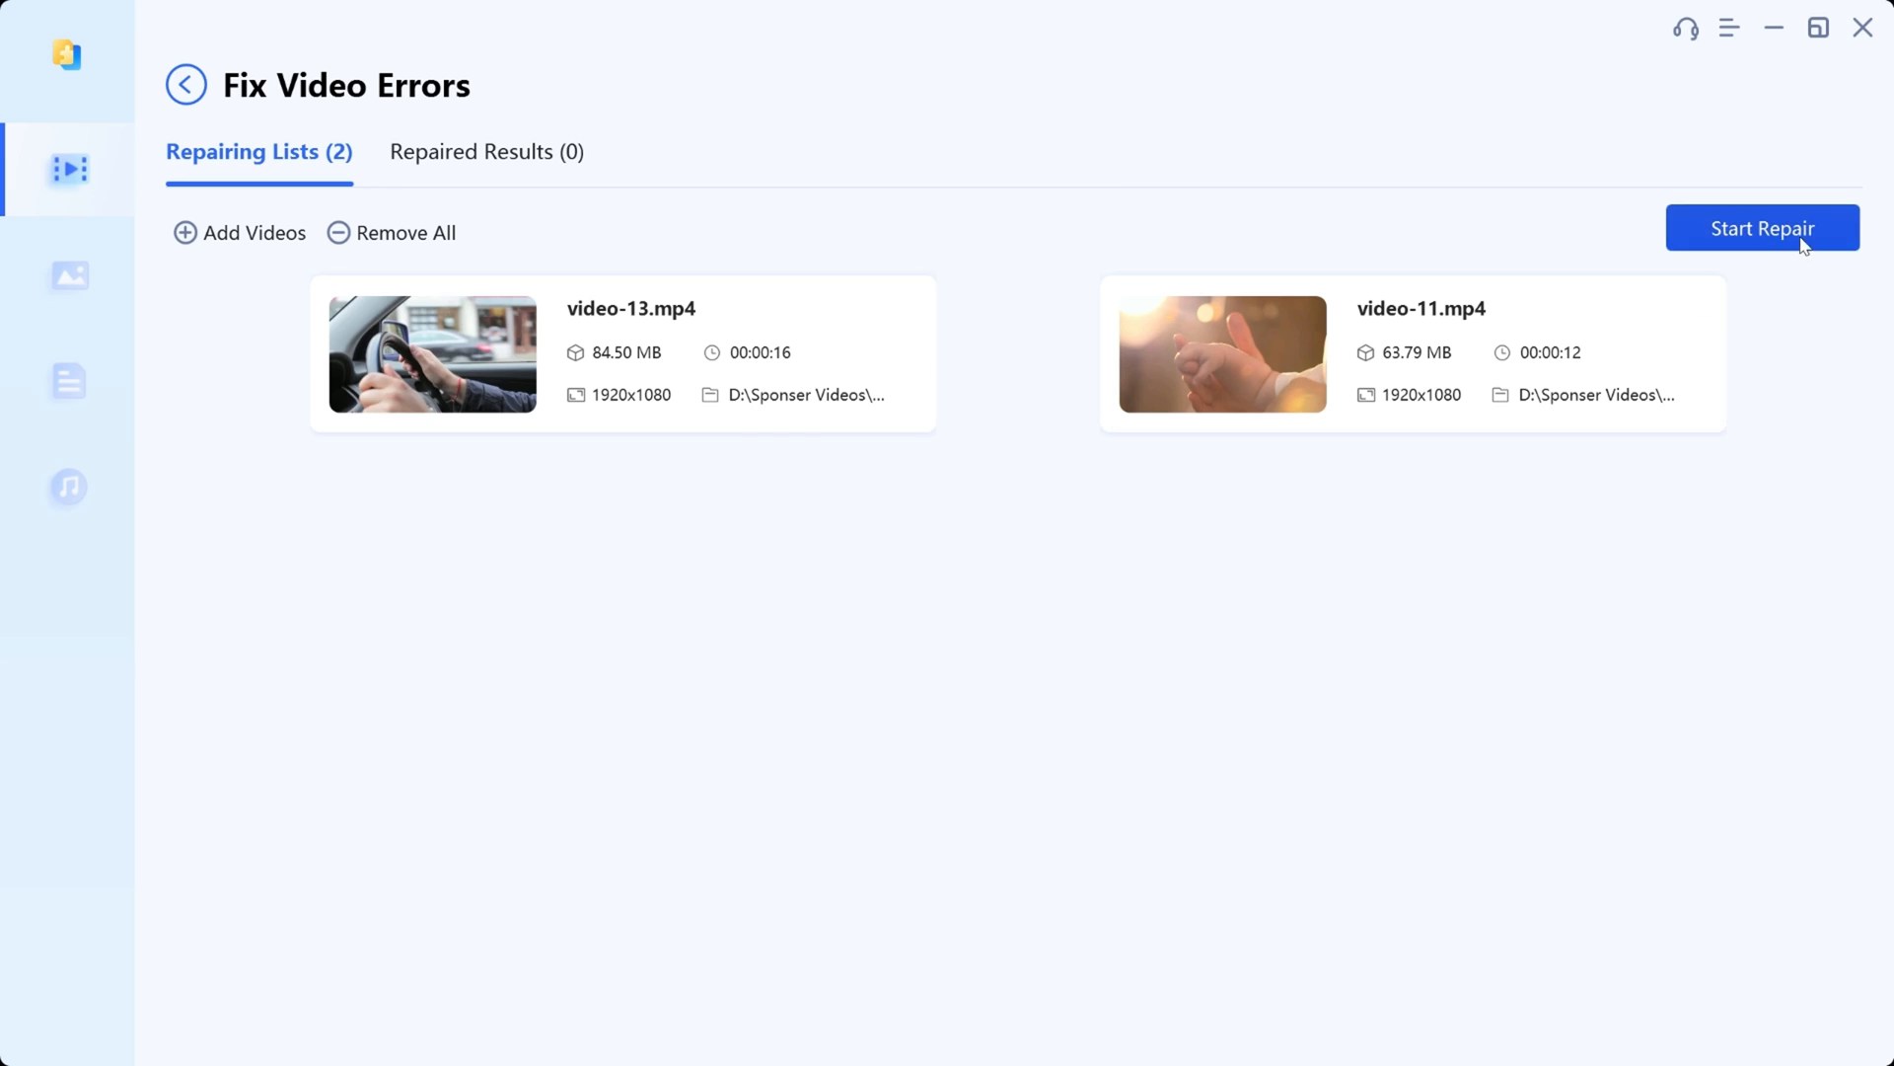
pyautogui.click(1761, 228)
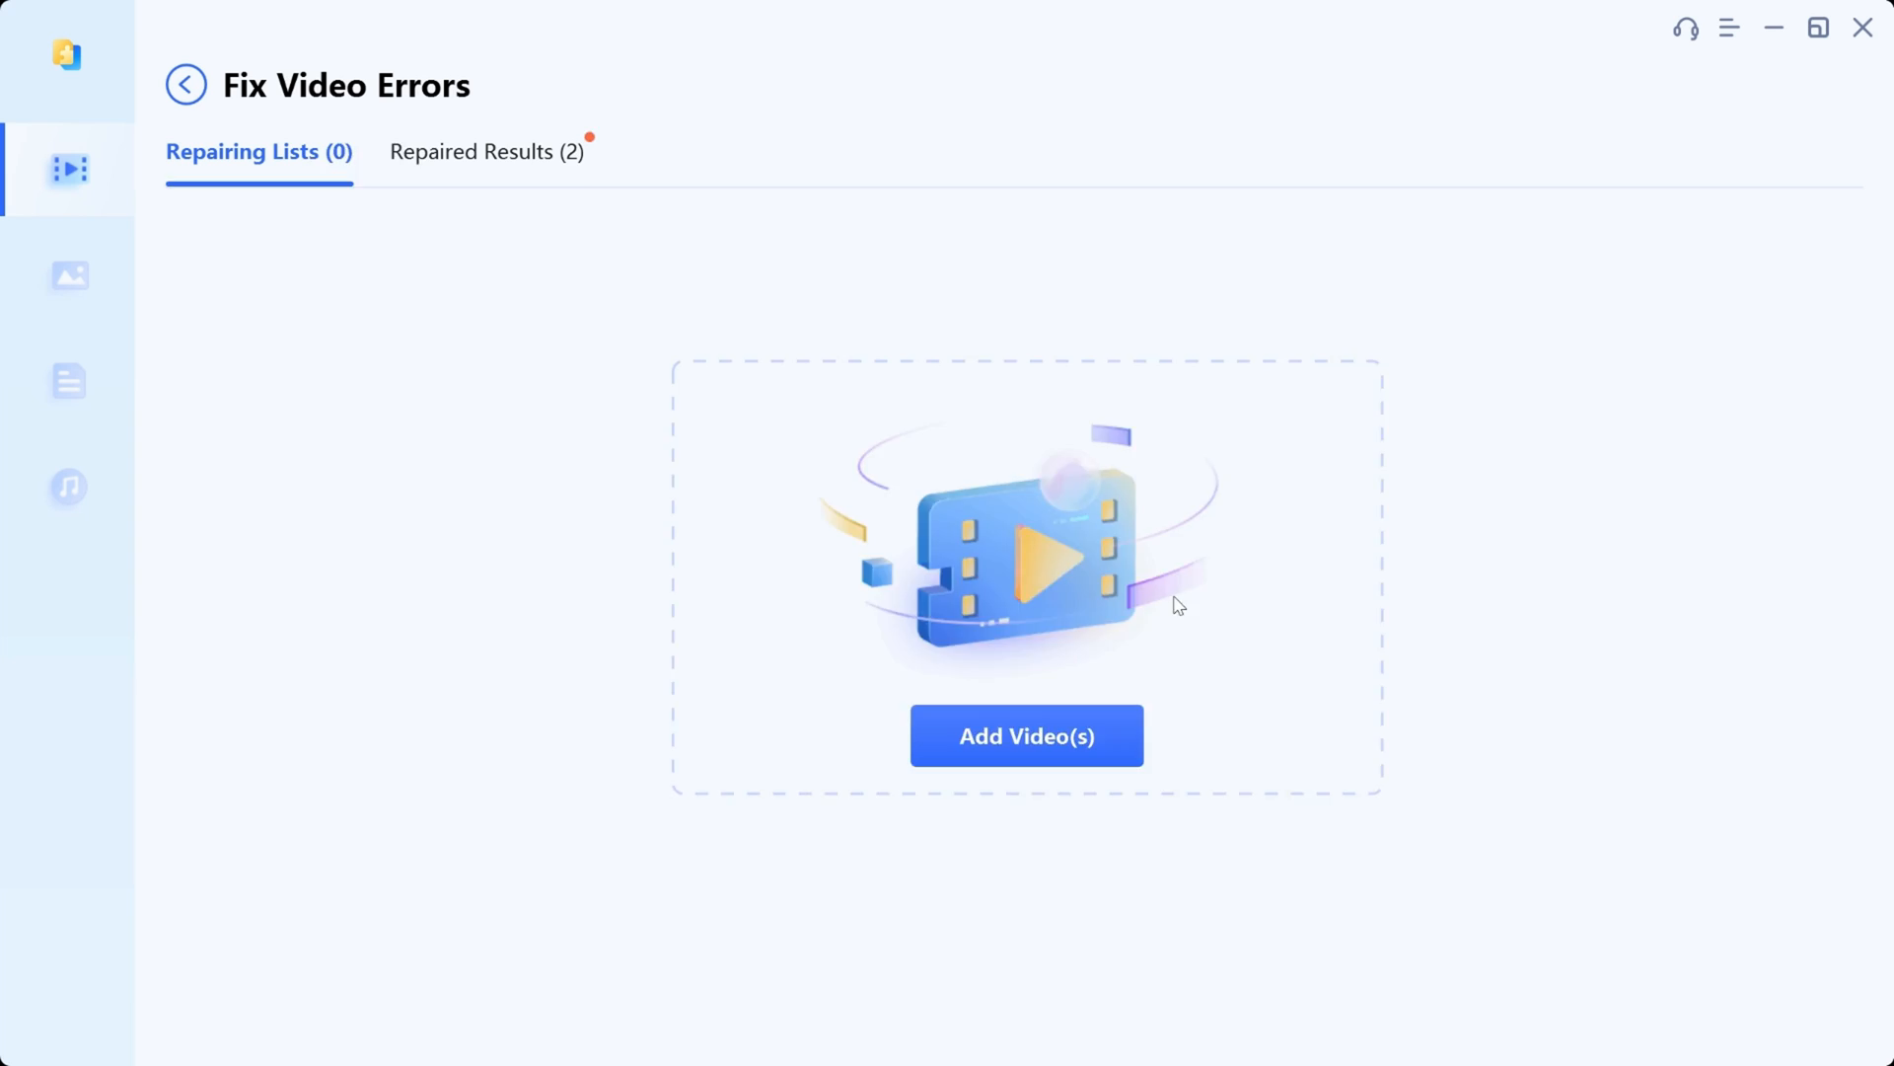
pyautogui.click(488, 151)
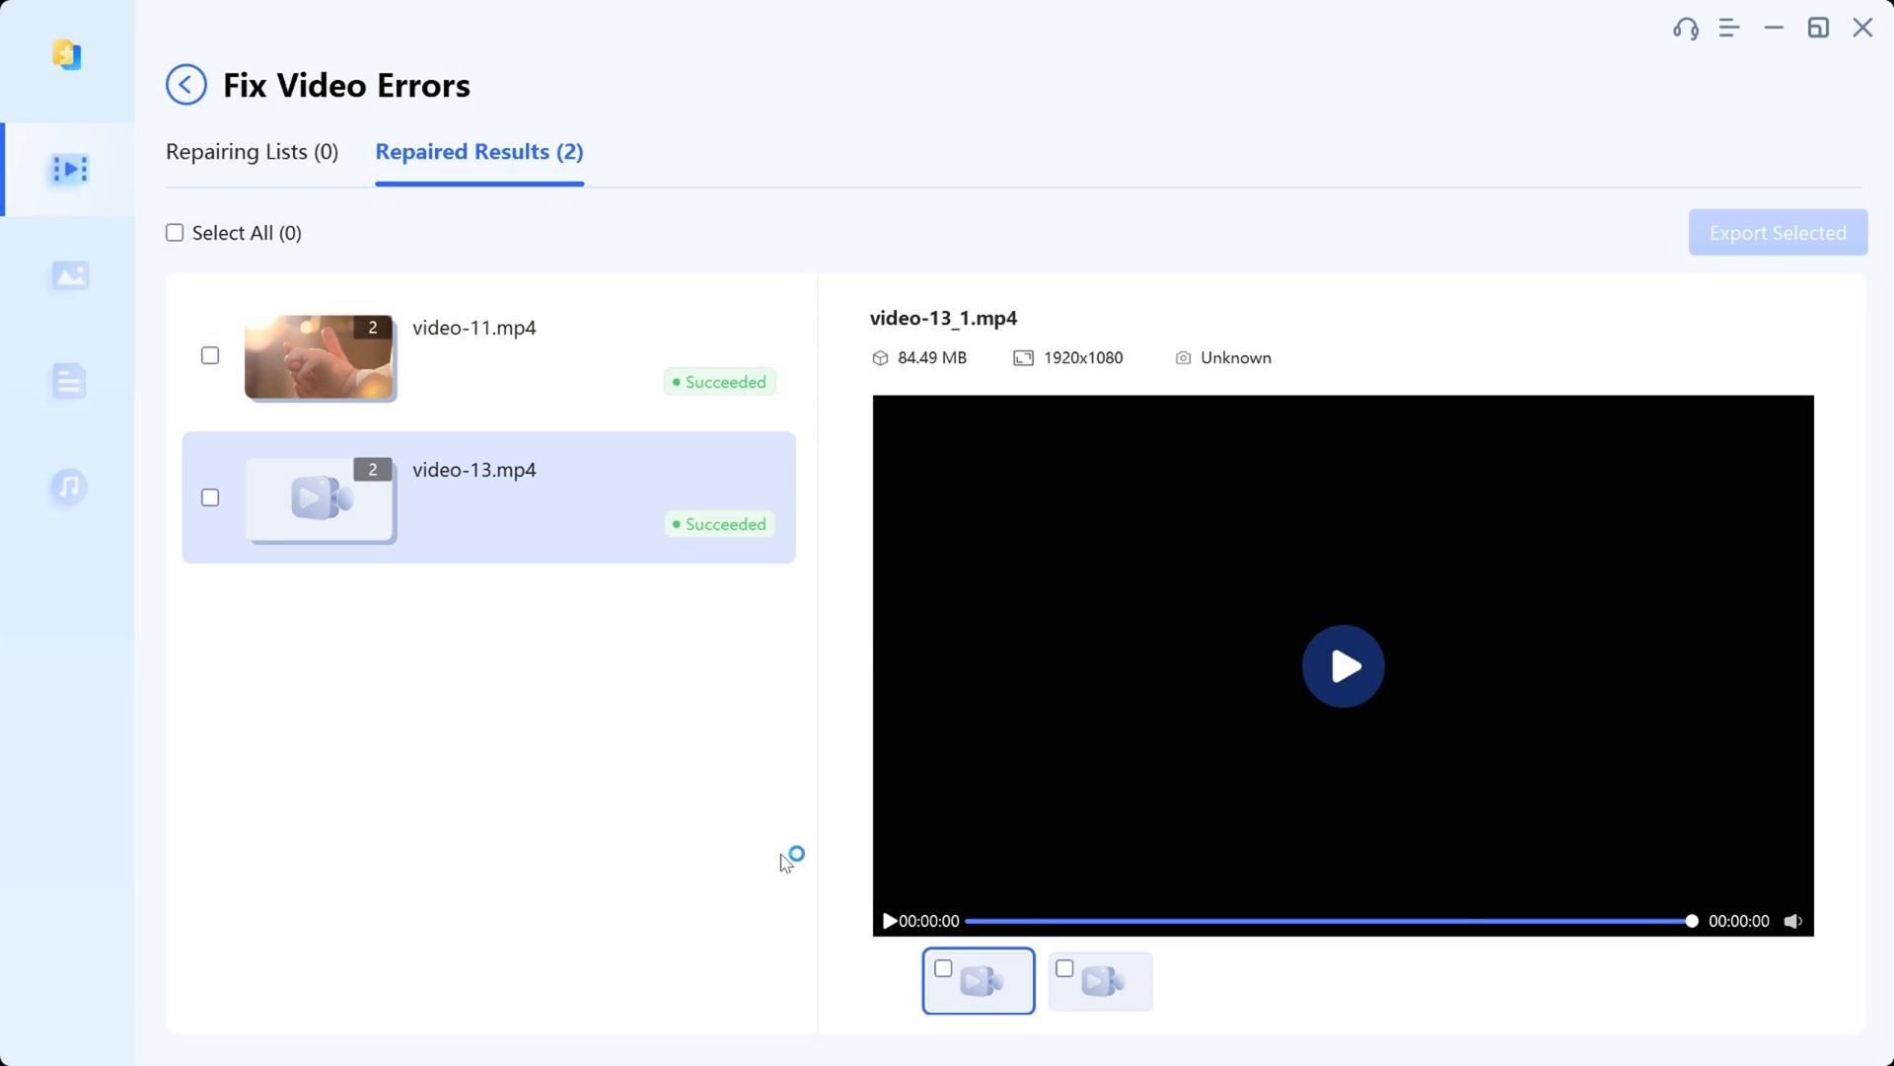
pyautogui.click(472, 356)
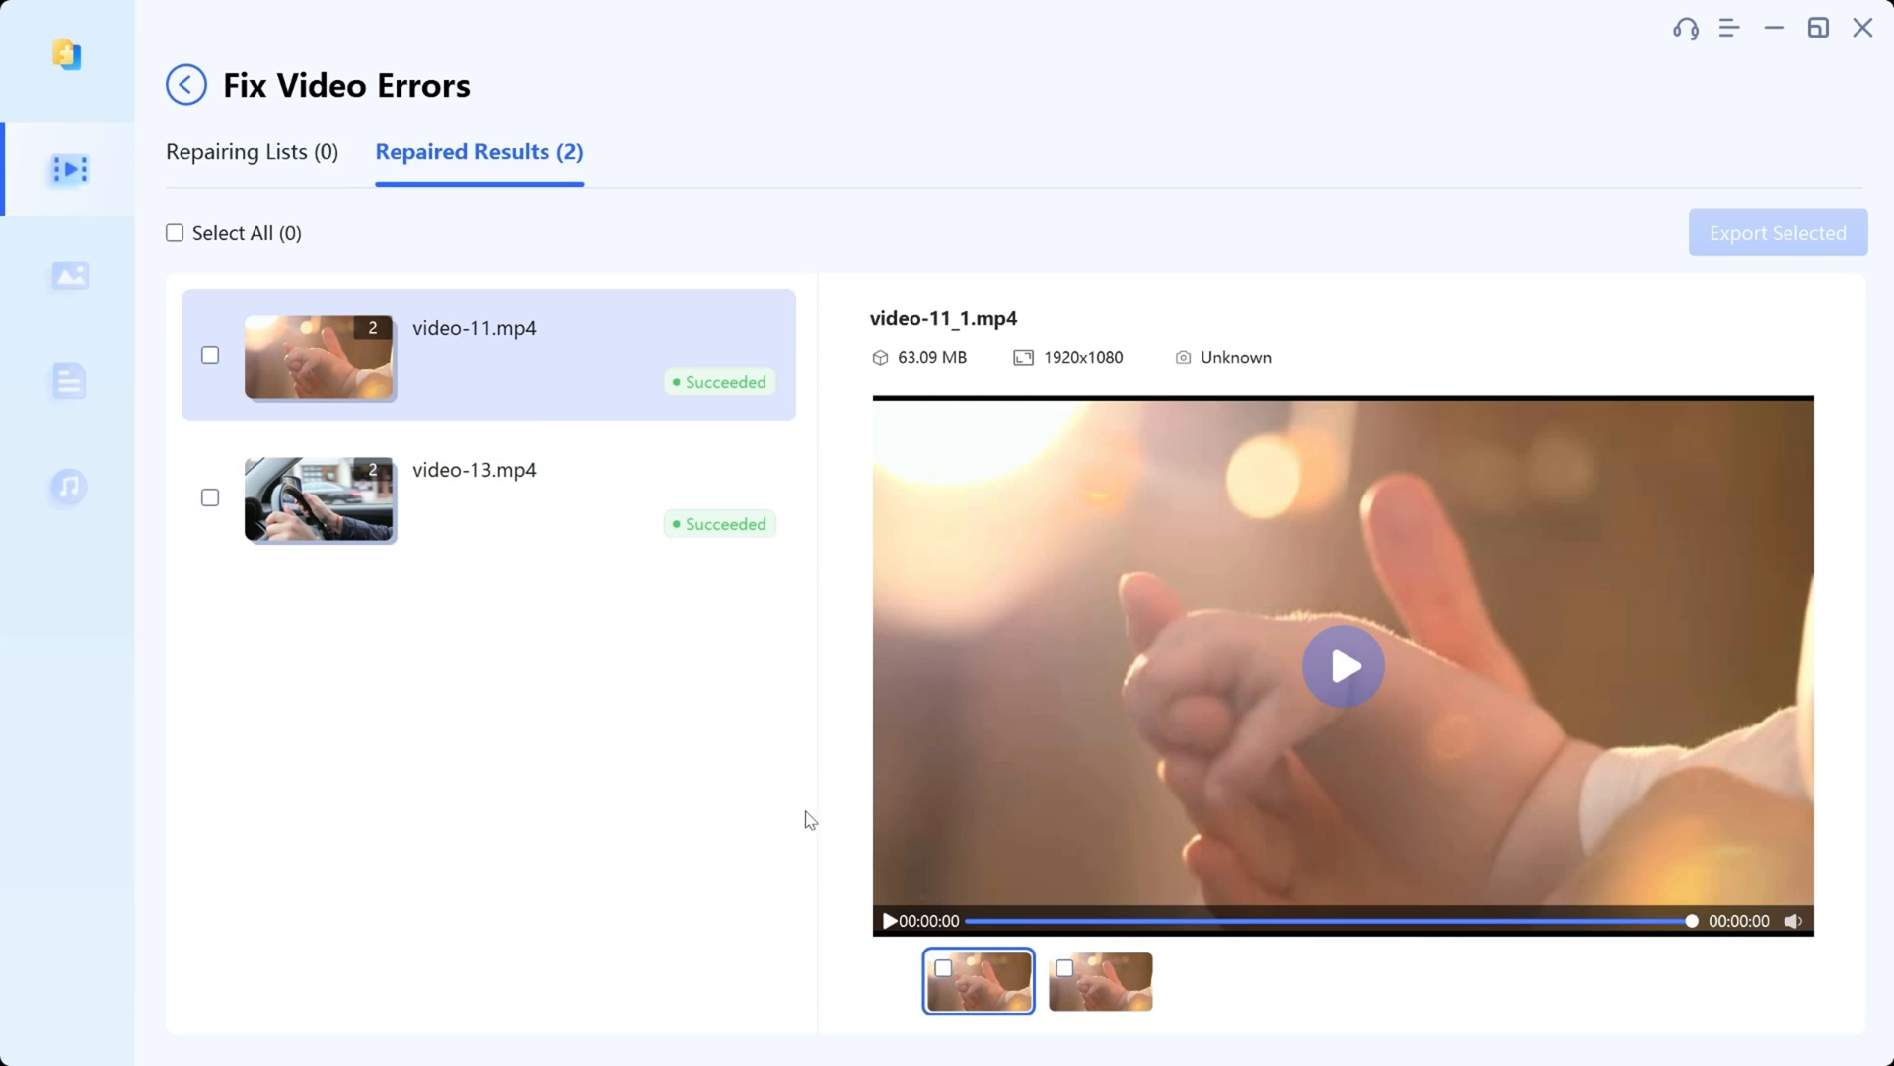
pyautogui.click(174, 232)
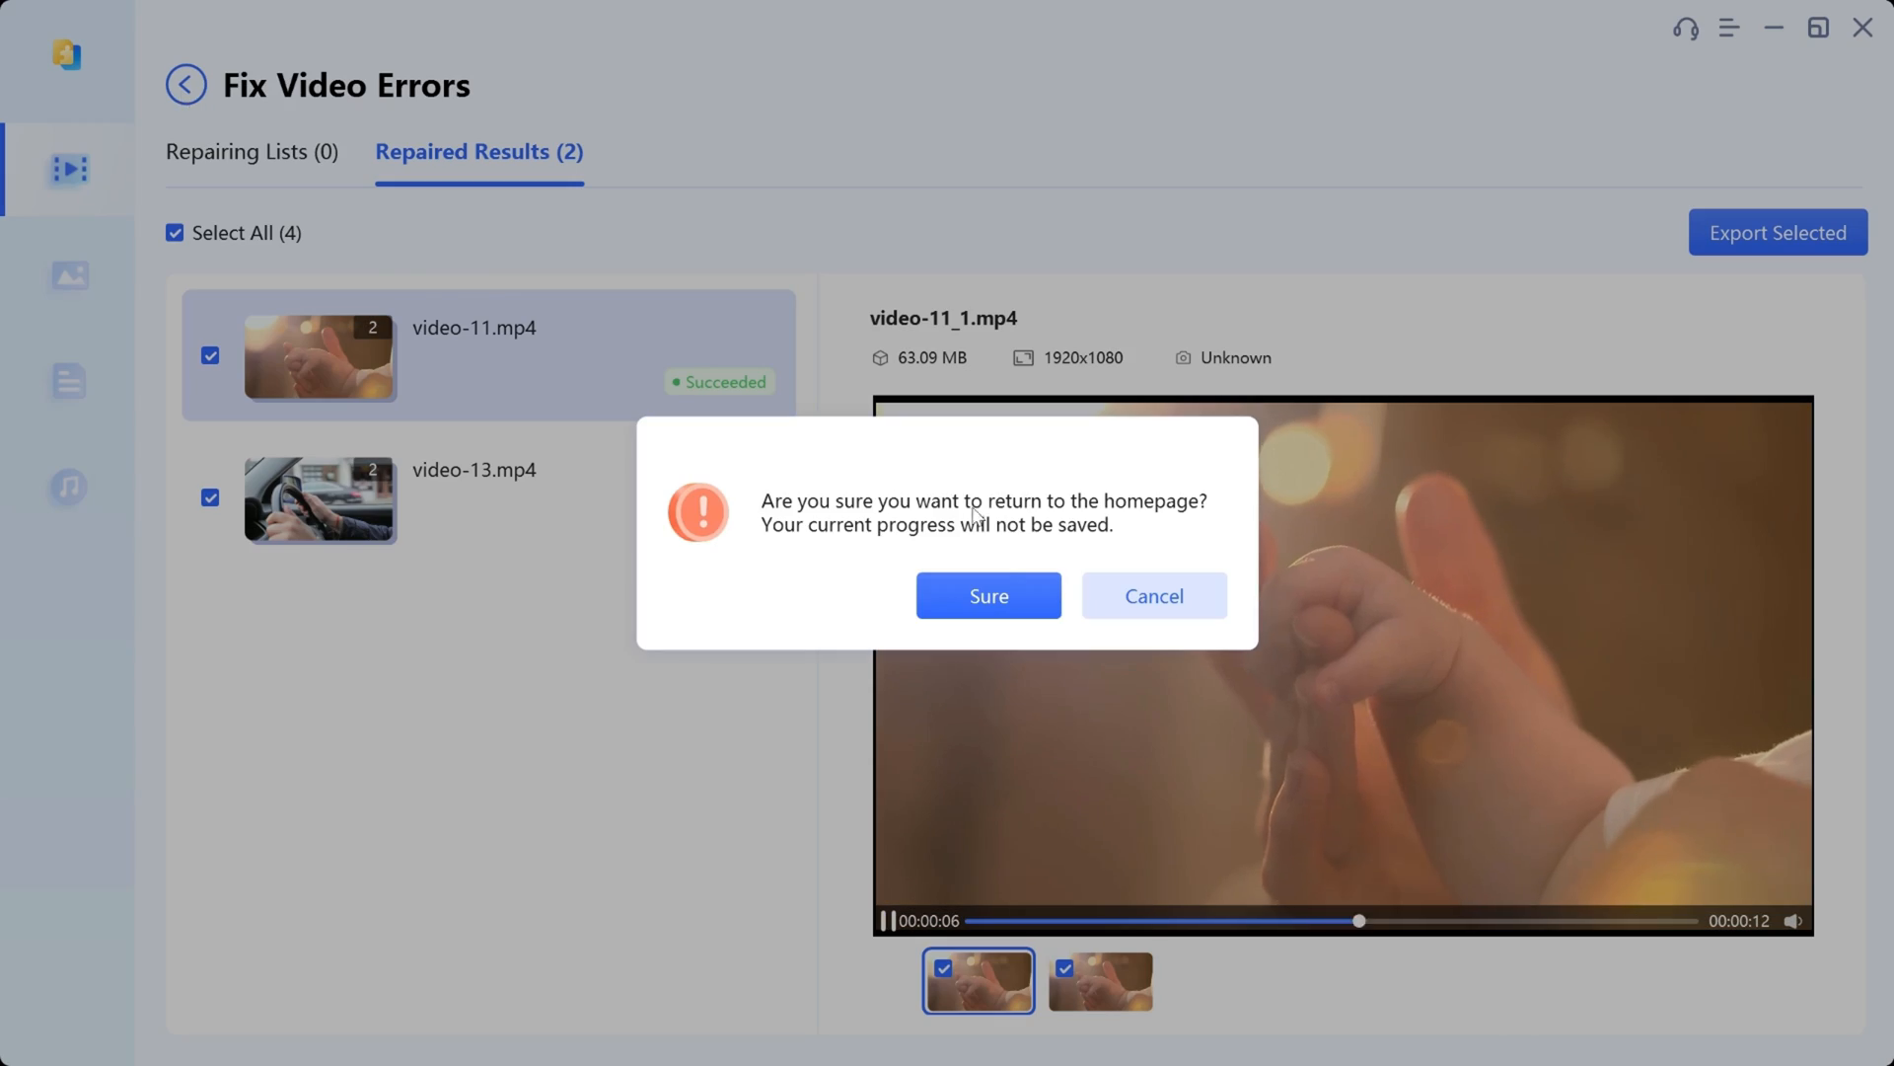
# Step: Return to the homepage and load the glitched colorerror-13-deal.jpg into the photo repair list
pyautogui.click(989, 594)
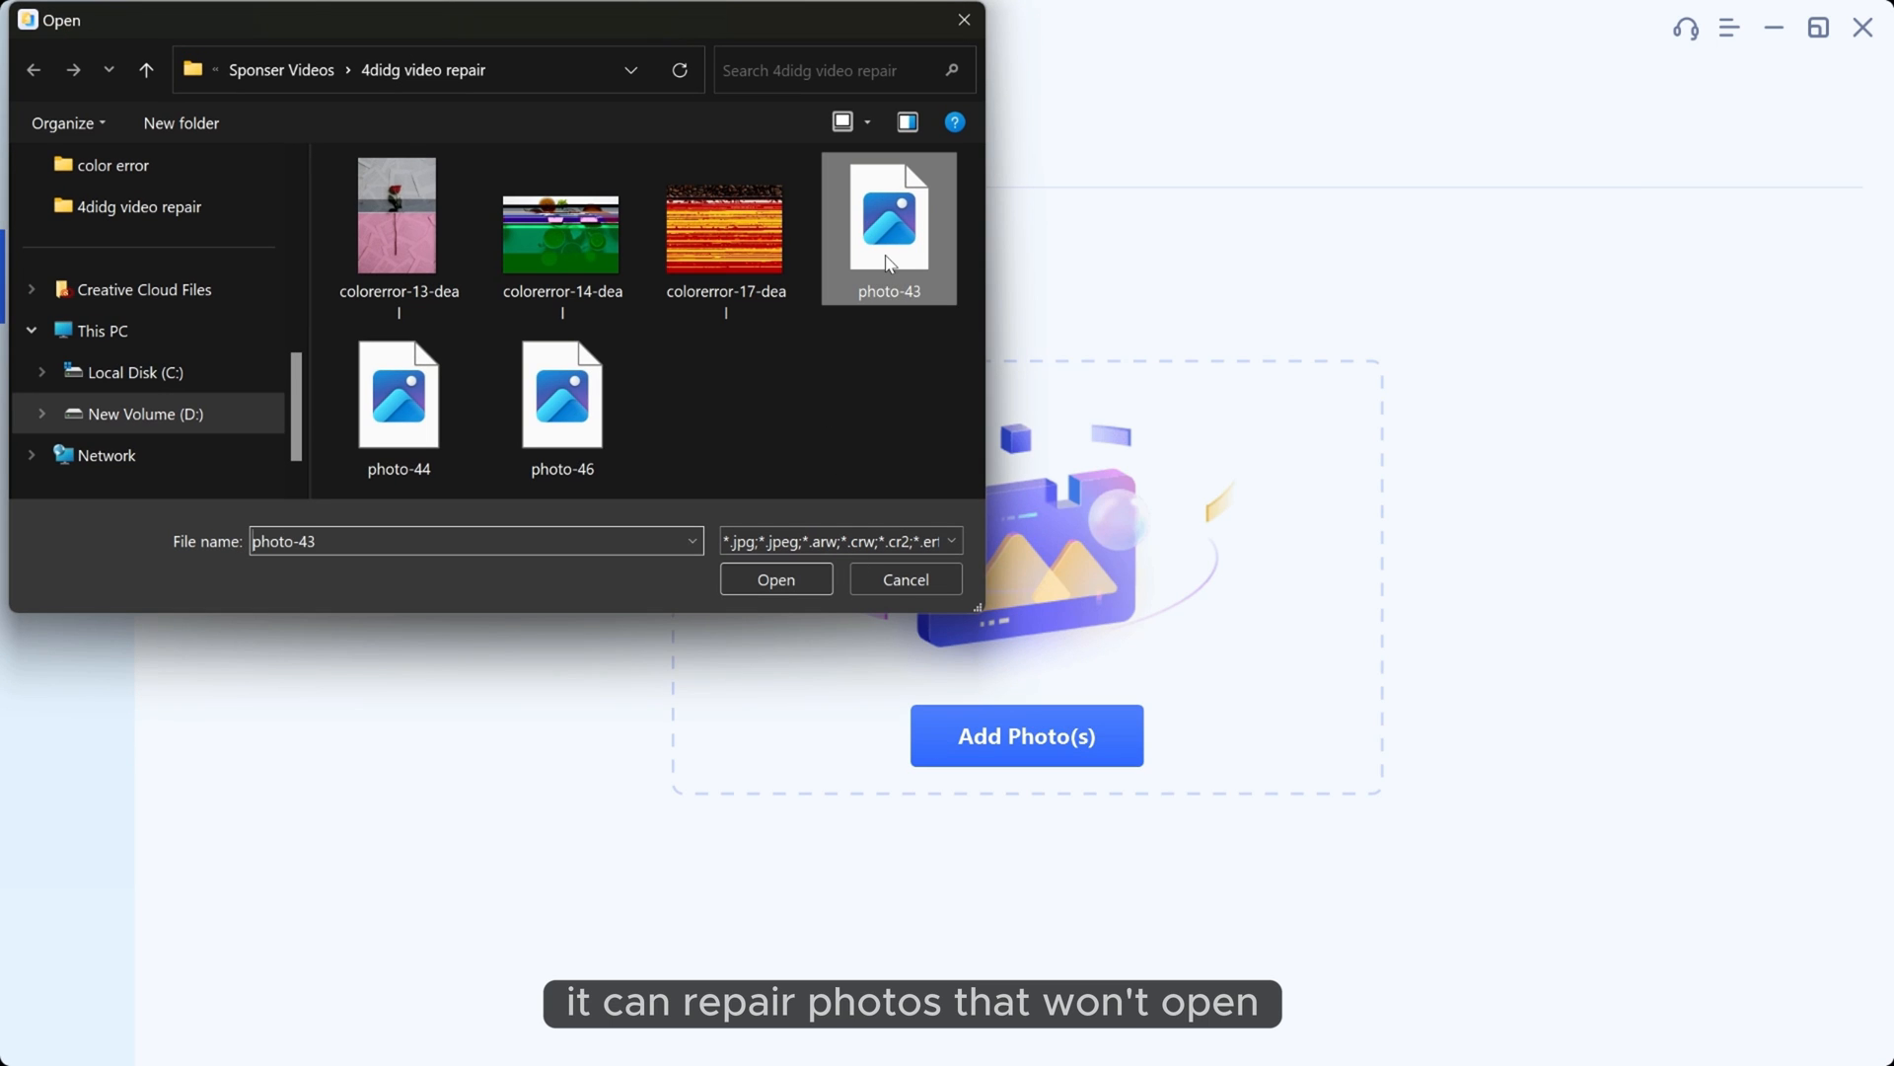
pyautogui.click(775, 579)
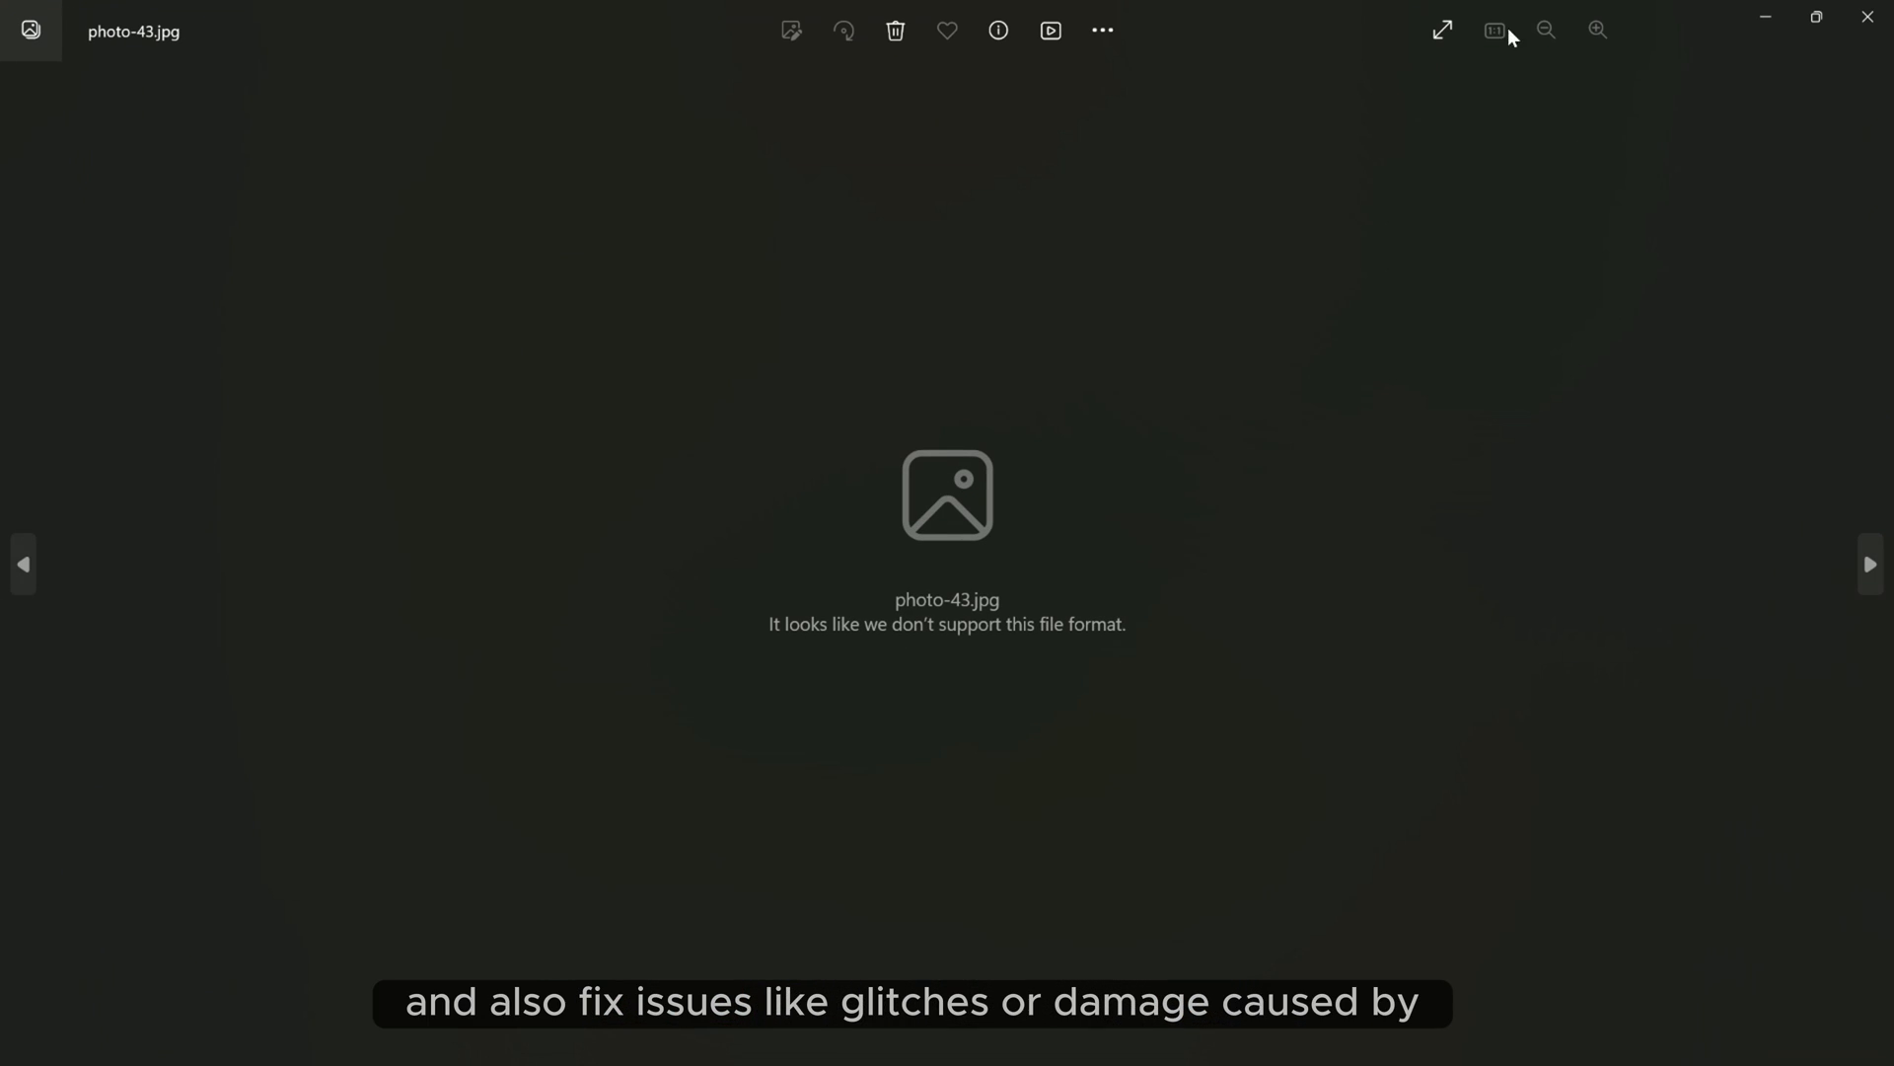
pyautogui.click(1871, 565)
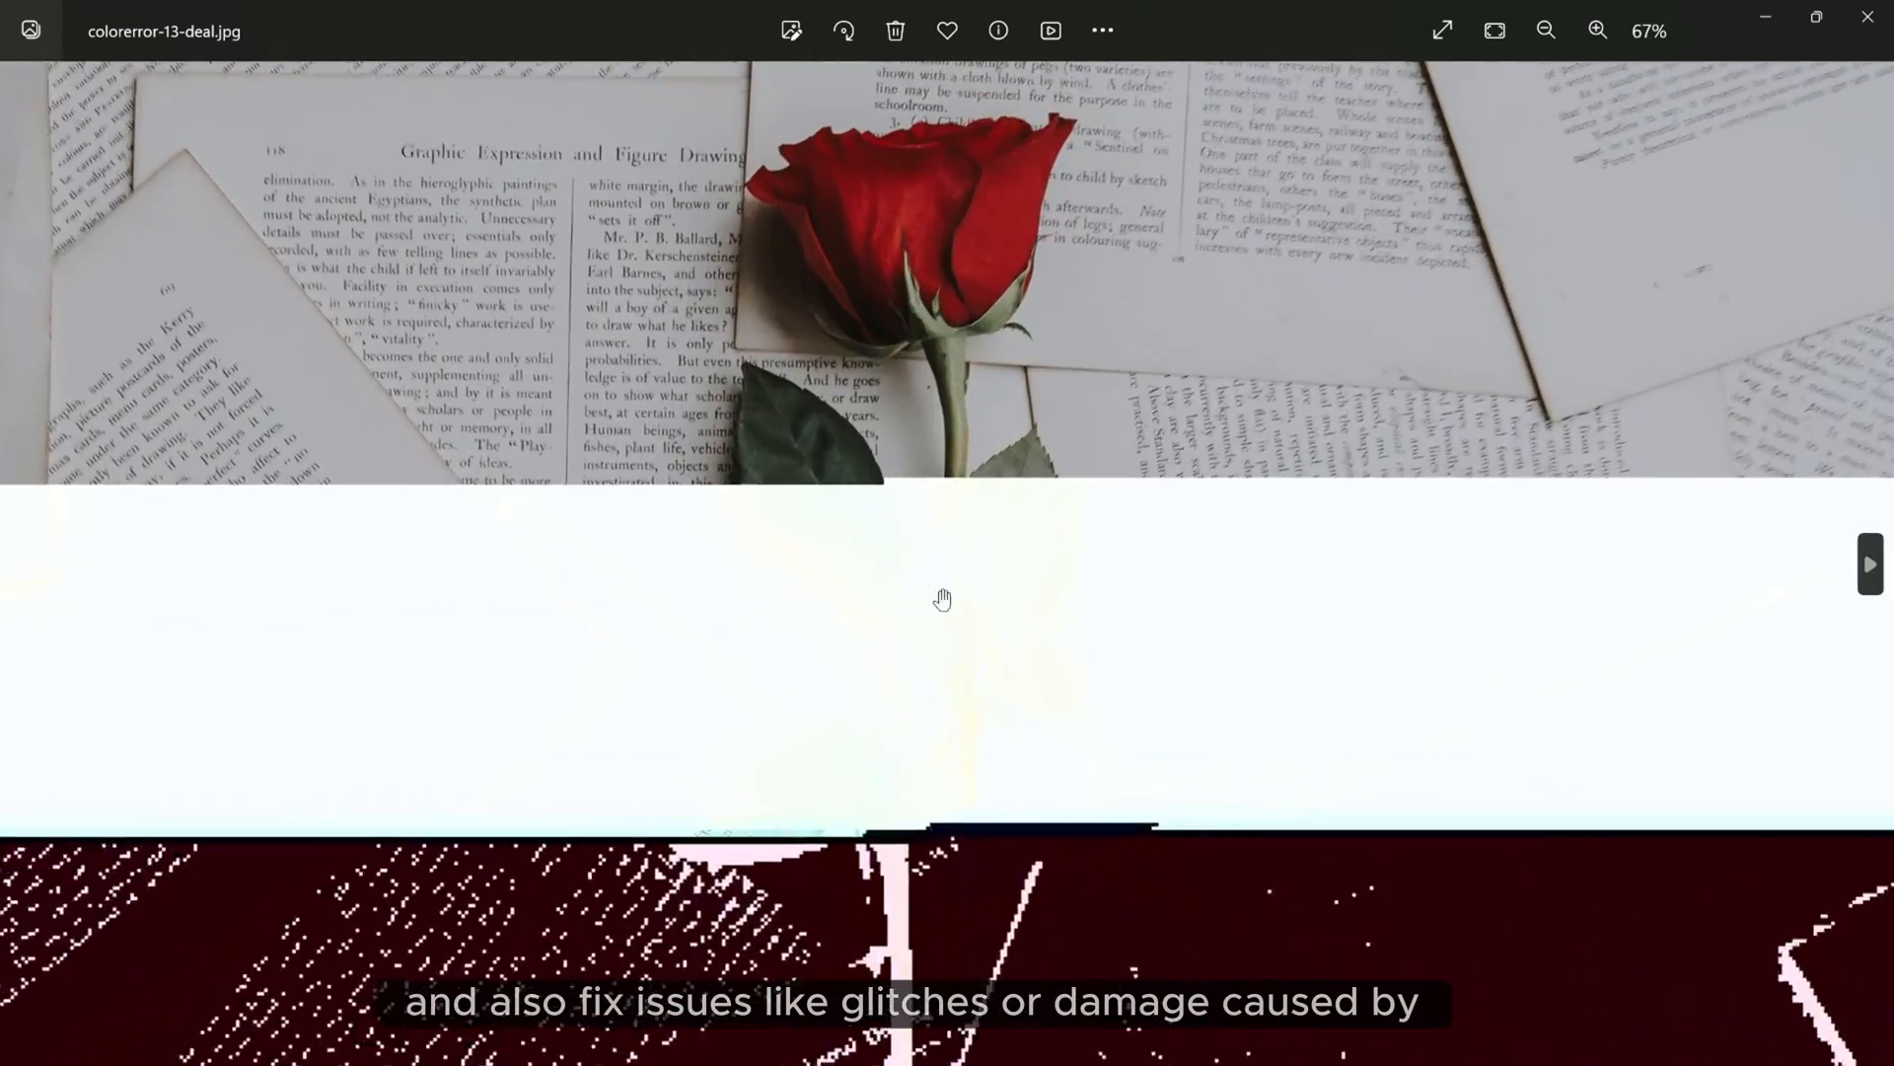
pyautogui.click(1026, 734)
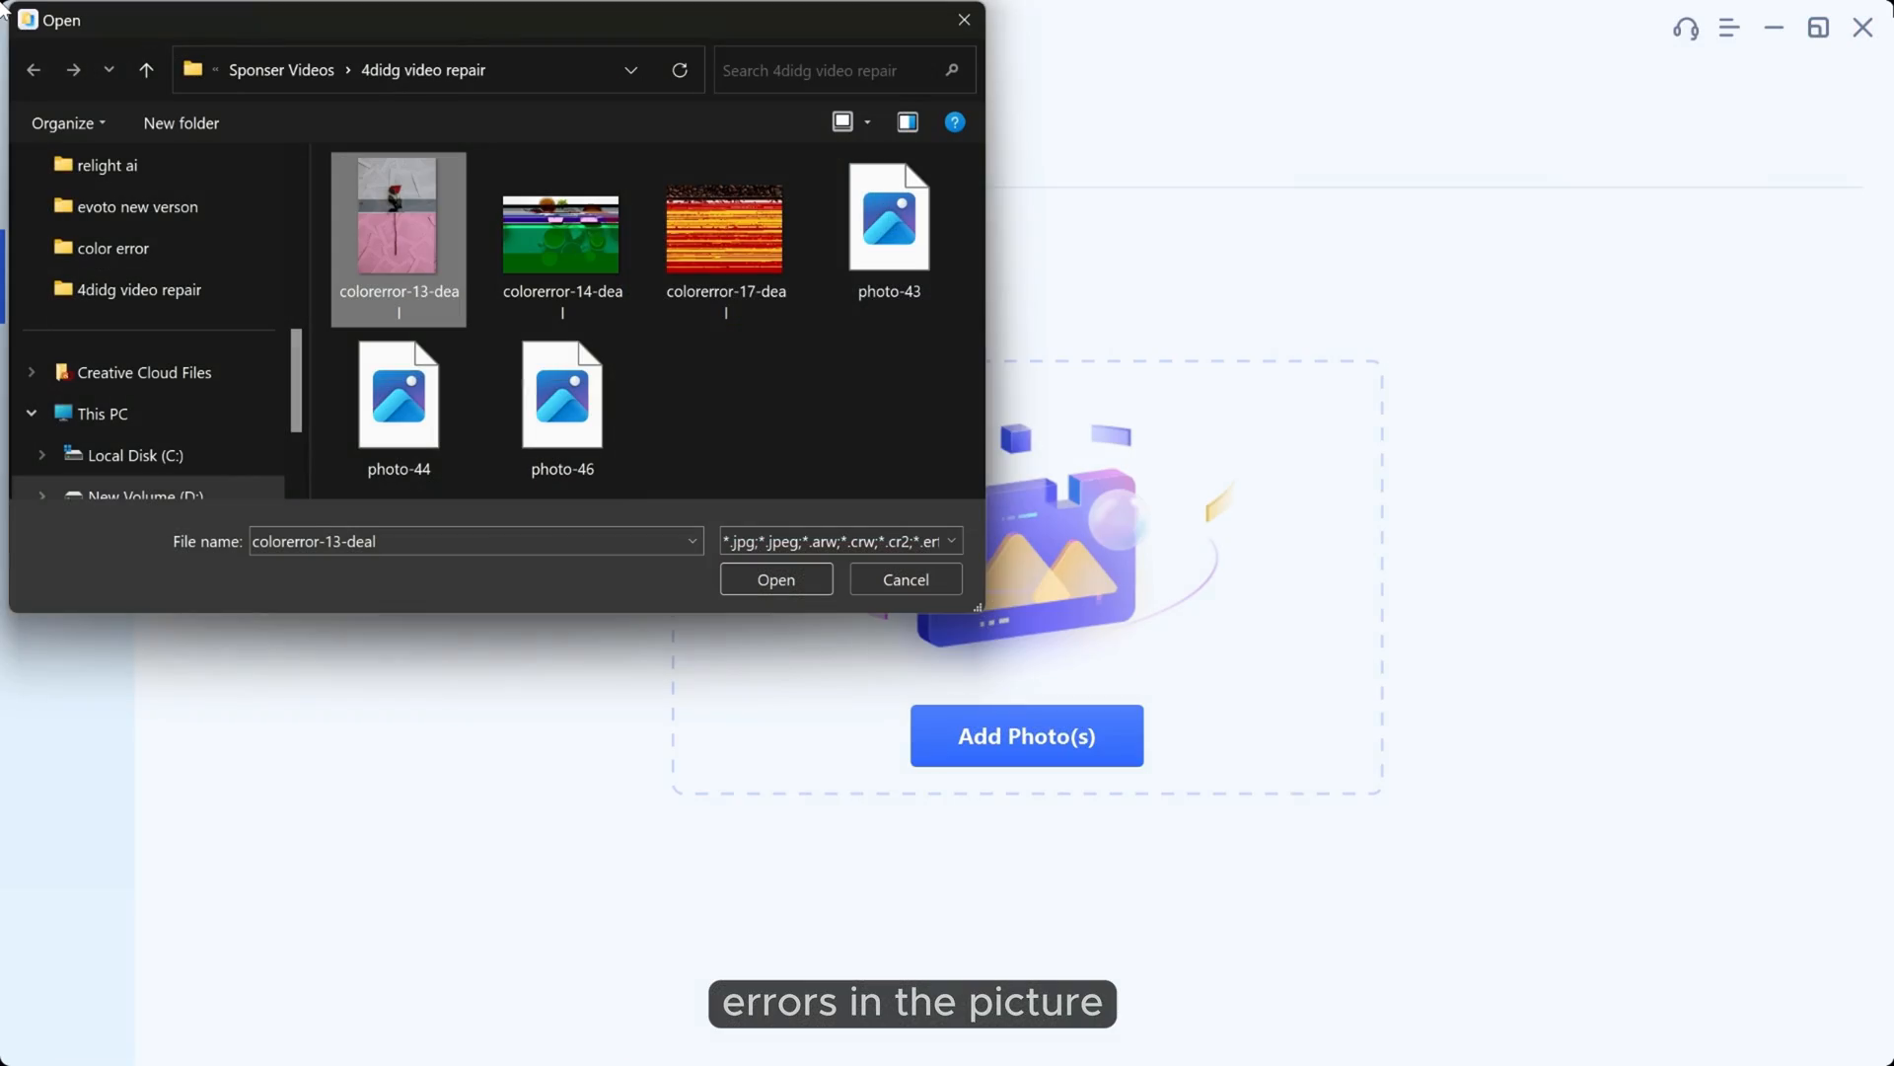
pyautogui.moveTo(488, 317)
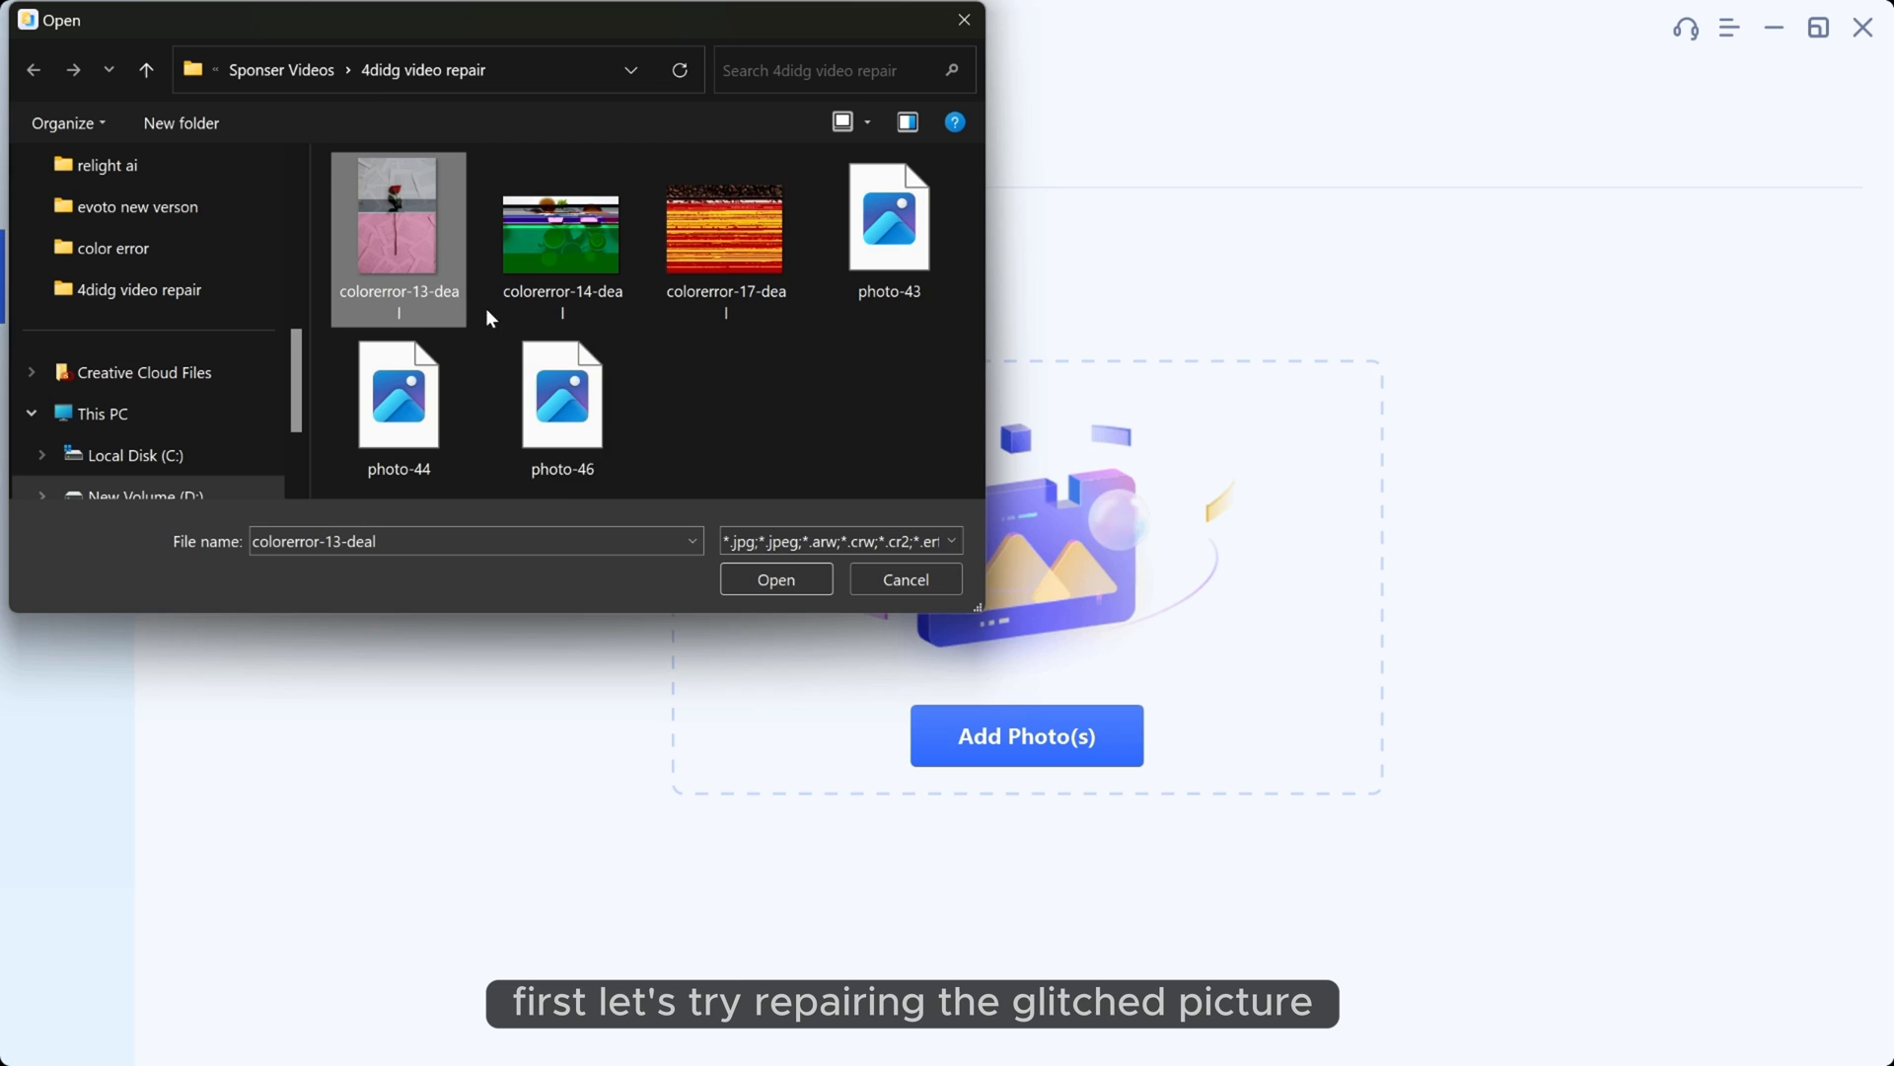
pyautogui.click(776, 579)
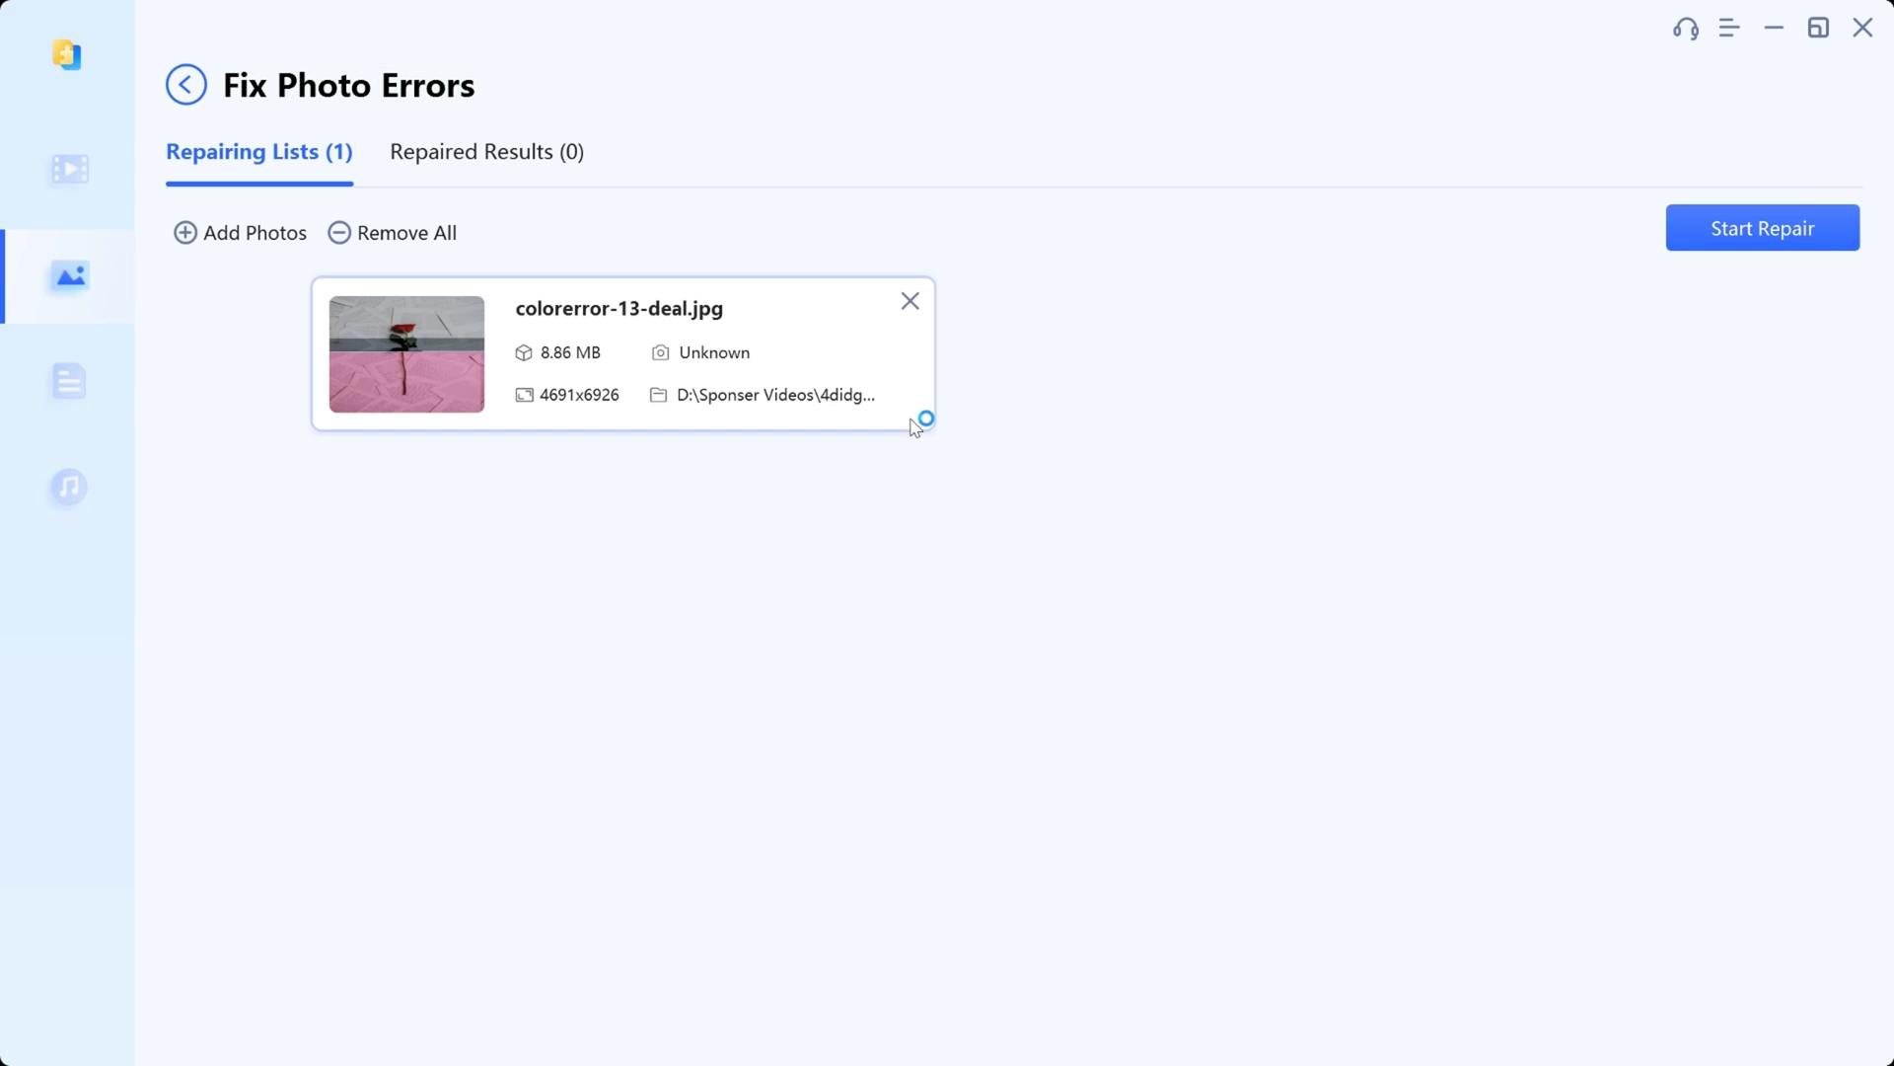
# Step: Repair colorerror-13-deal.jpg and export the repaired photo to the chosen folder
pyautogui.click(1763, 227)
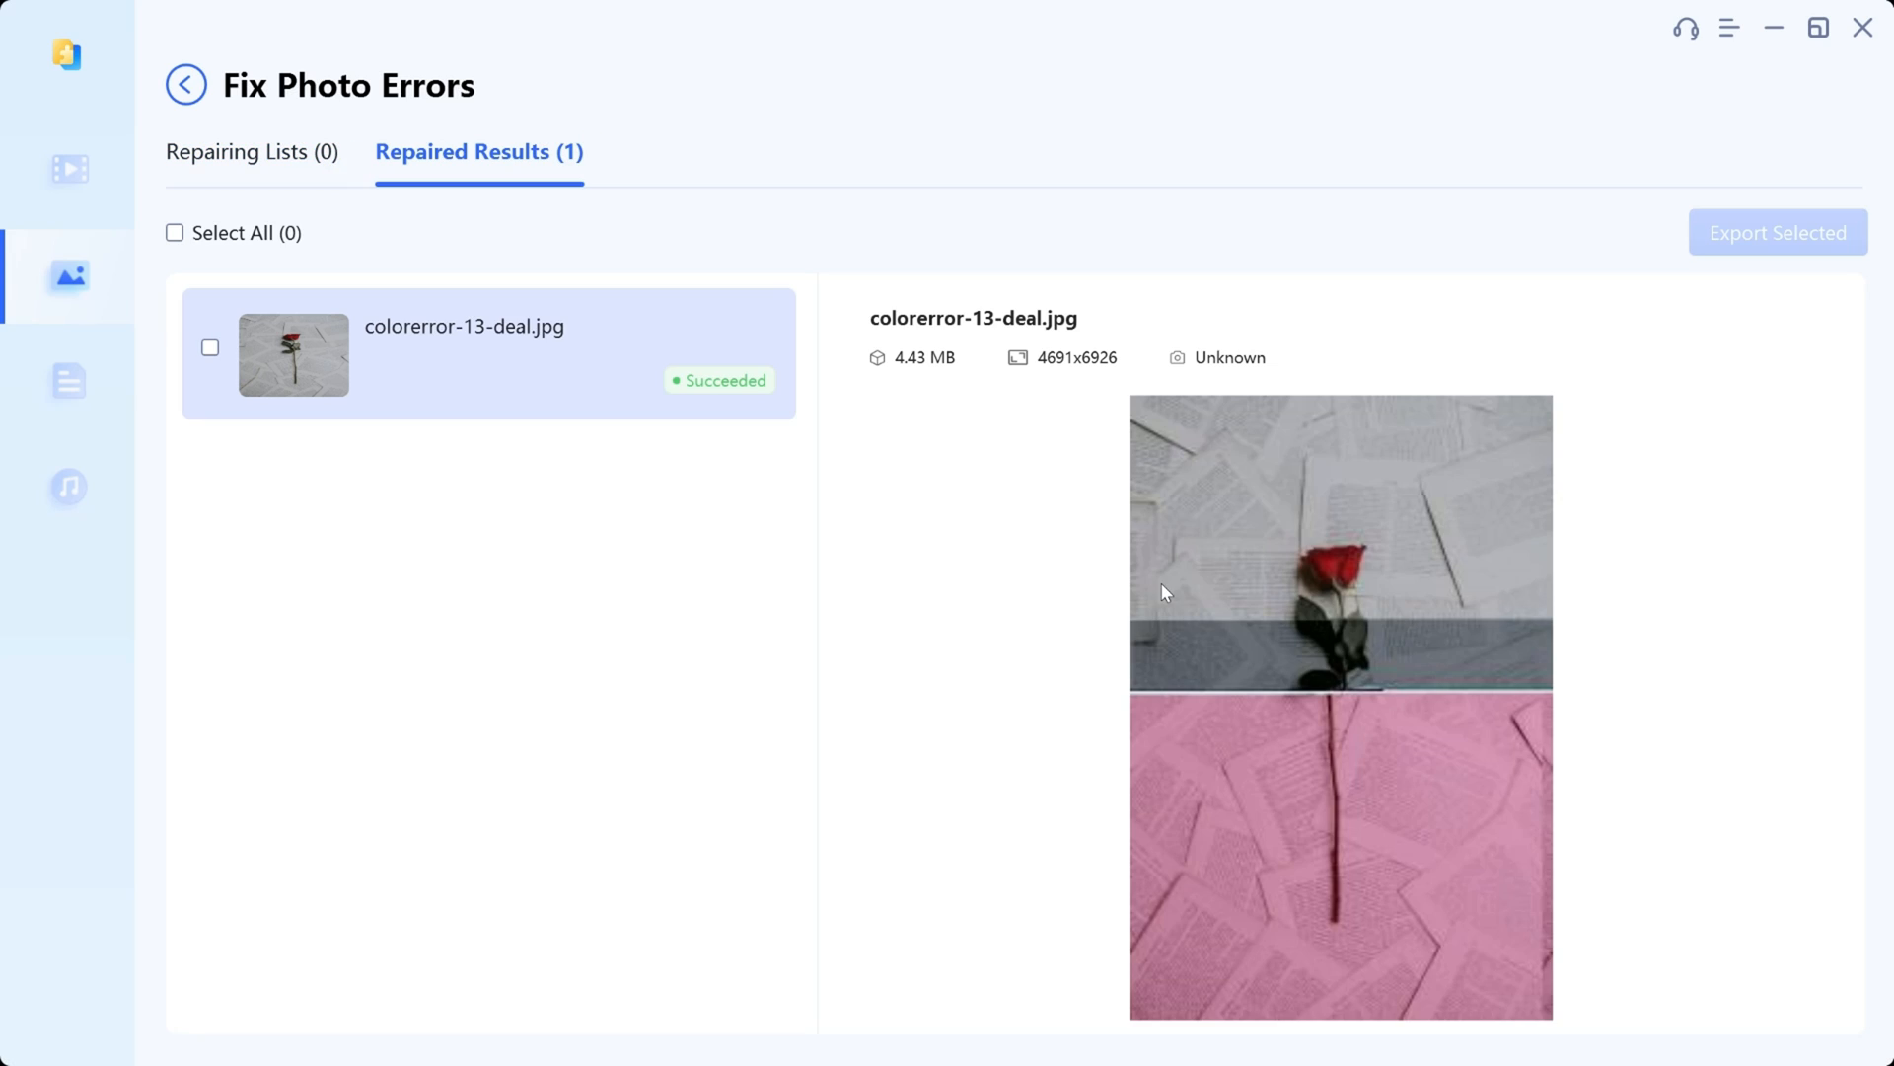
pyautogui.click(1776, 232)
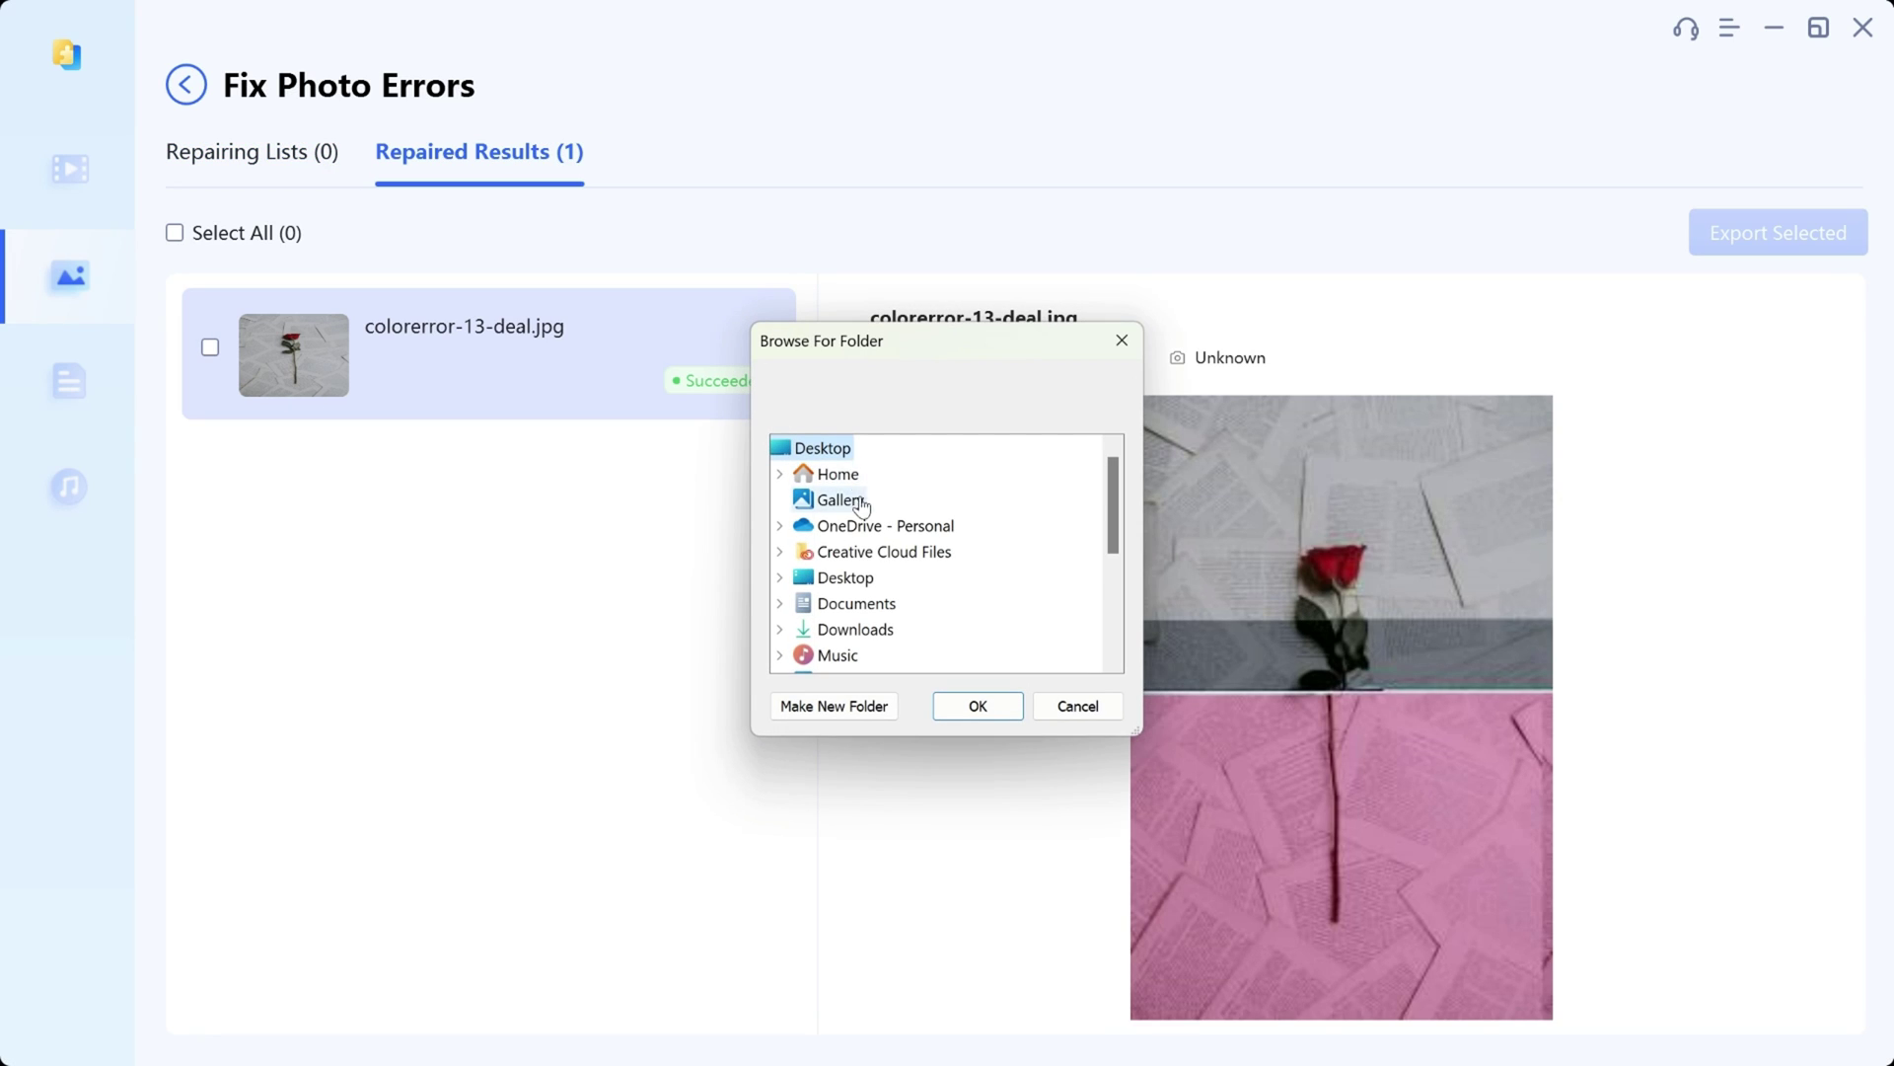
pyautogui.click(976, 705)
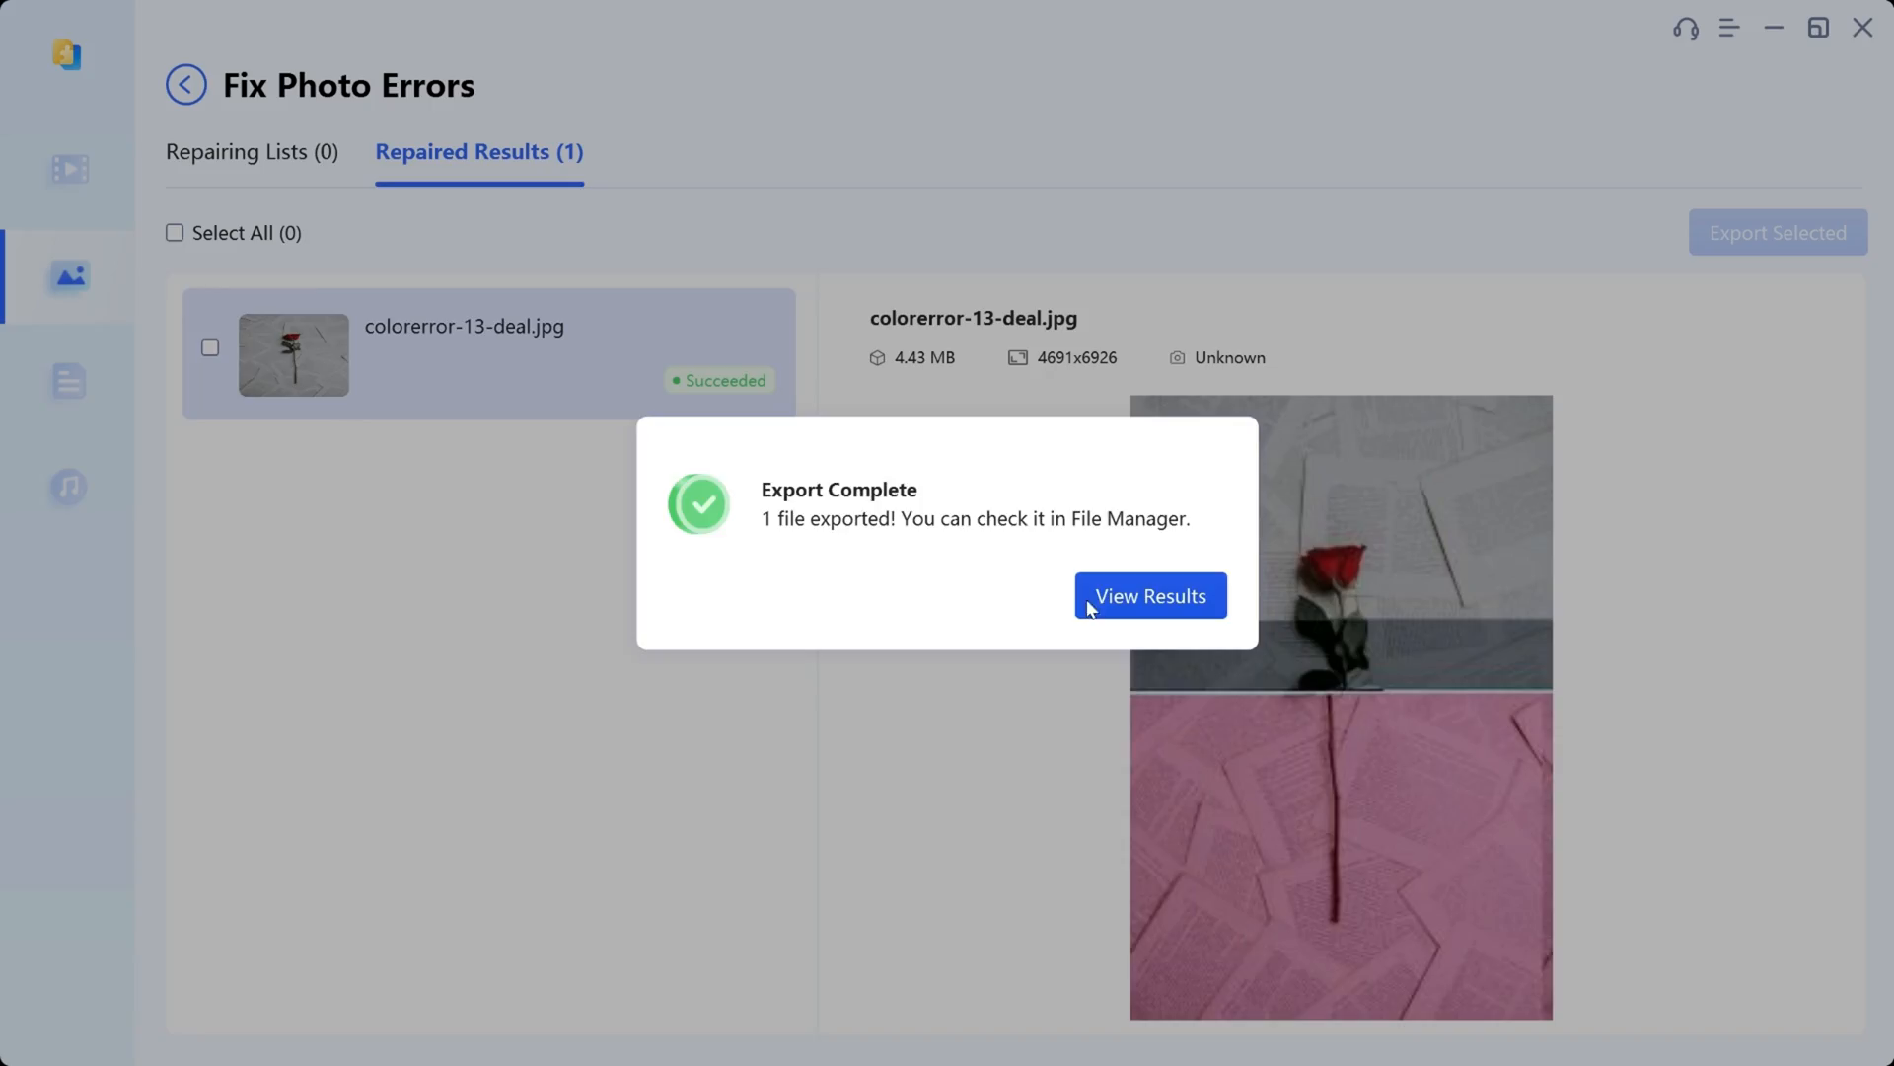
pyautogui.click(1148, 596)
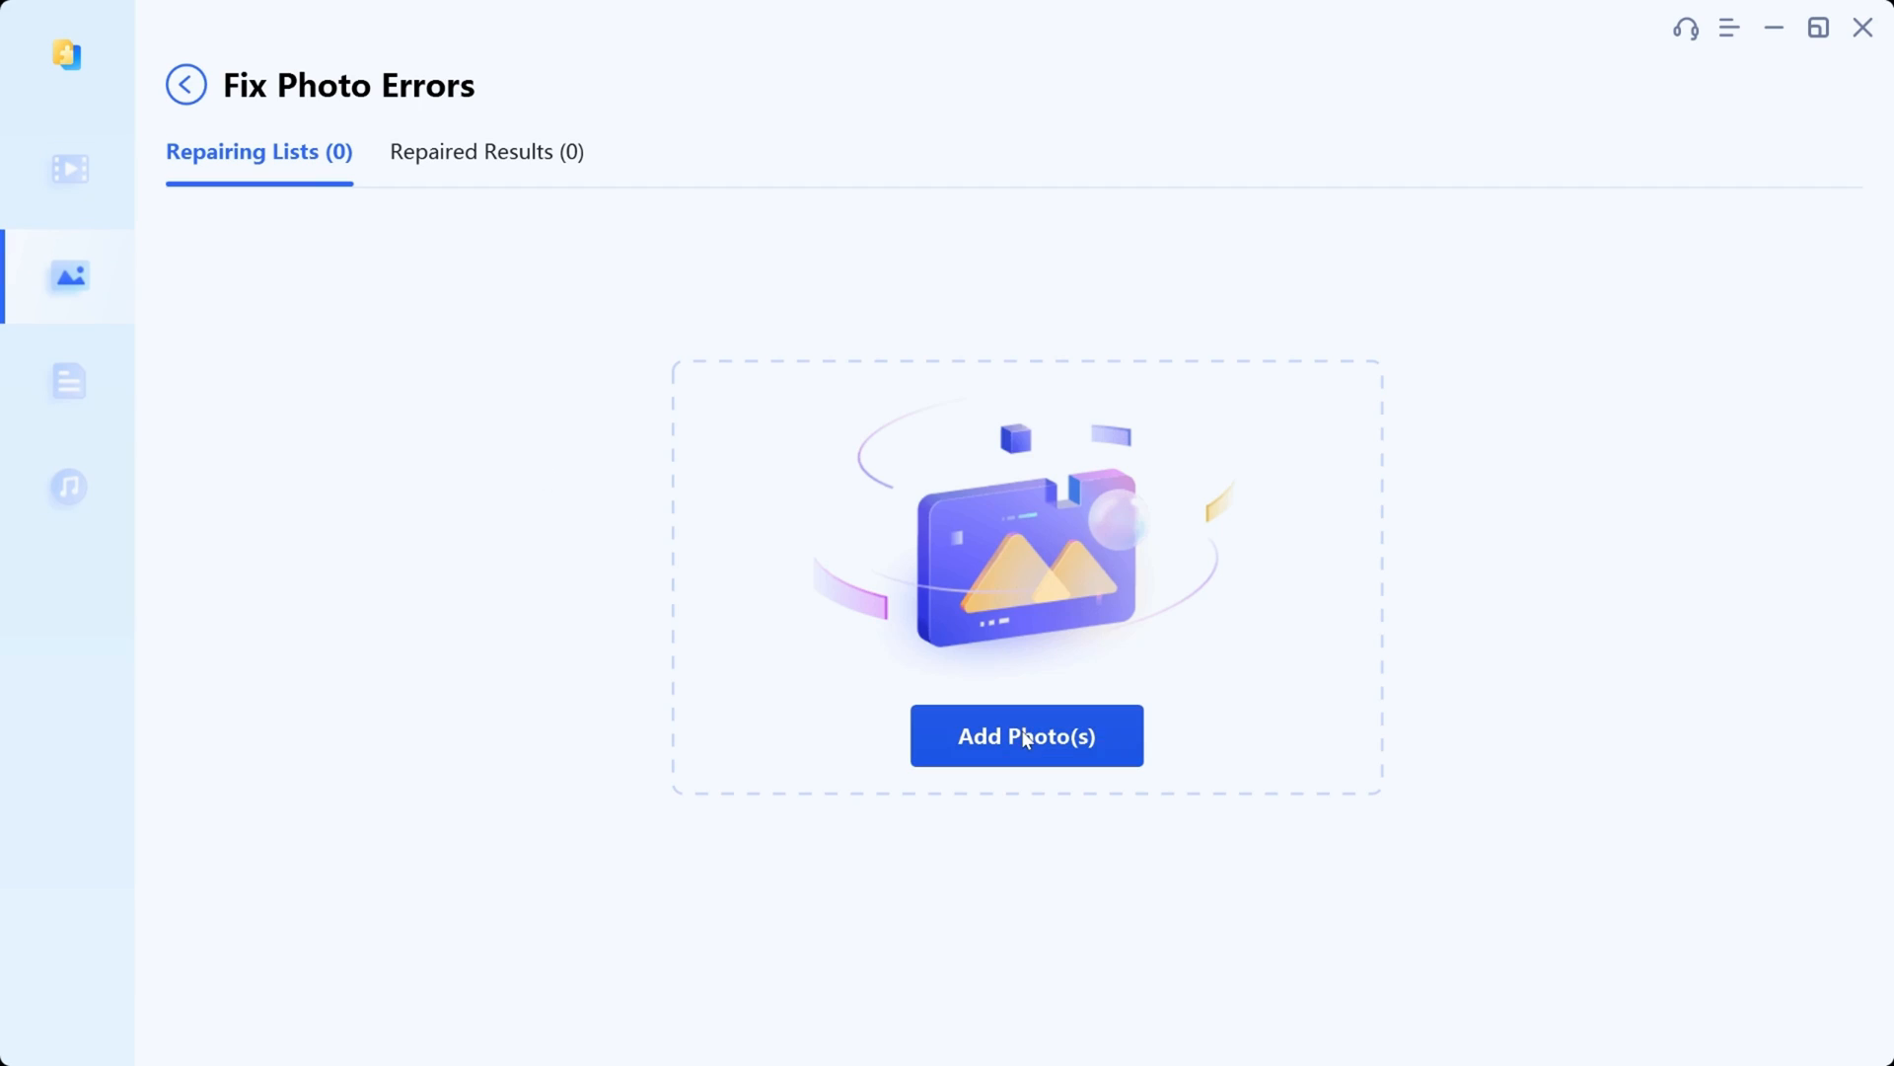
# Step: Repair photo-43.jpg, view the restored projector image, and confirm returning home
pyautogui.click(1026, 736)
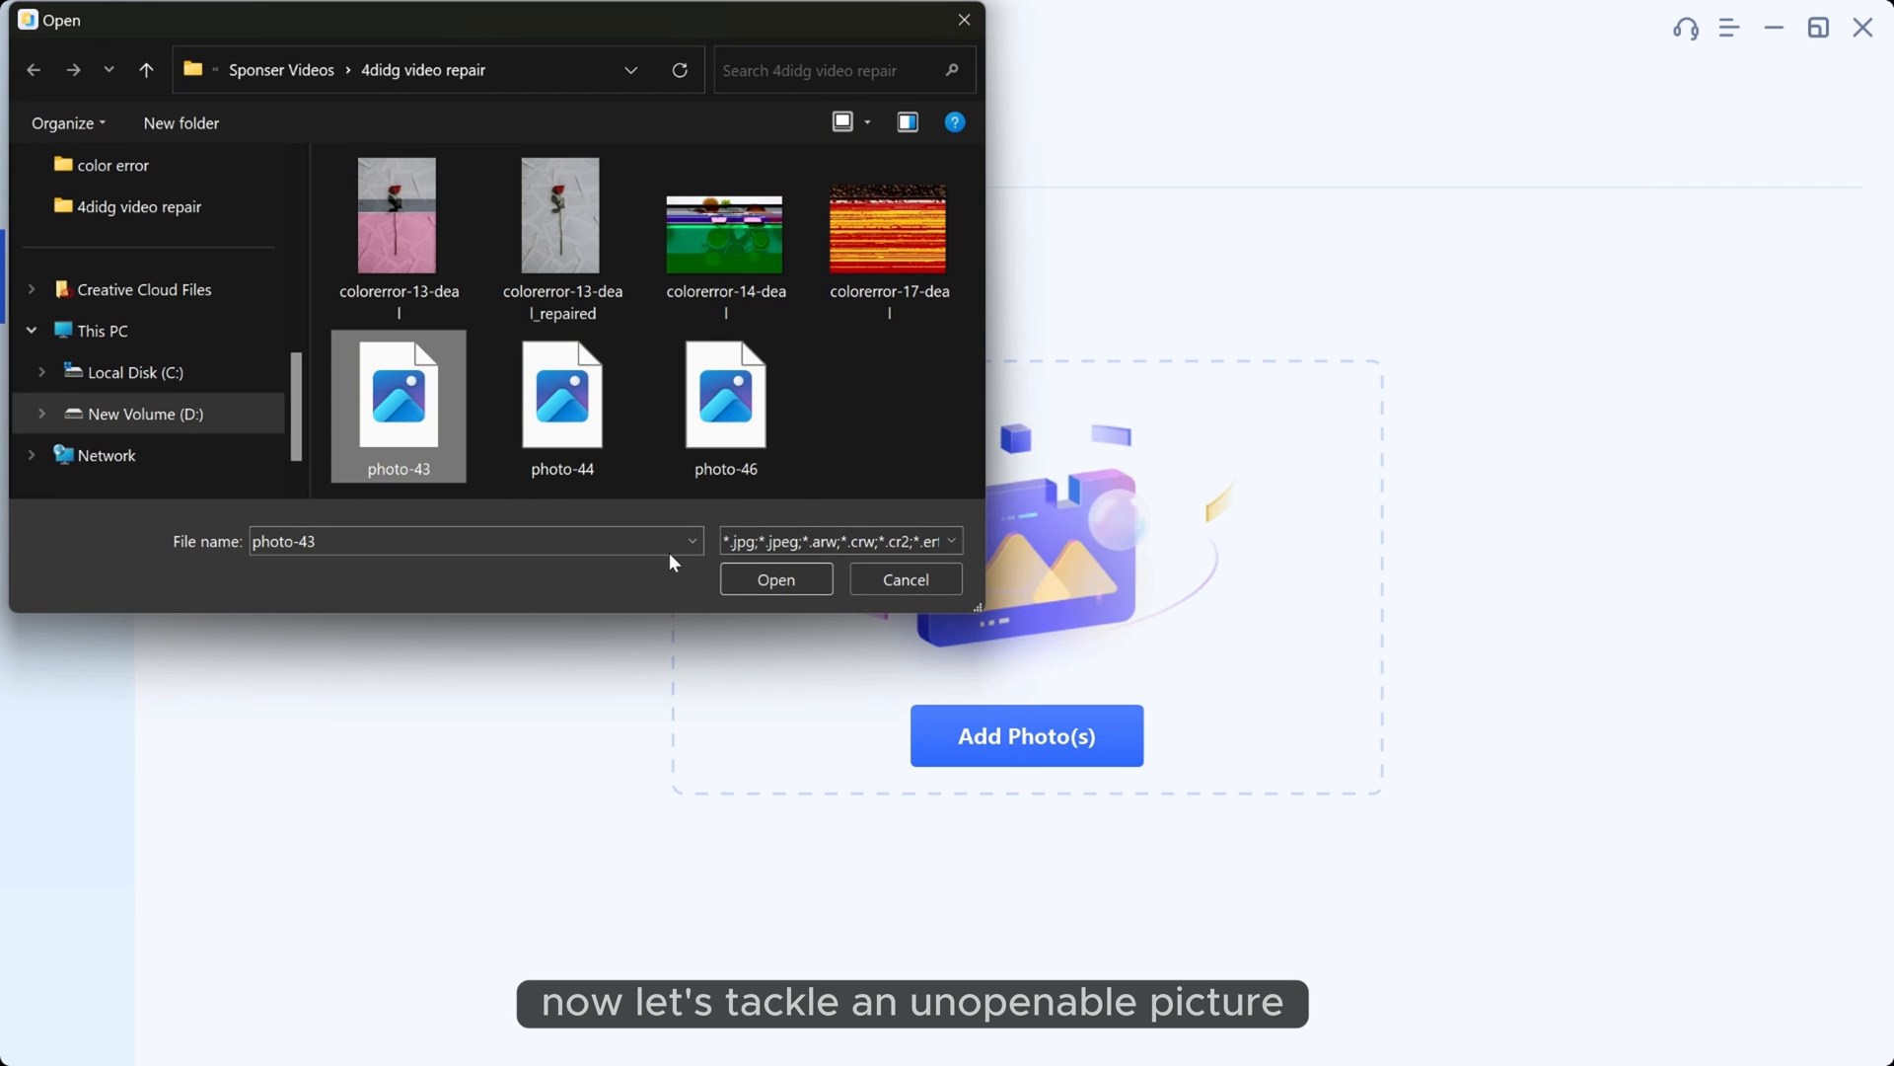
pyautogui.click(776, 579)
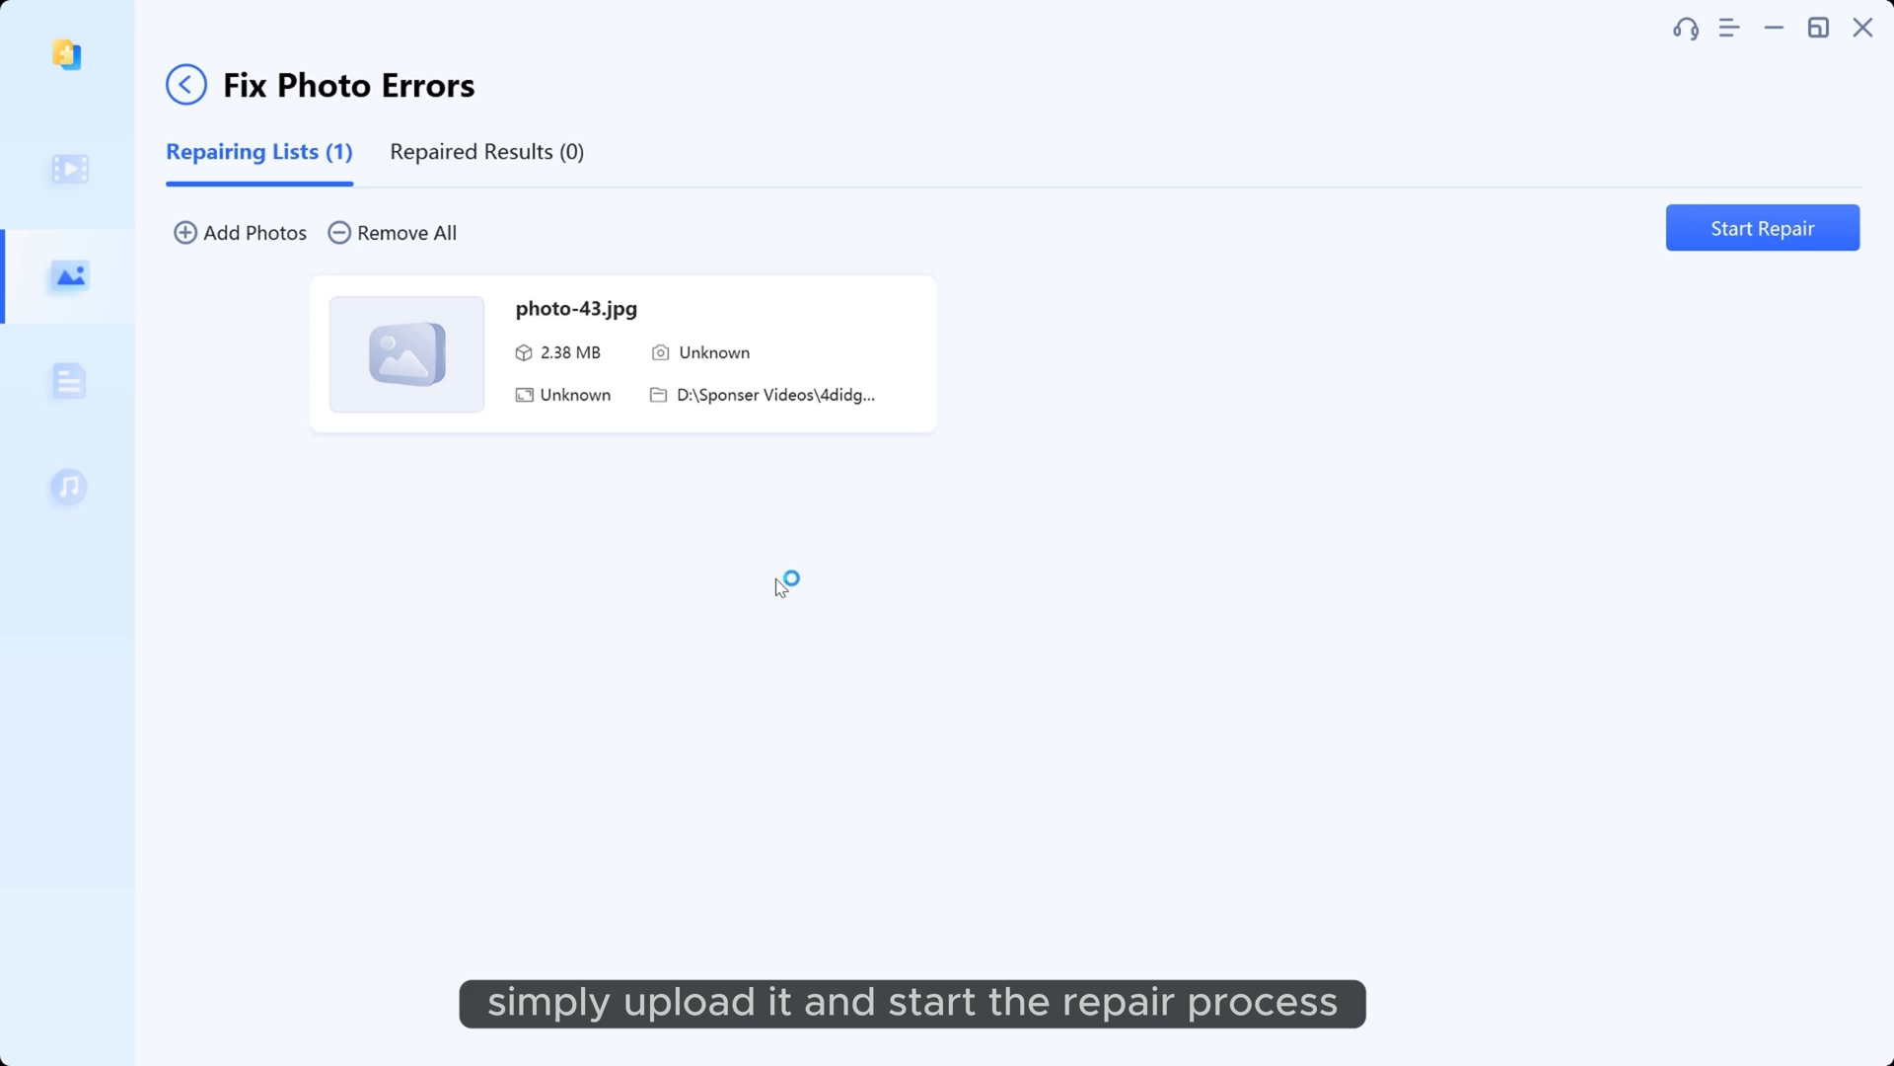
pyautogui.click(1762, 227)
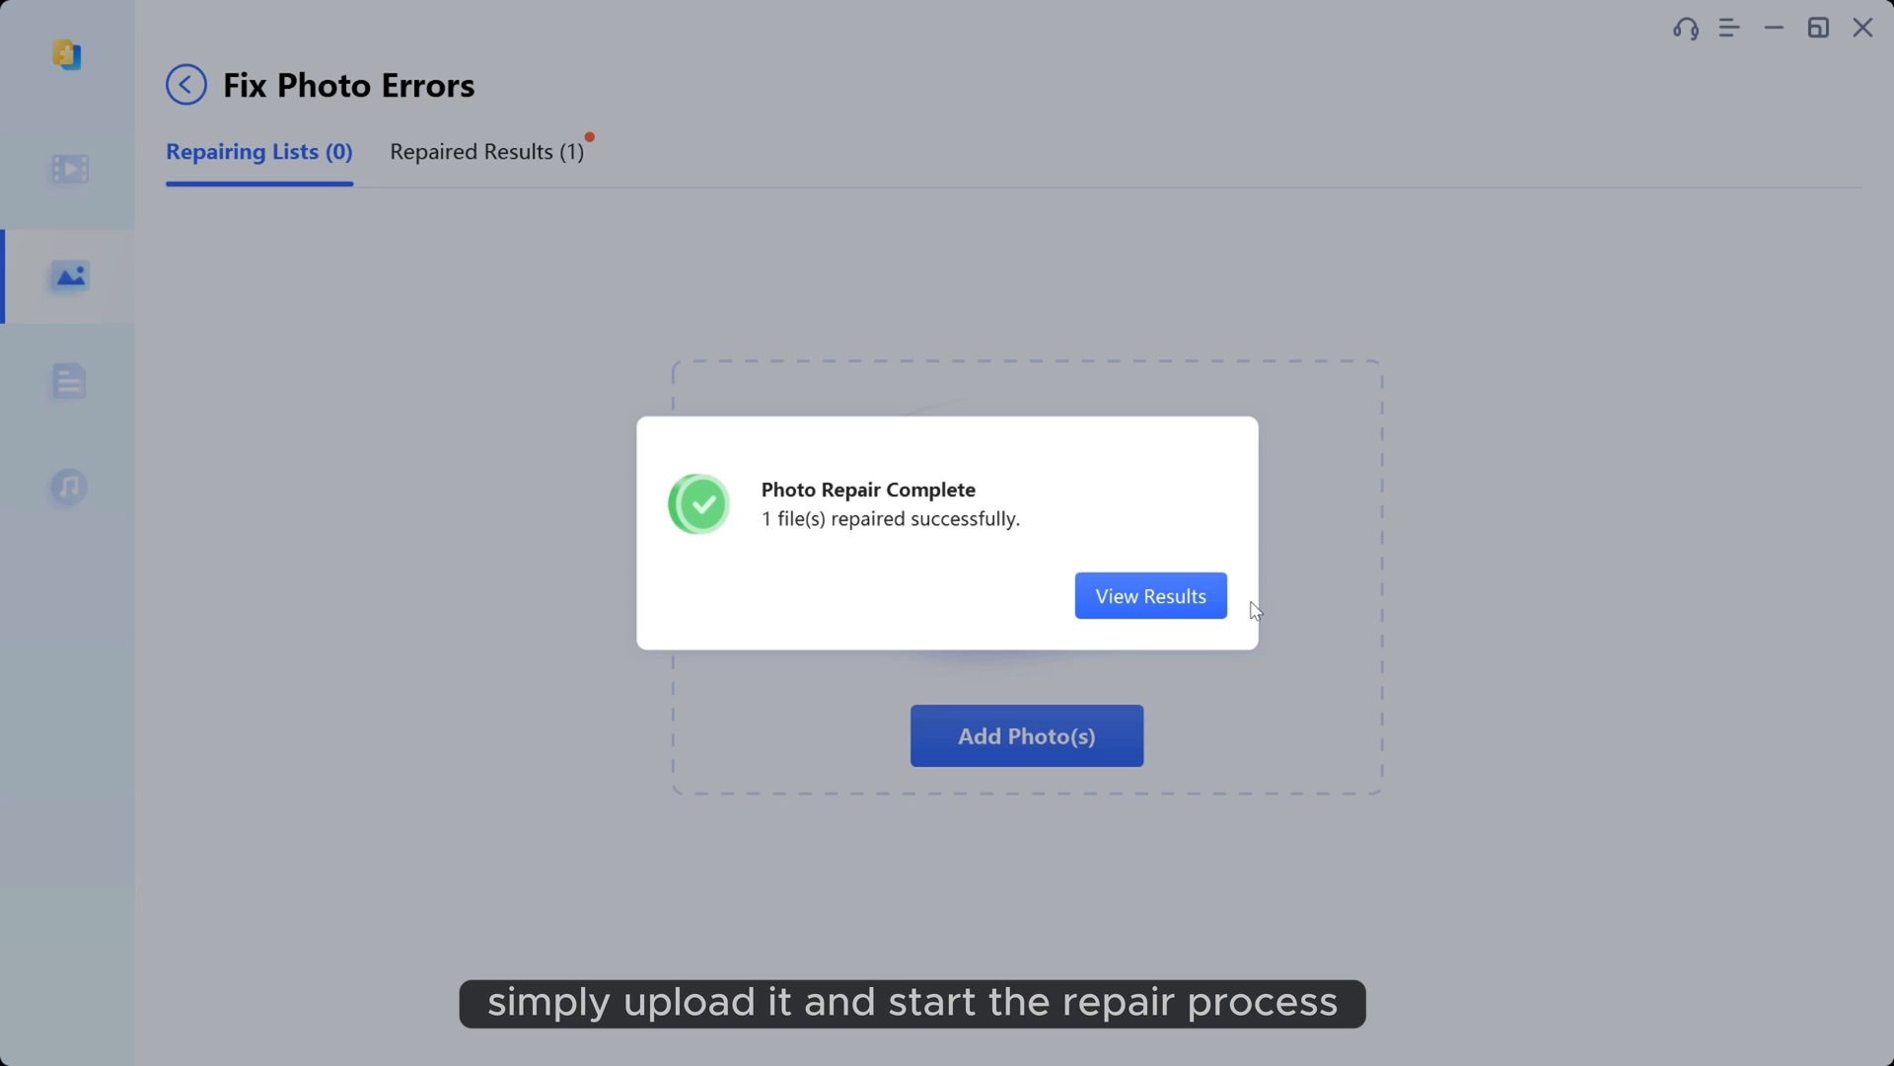
pyautogui.click(1148, 596)
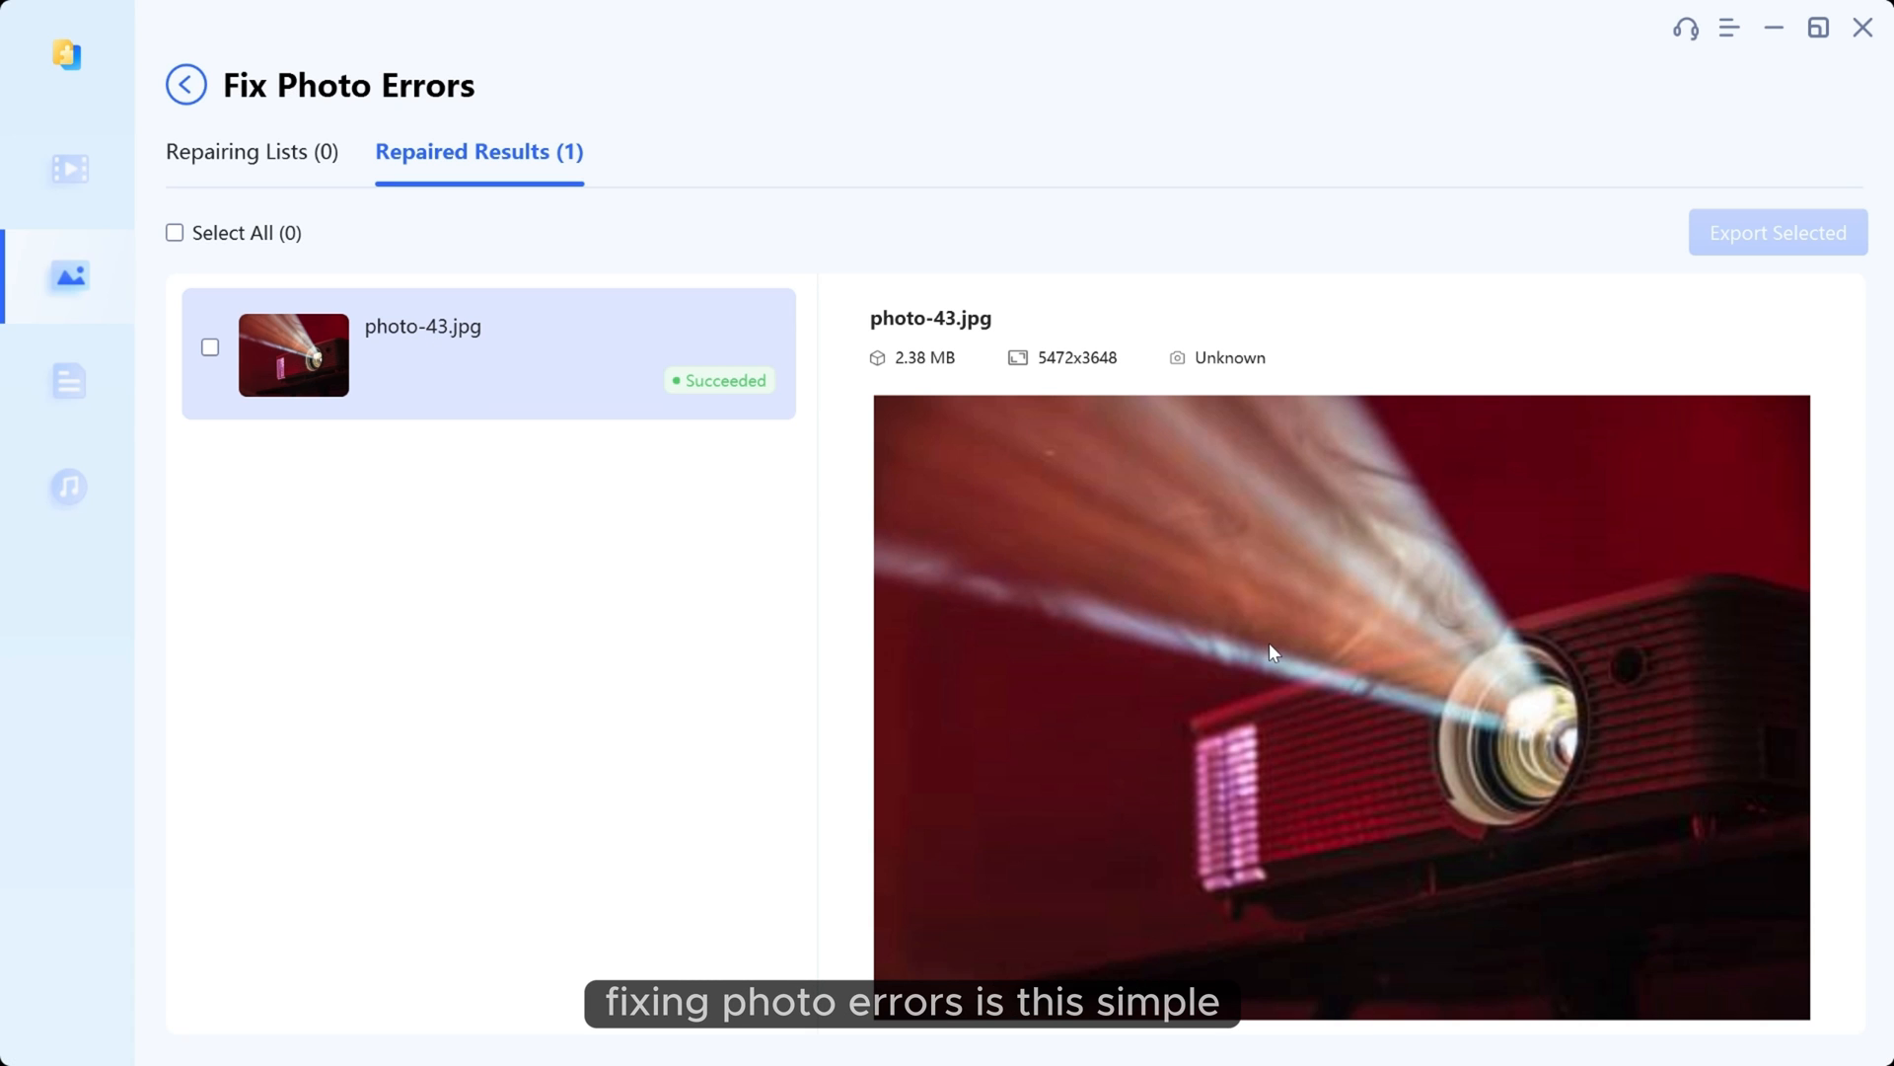
pyautogui.moveTo(401, 319)
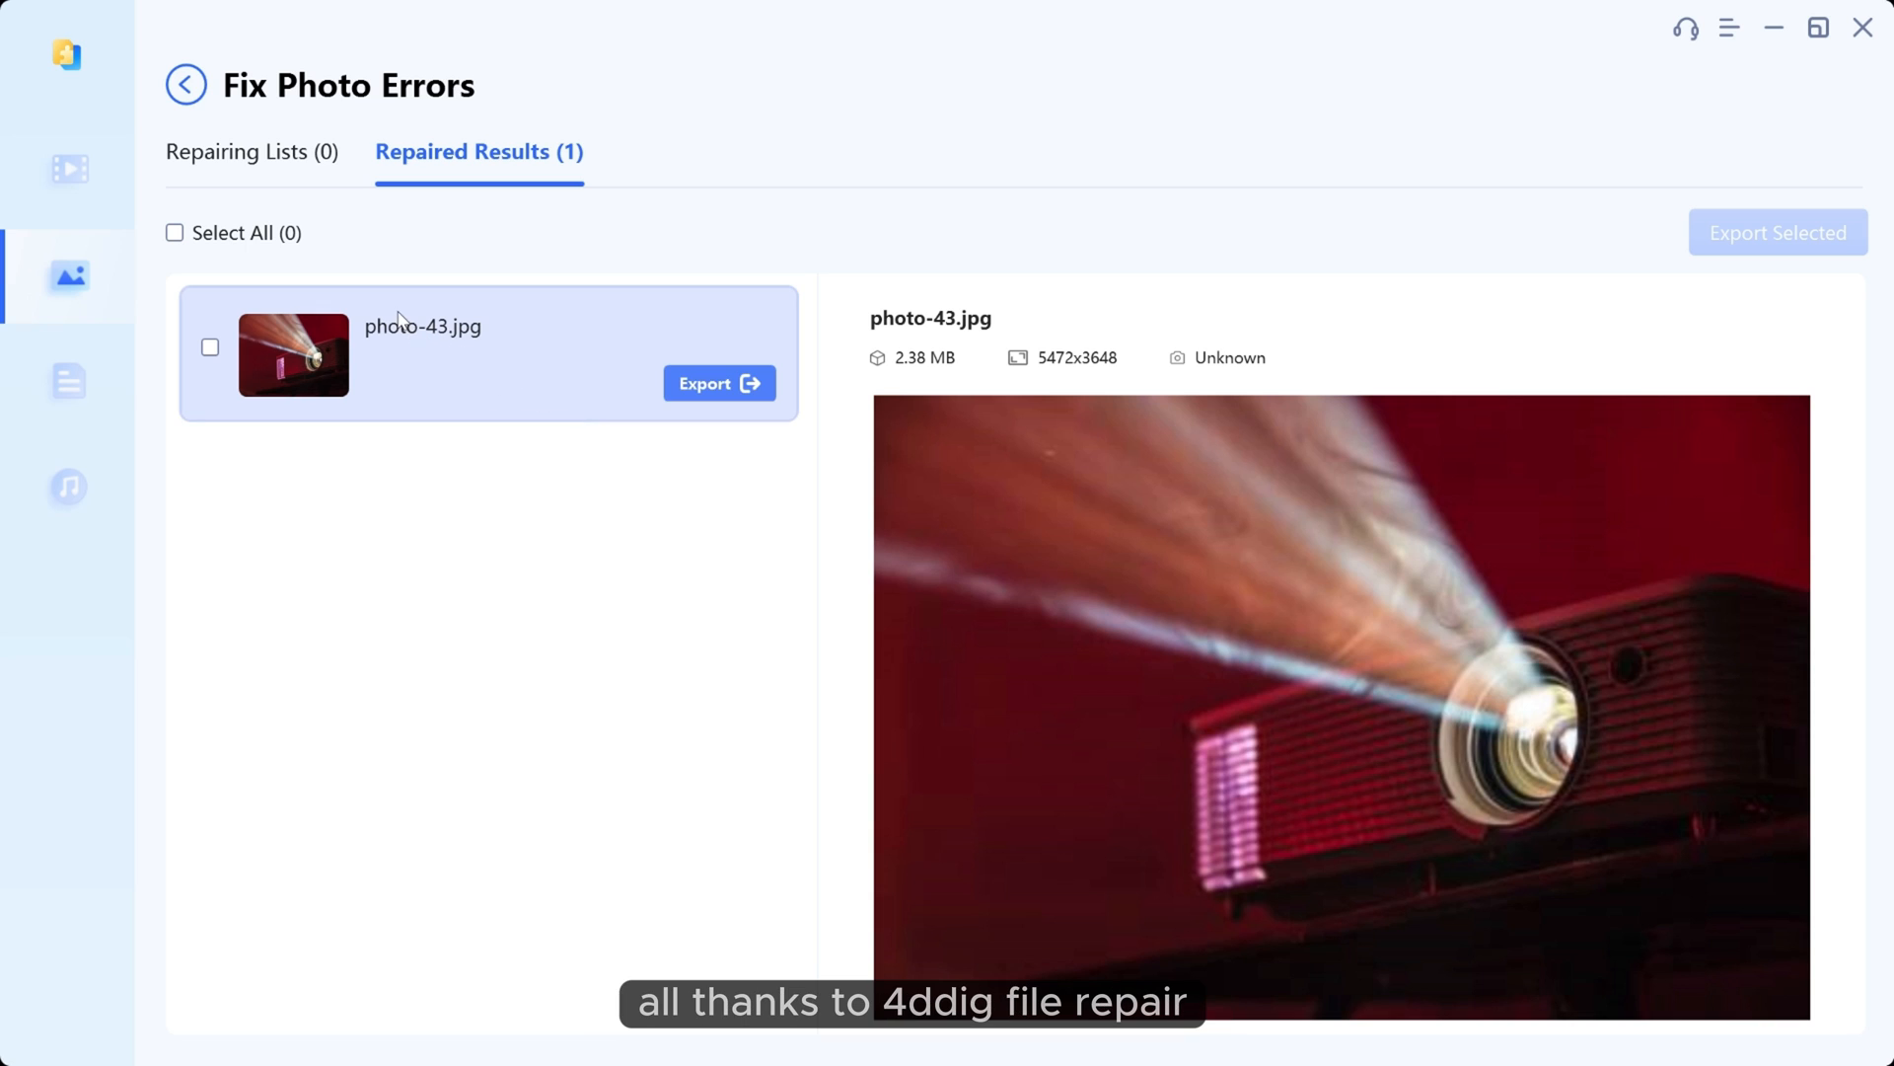
pyautogui.click(184, 85)
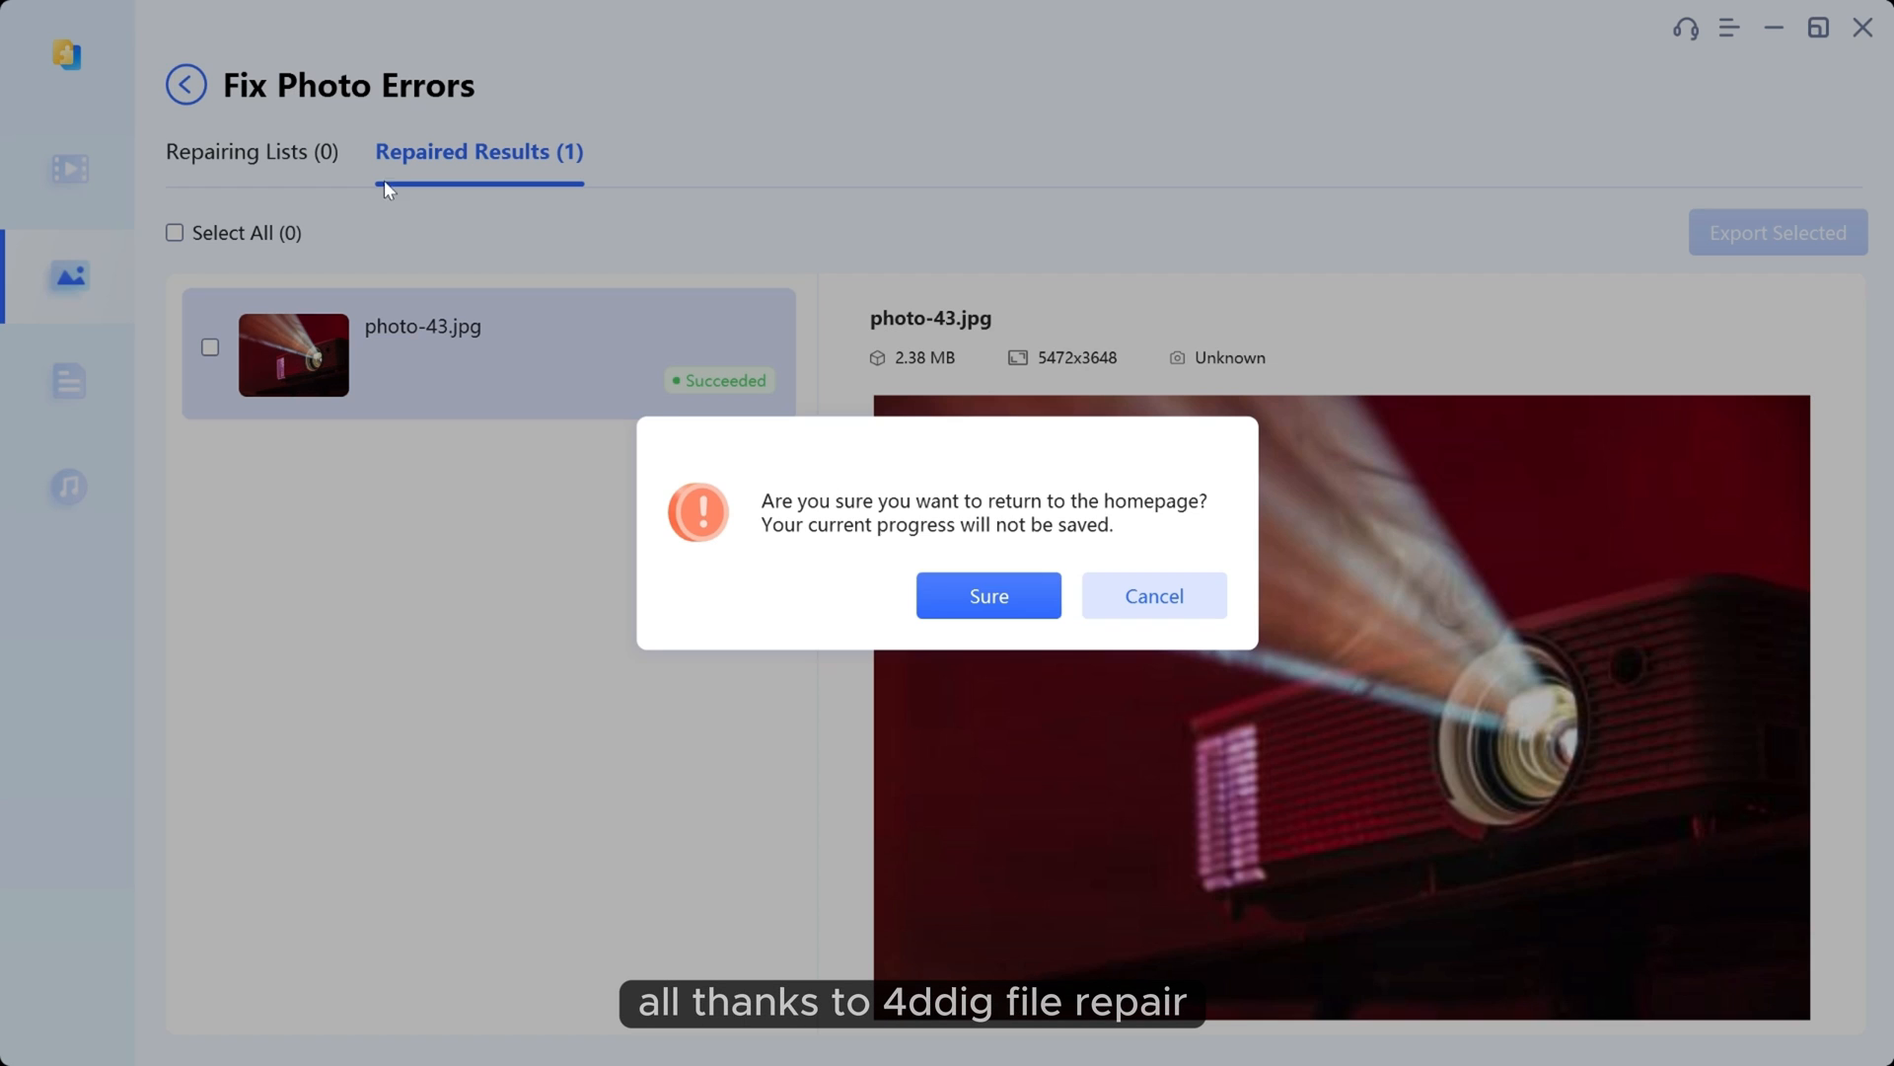
pyautogui.click(987, 594)
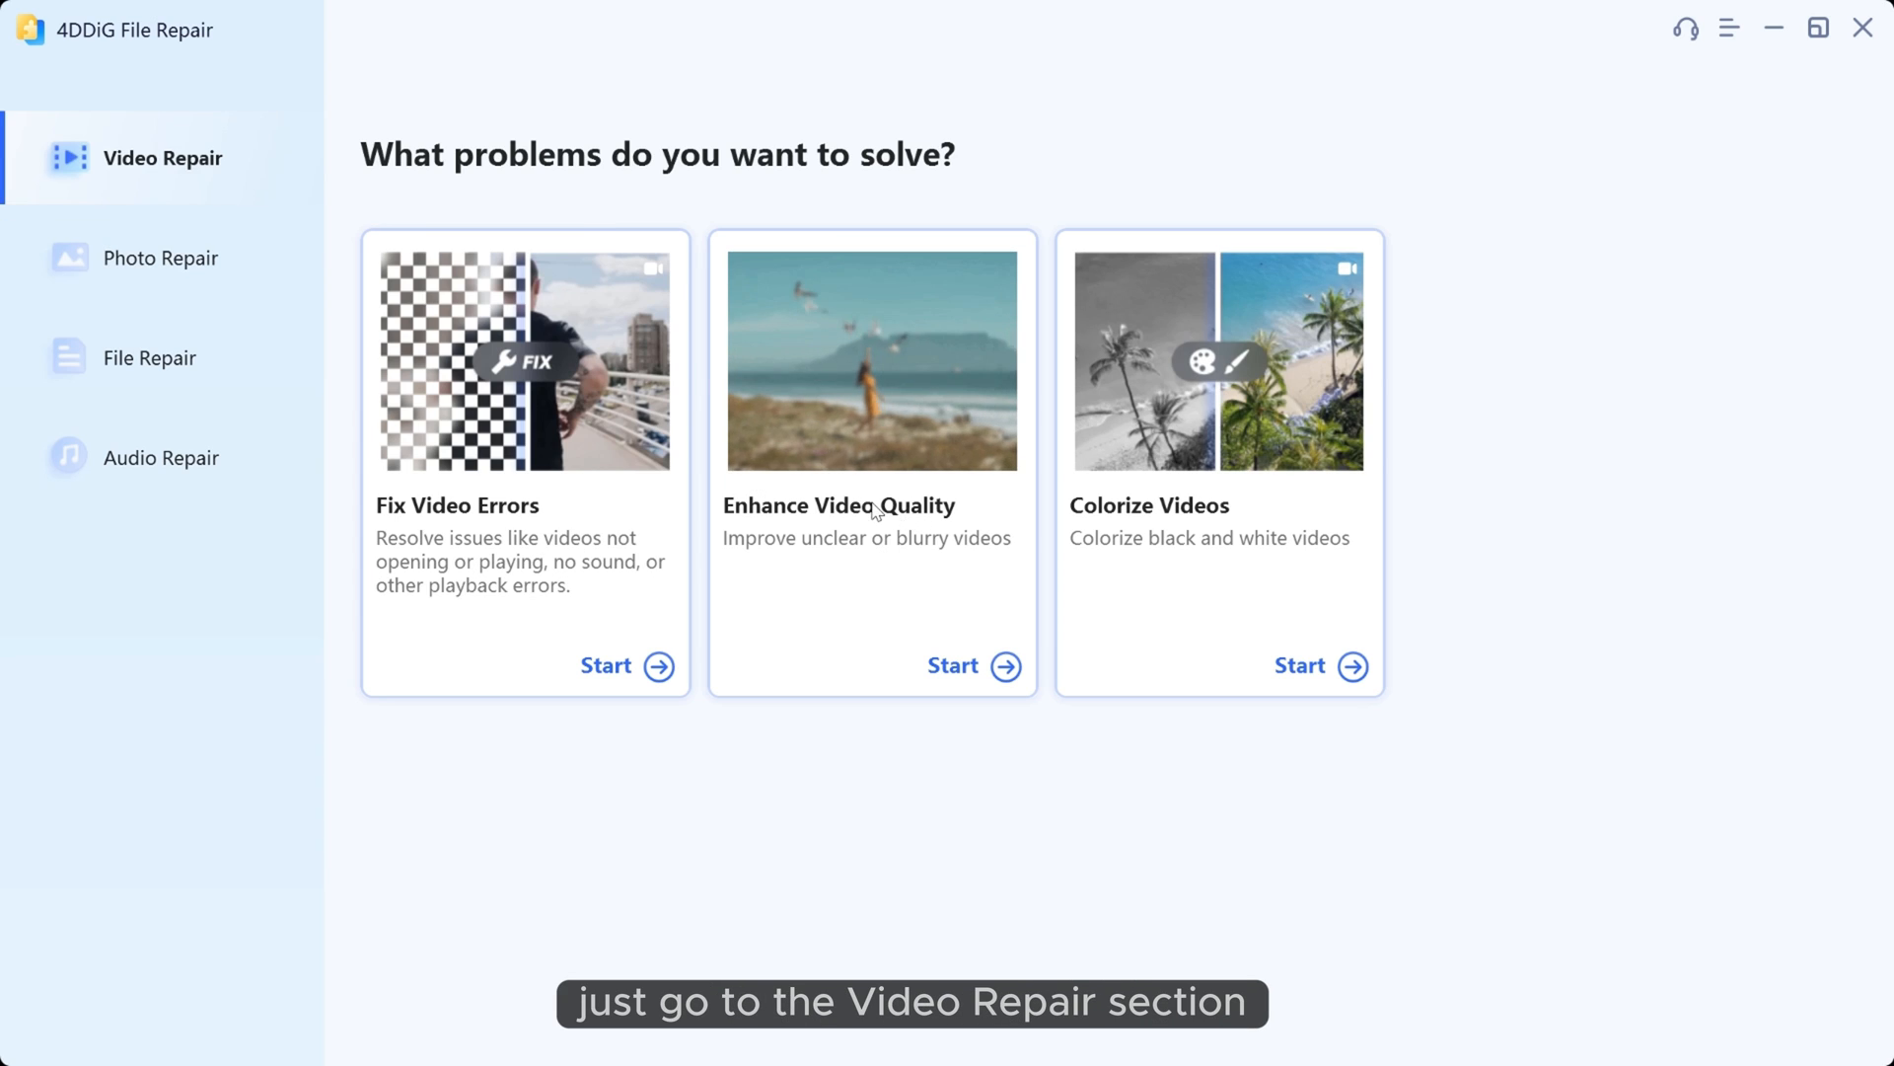
# Step: Load the three sample videos into Enhance Video Quality and preview the enhanced face video
pyautogui.click(970, 666)
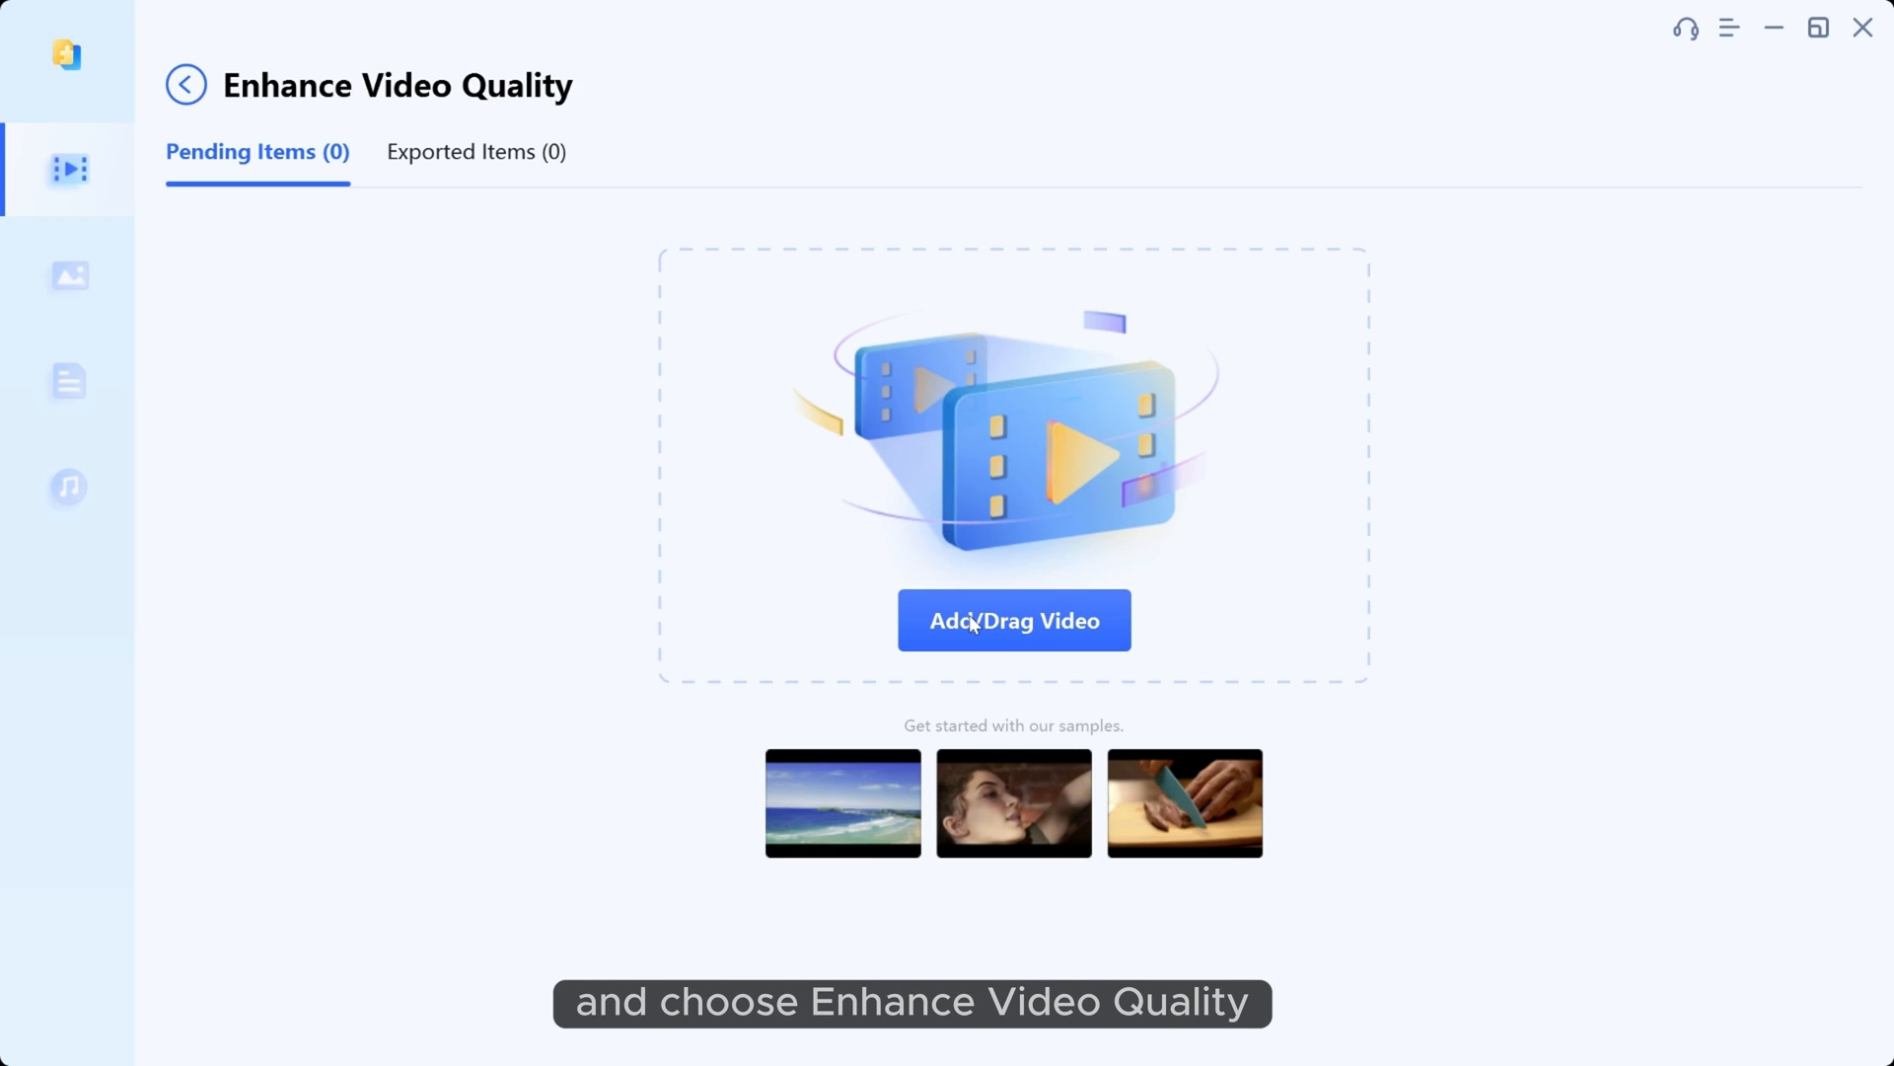
pyautogui.click(1016, 620)
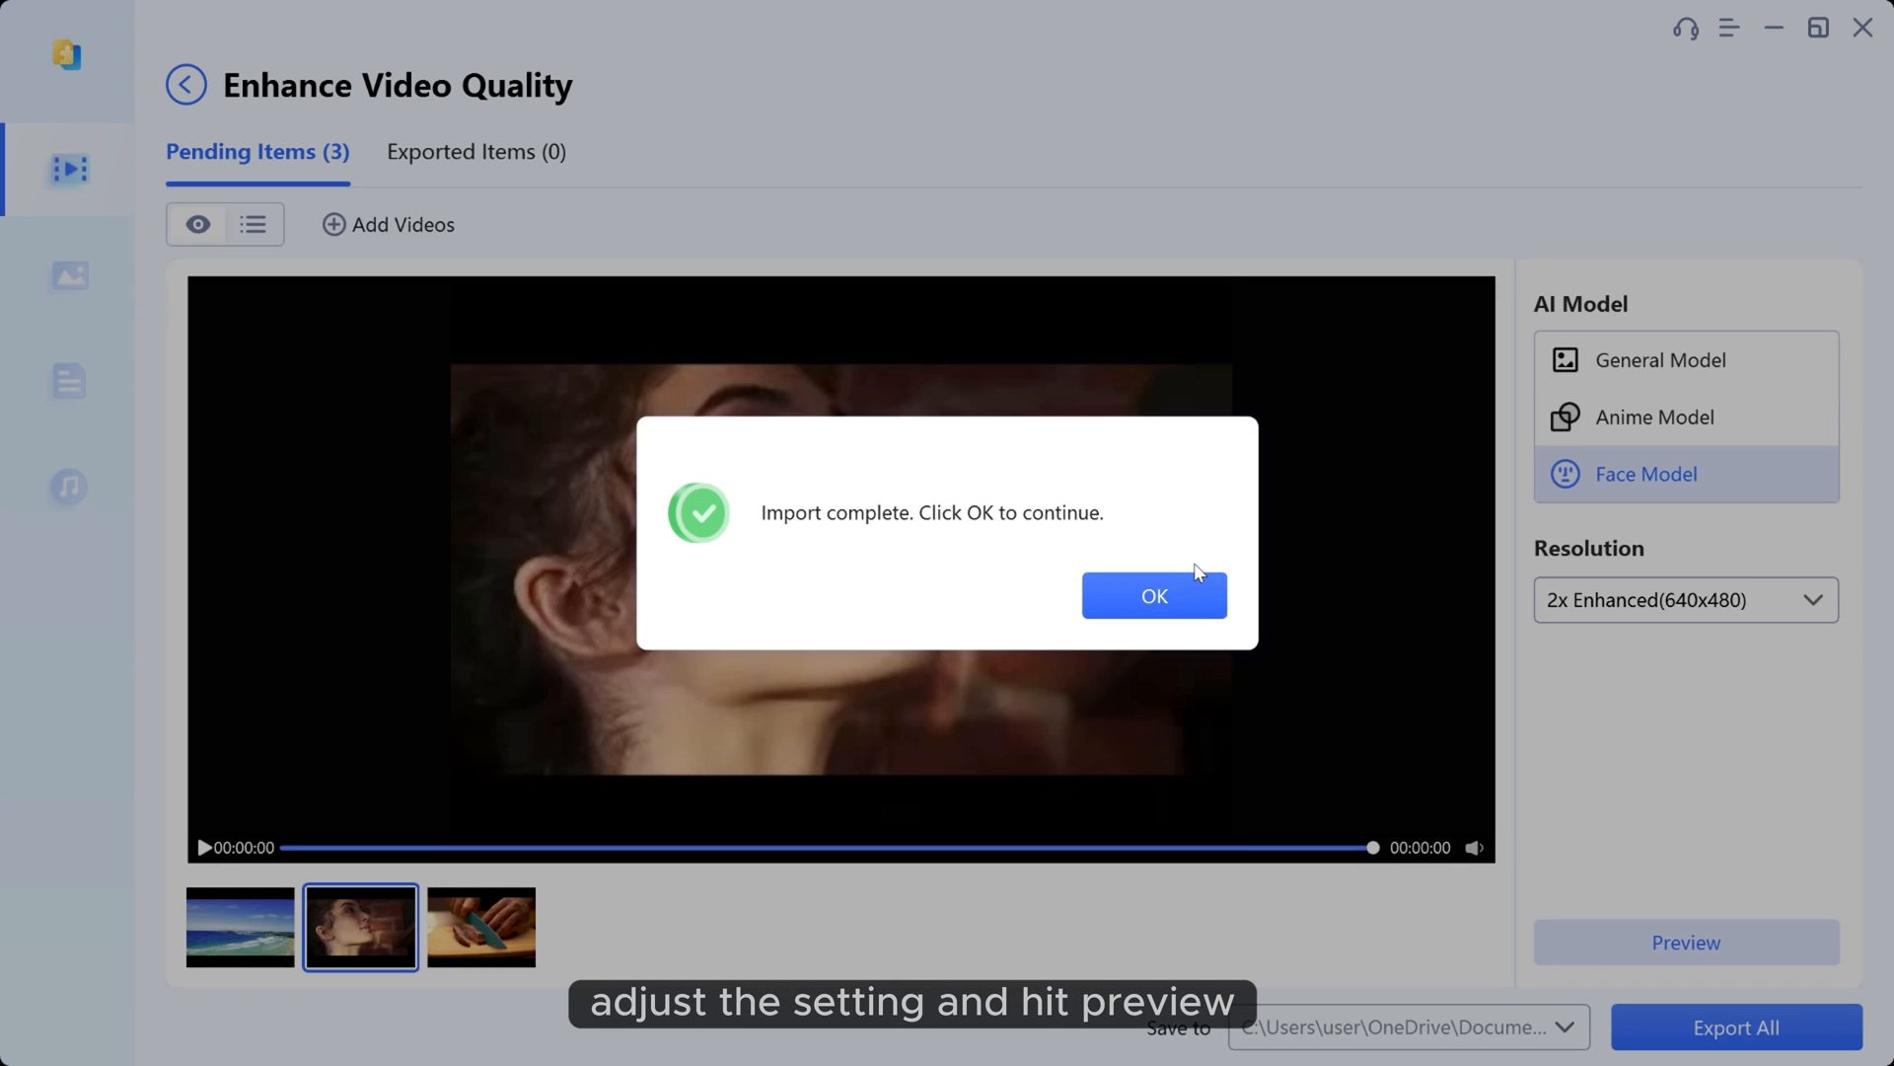
pyautogui.click(1152, 594)
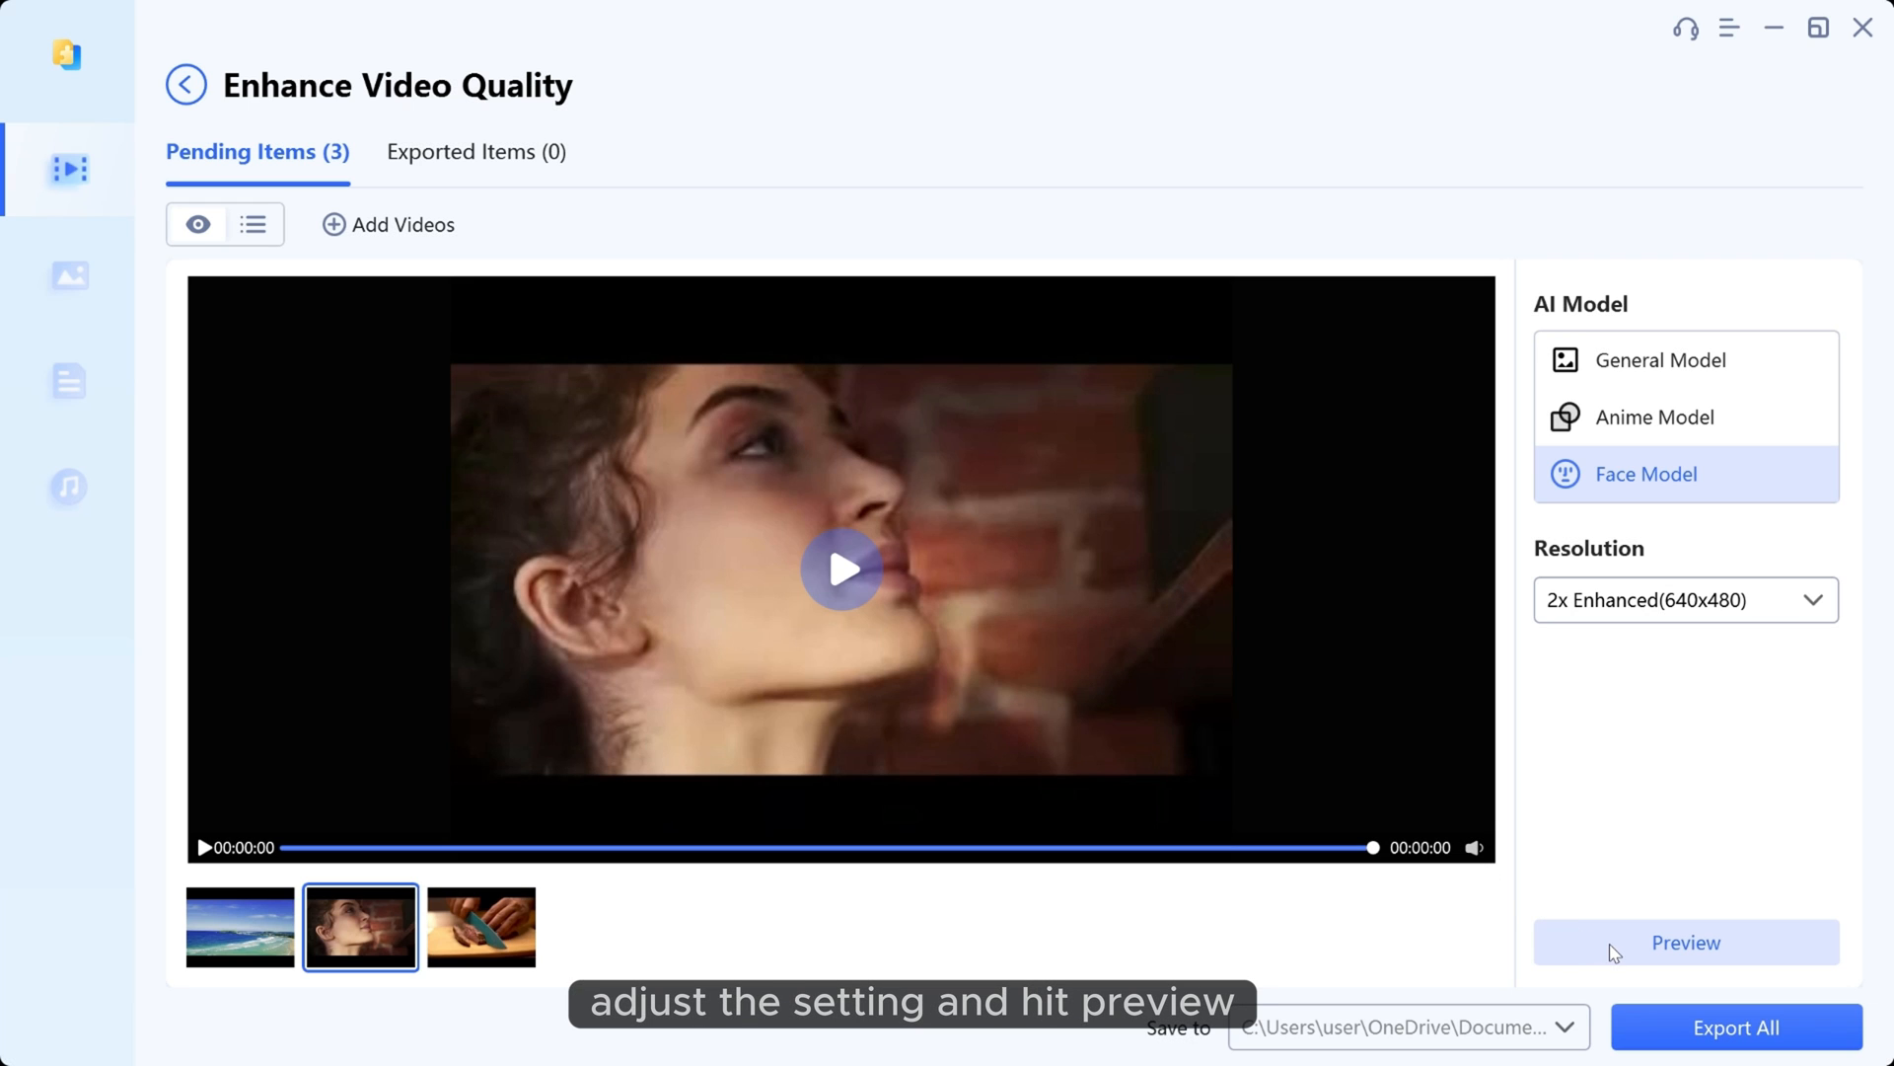
pyautogui.click(1684, 942)
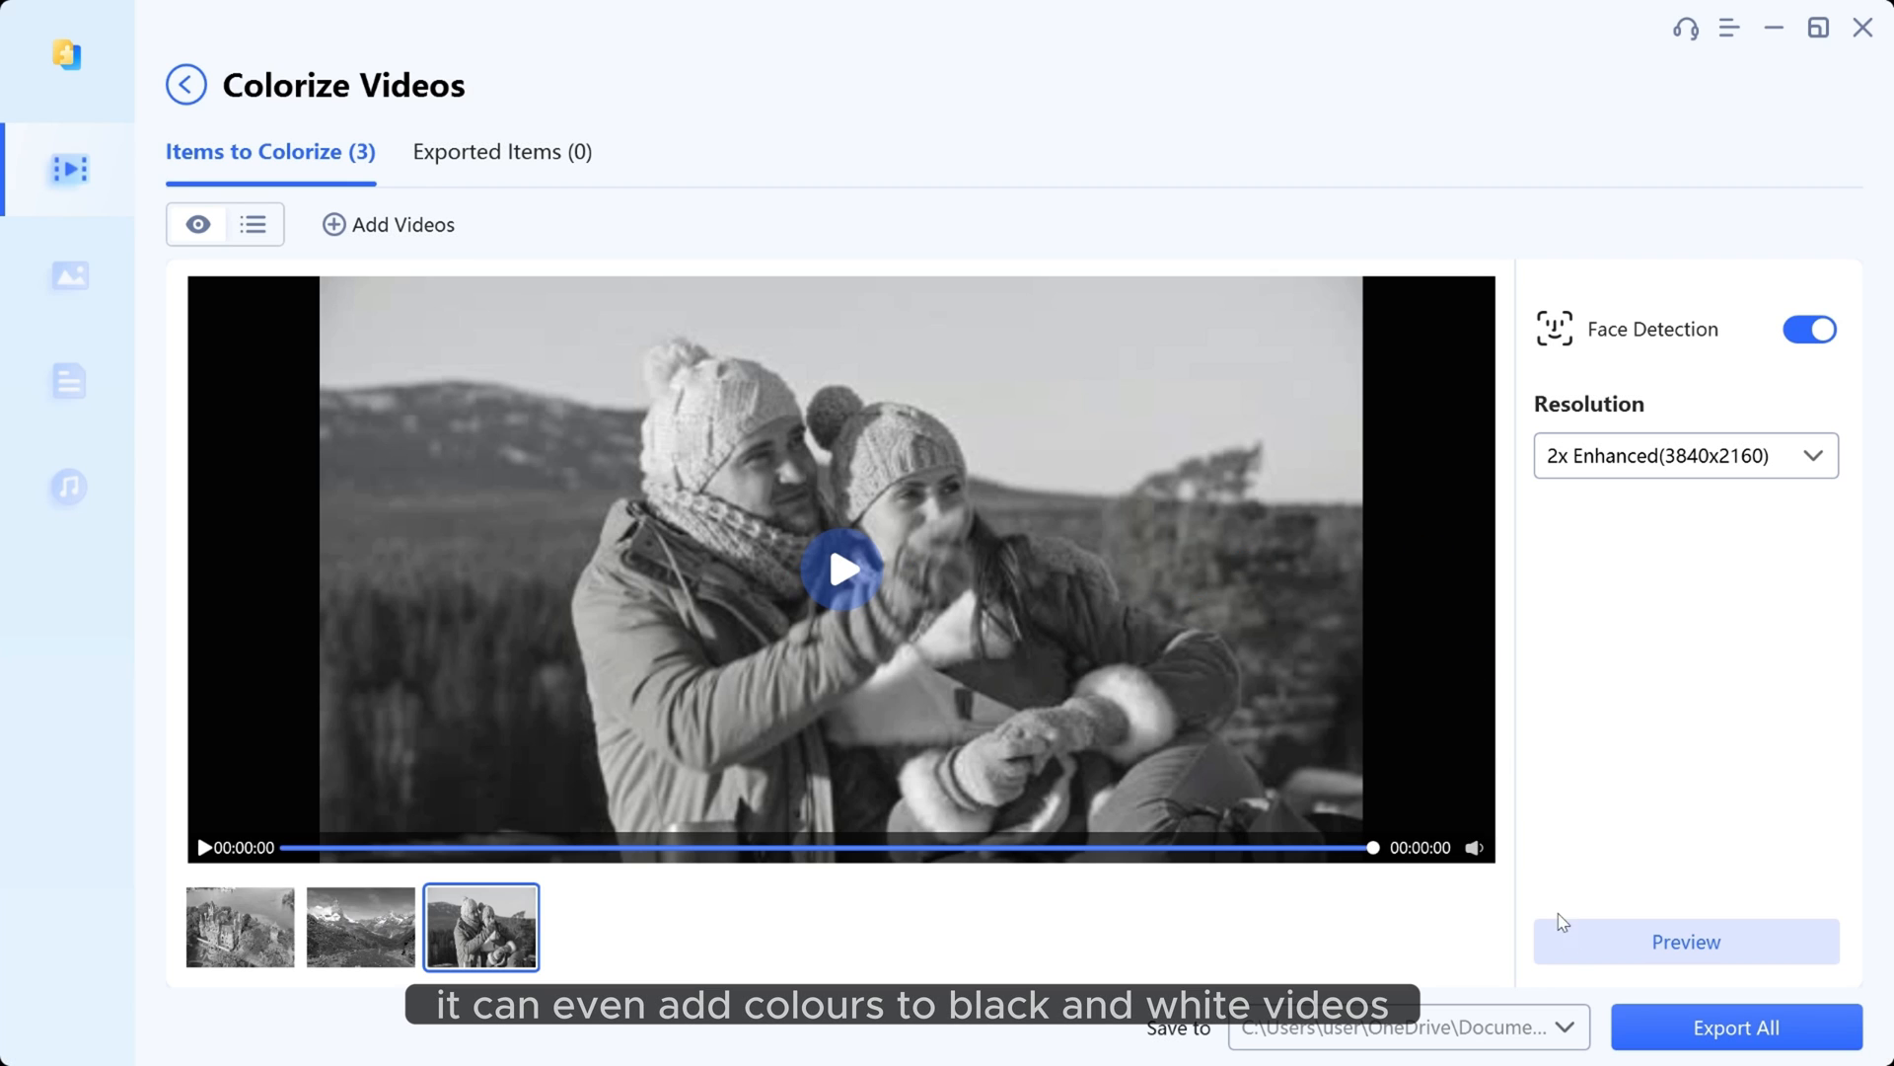
# Step: Preview the colorized couple clip beside its original, then close the preview
pyautogui.click(1685, 941)
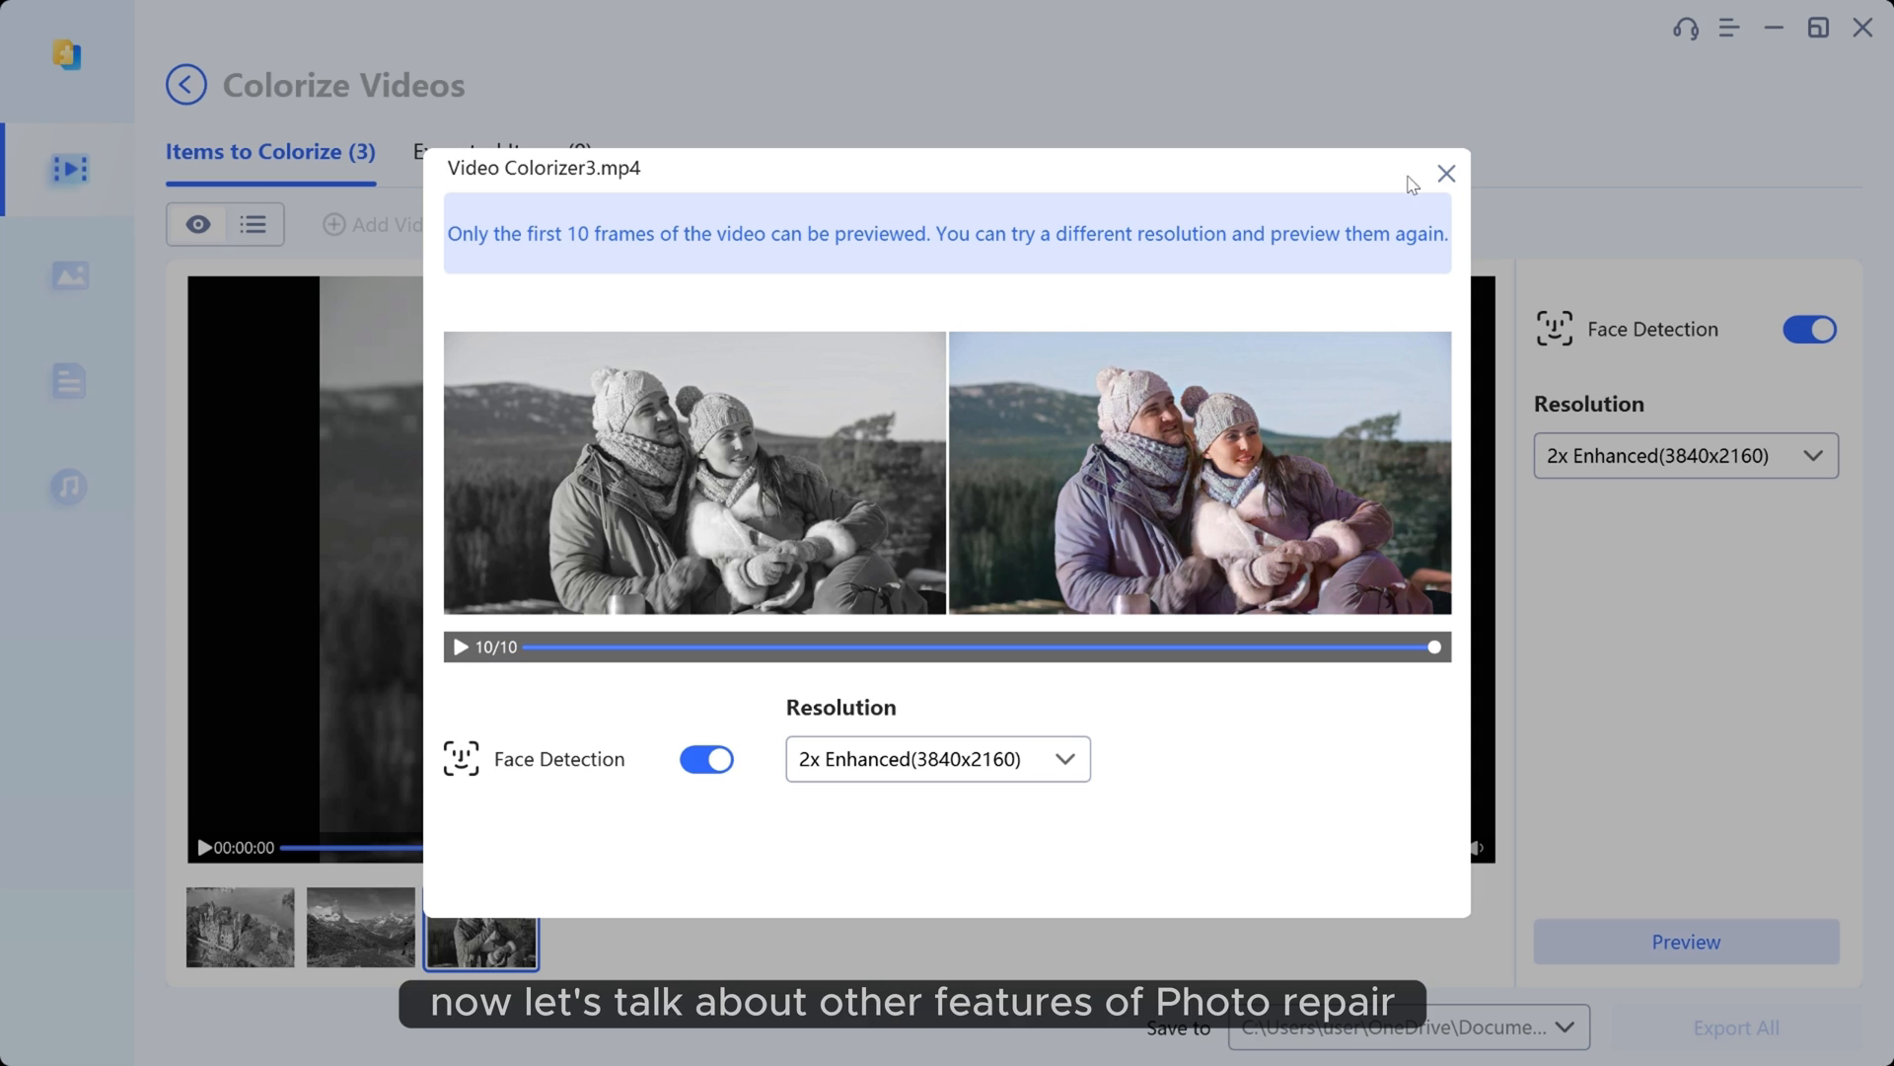
pyautogui.click(163, 258)
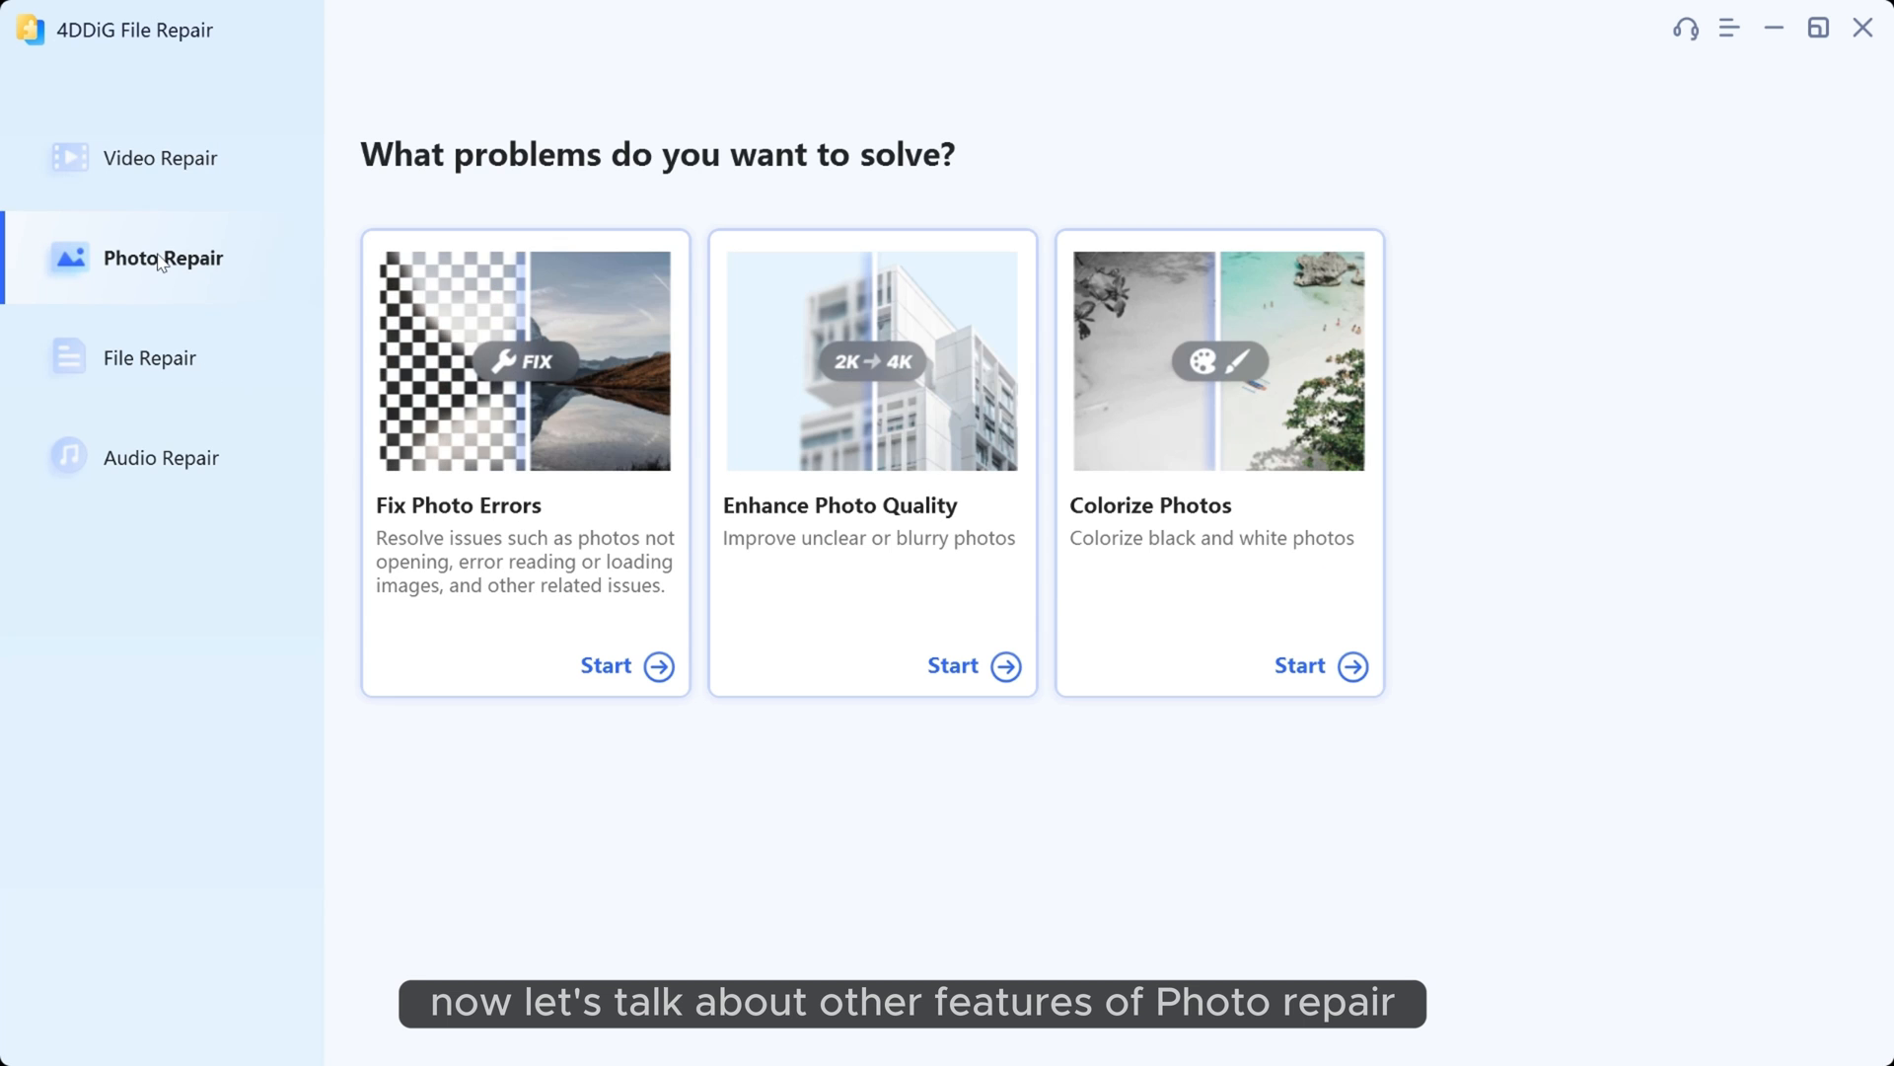
# Step: Load sample photos into Enhance Photo Quality, preview the enhanced portrait, and go back
pyautogui.click(953, 666)
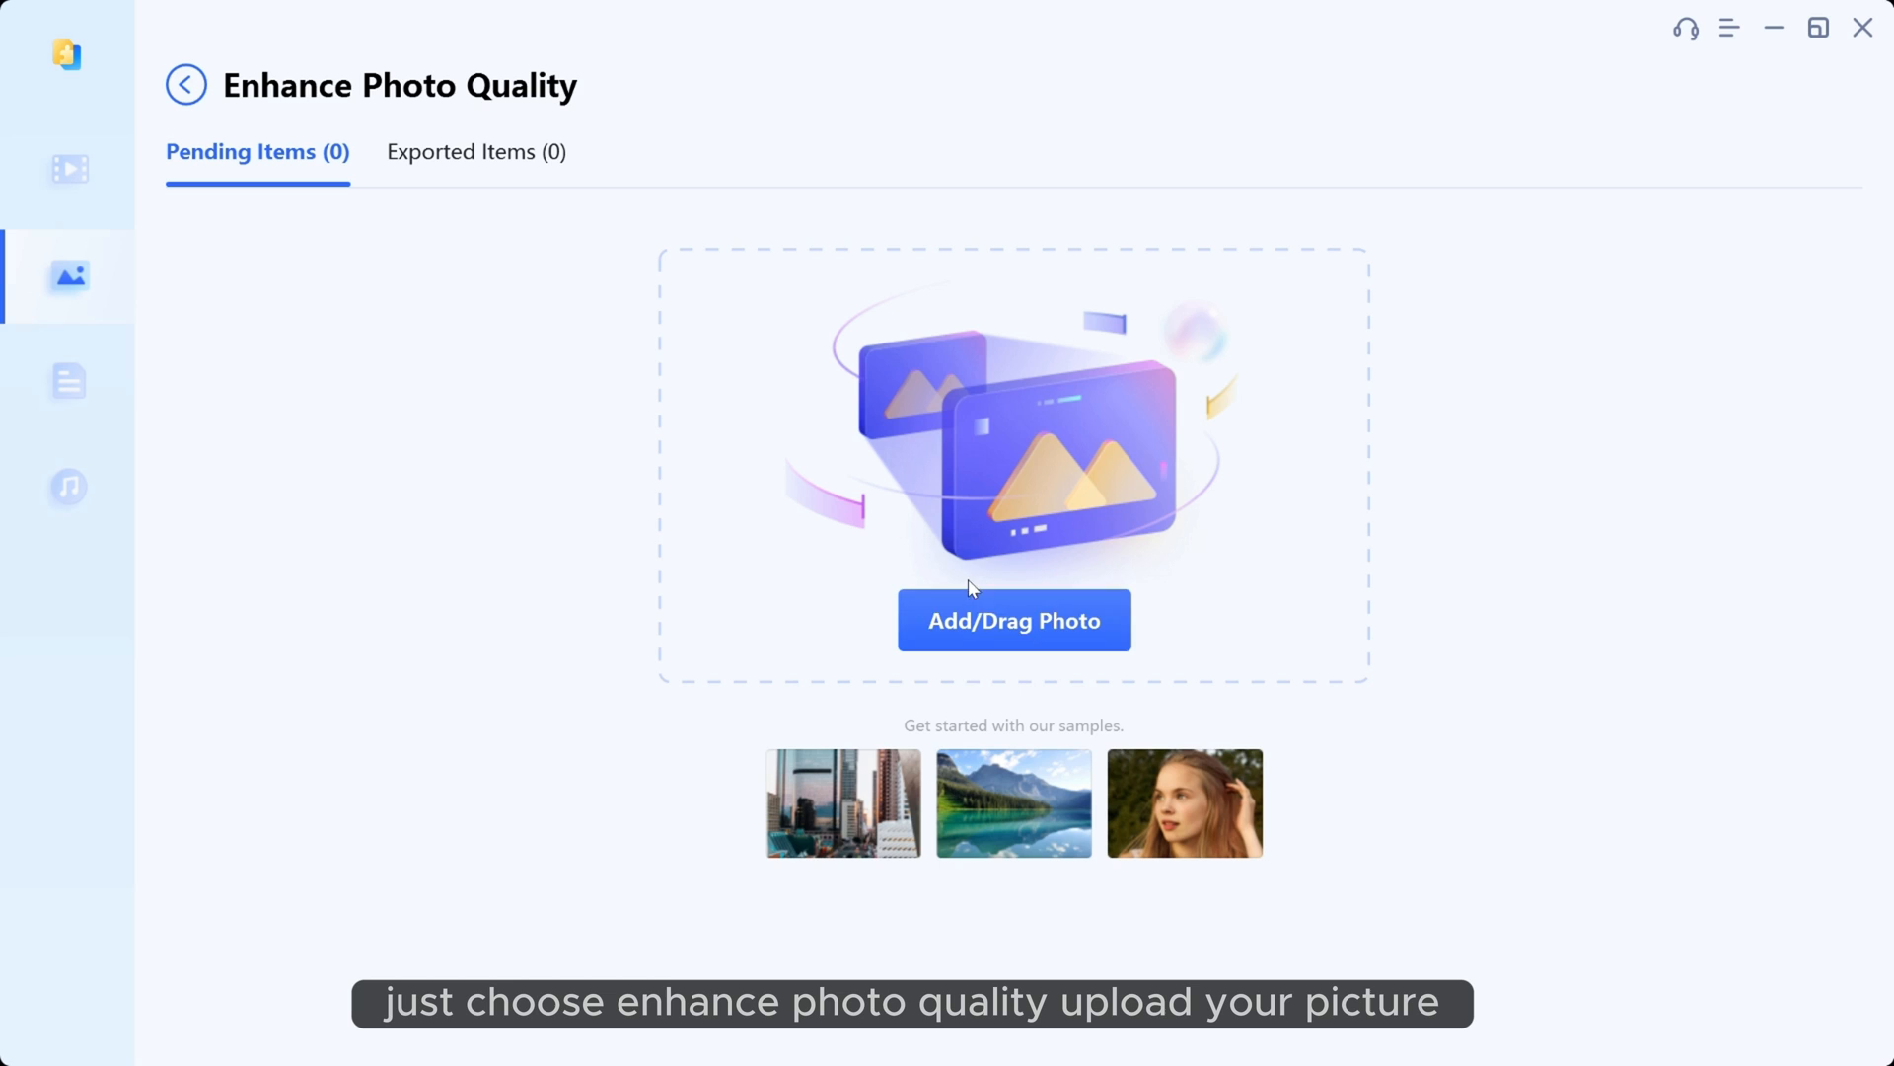
pyautogui.moveTo(984, 816)
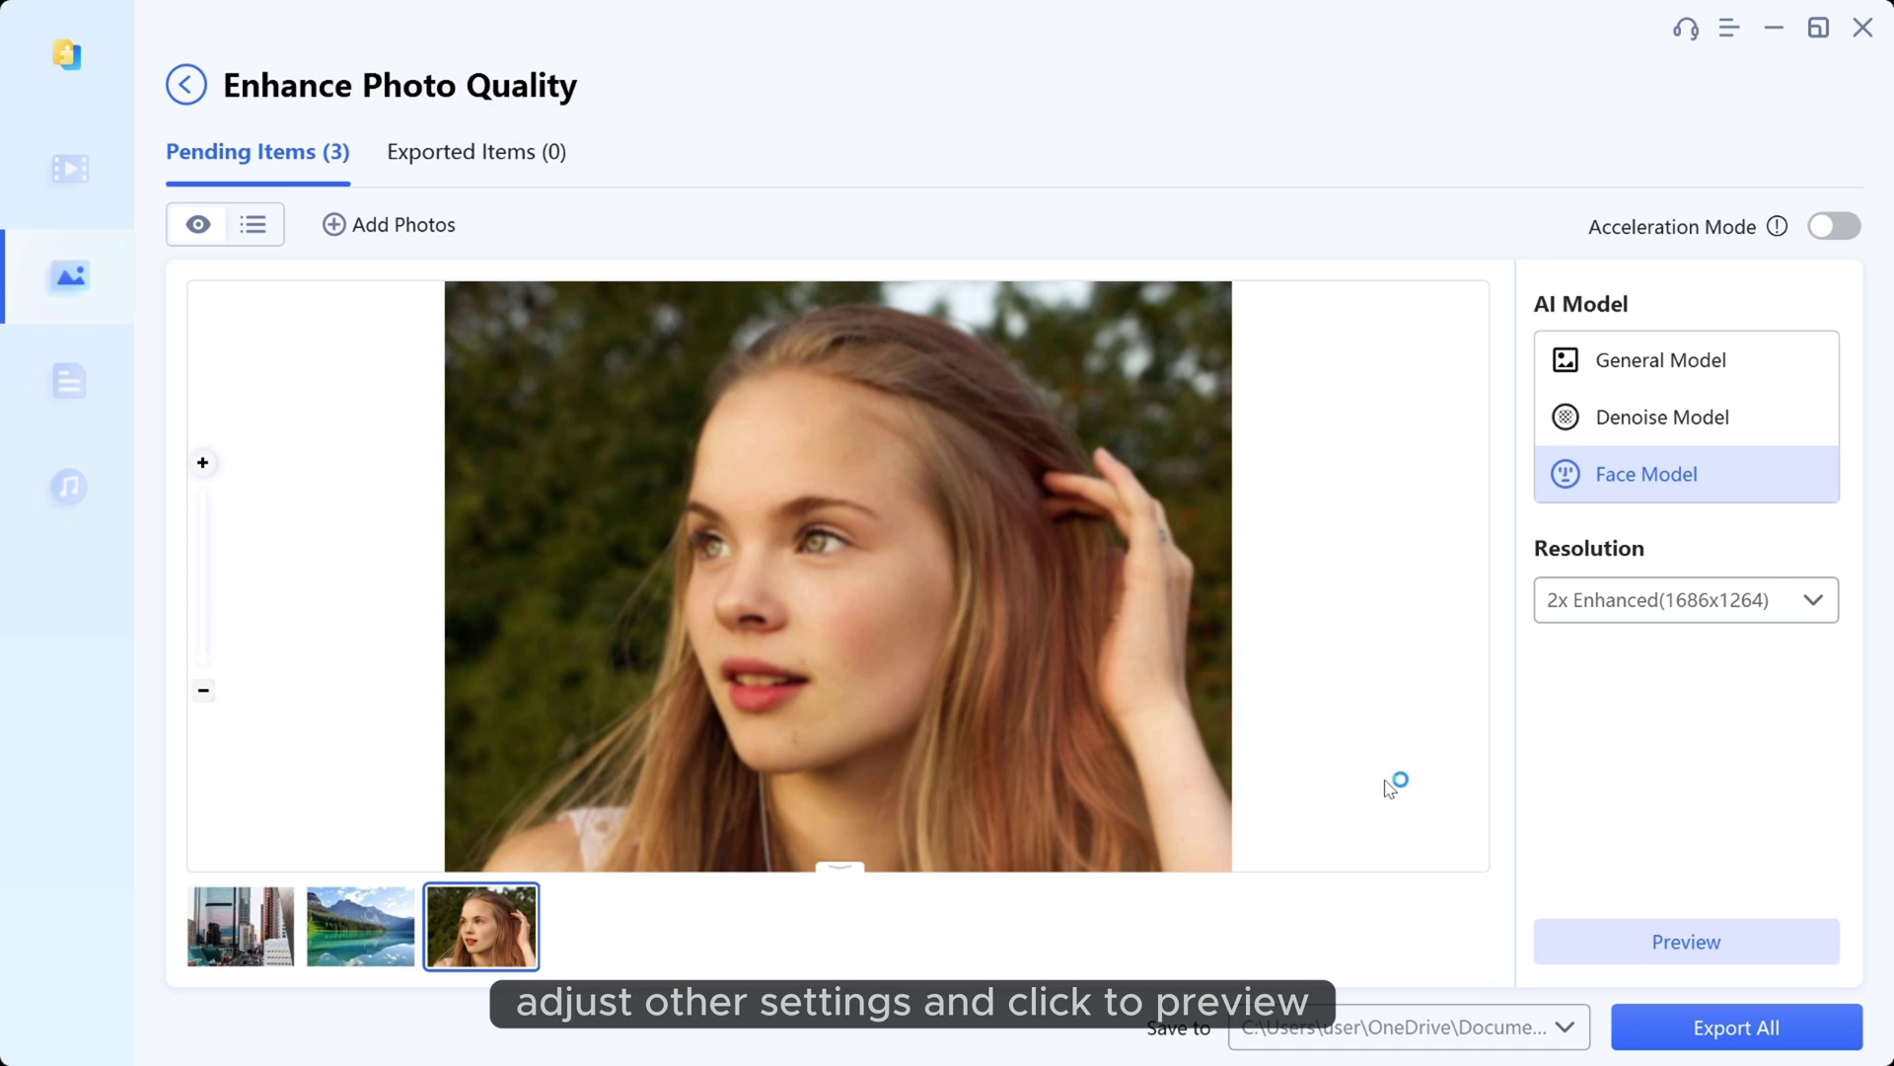
pyautogui.click(1685, 941)
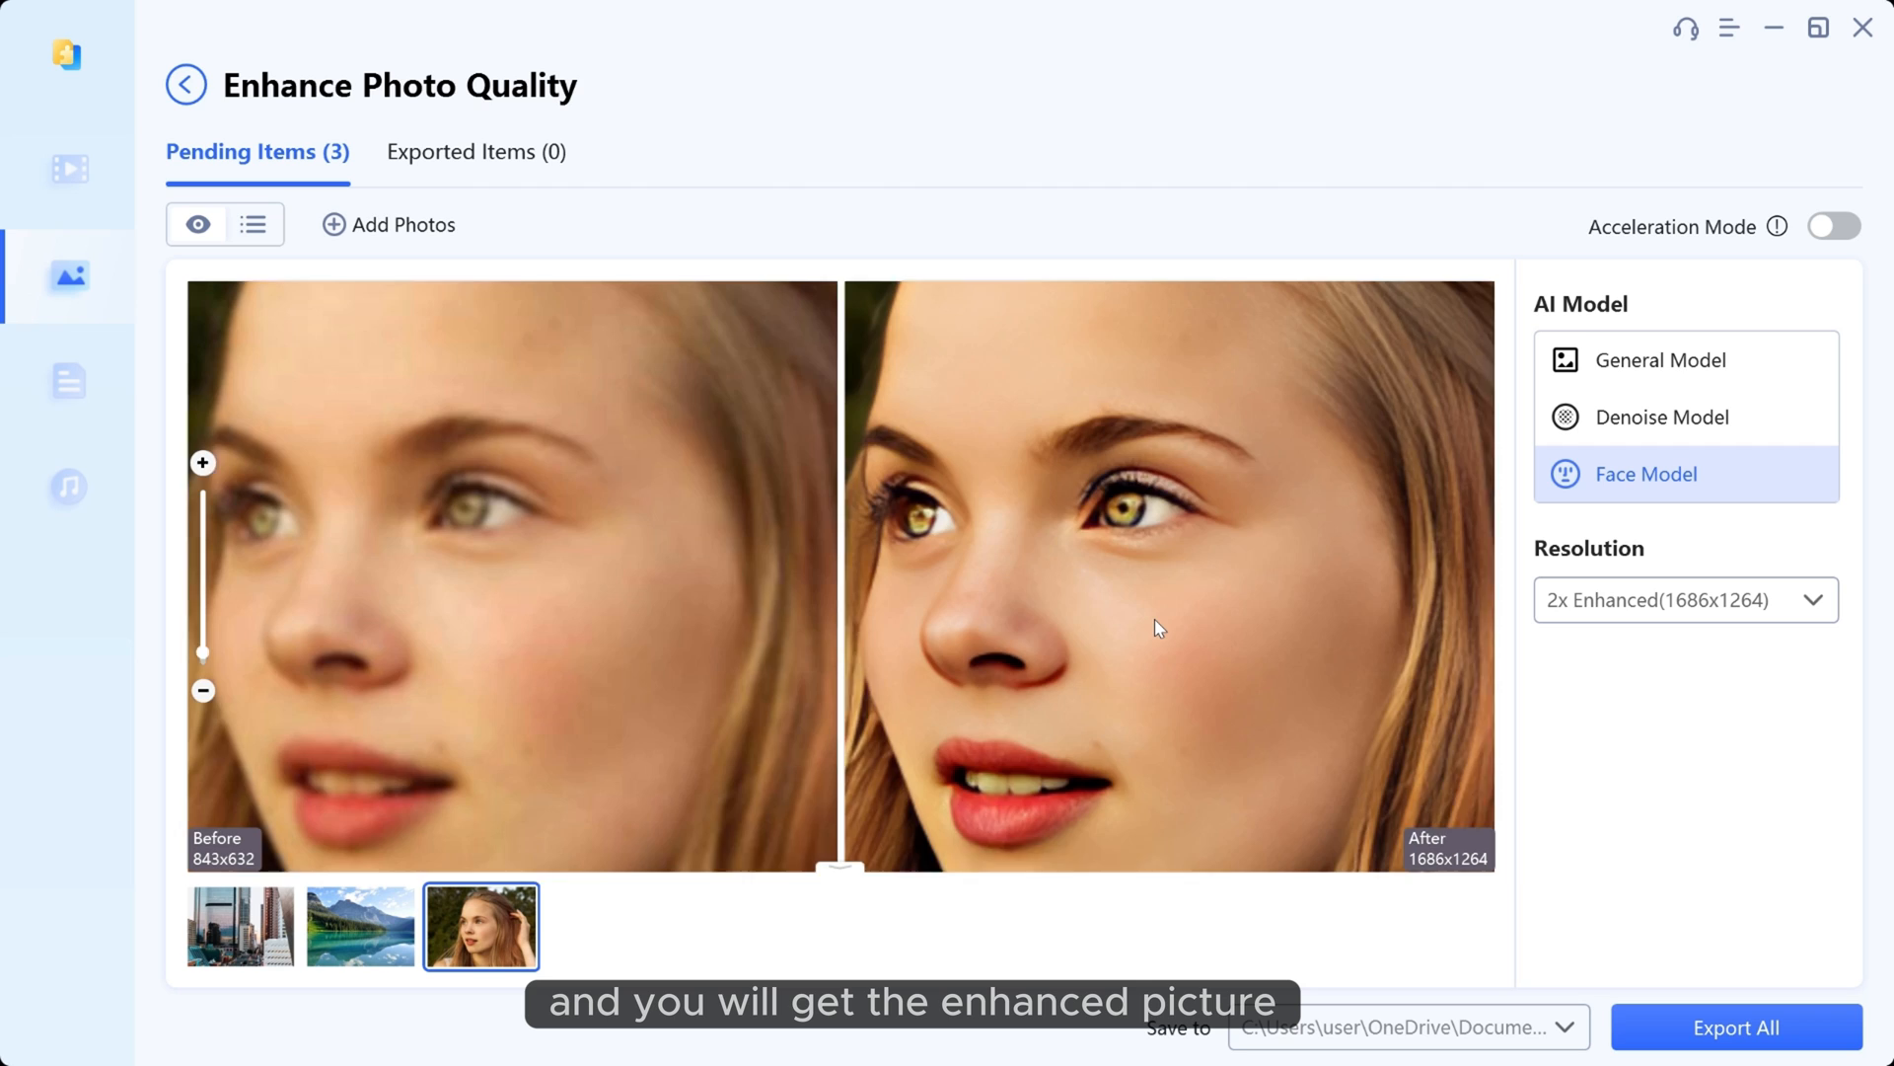
pyautogui.click(185, 85)
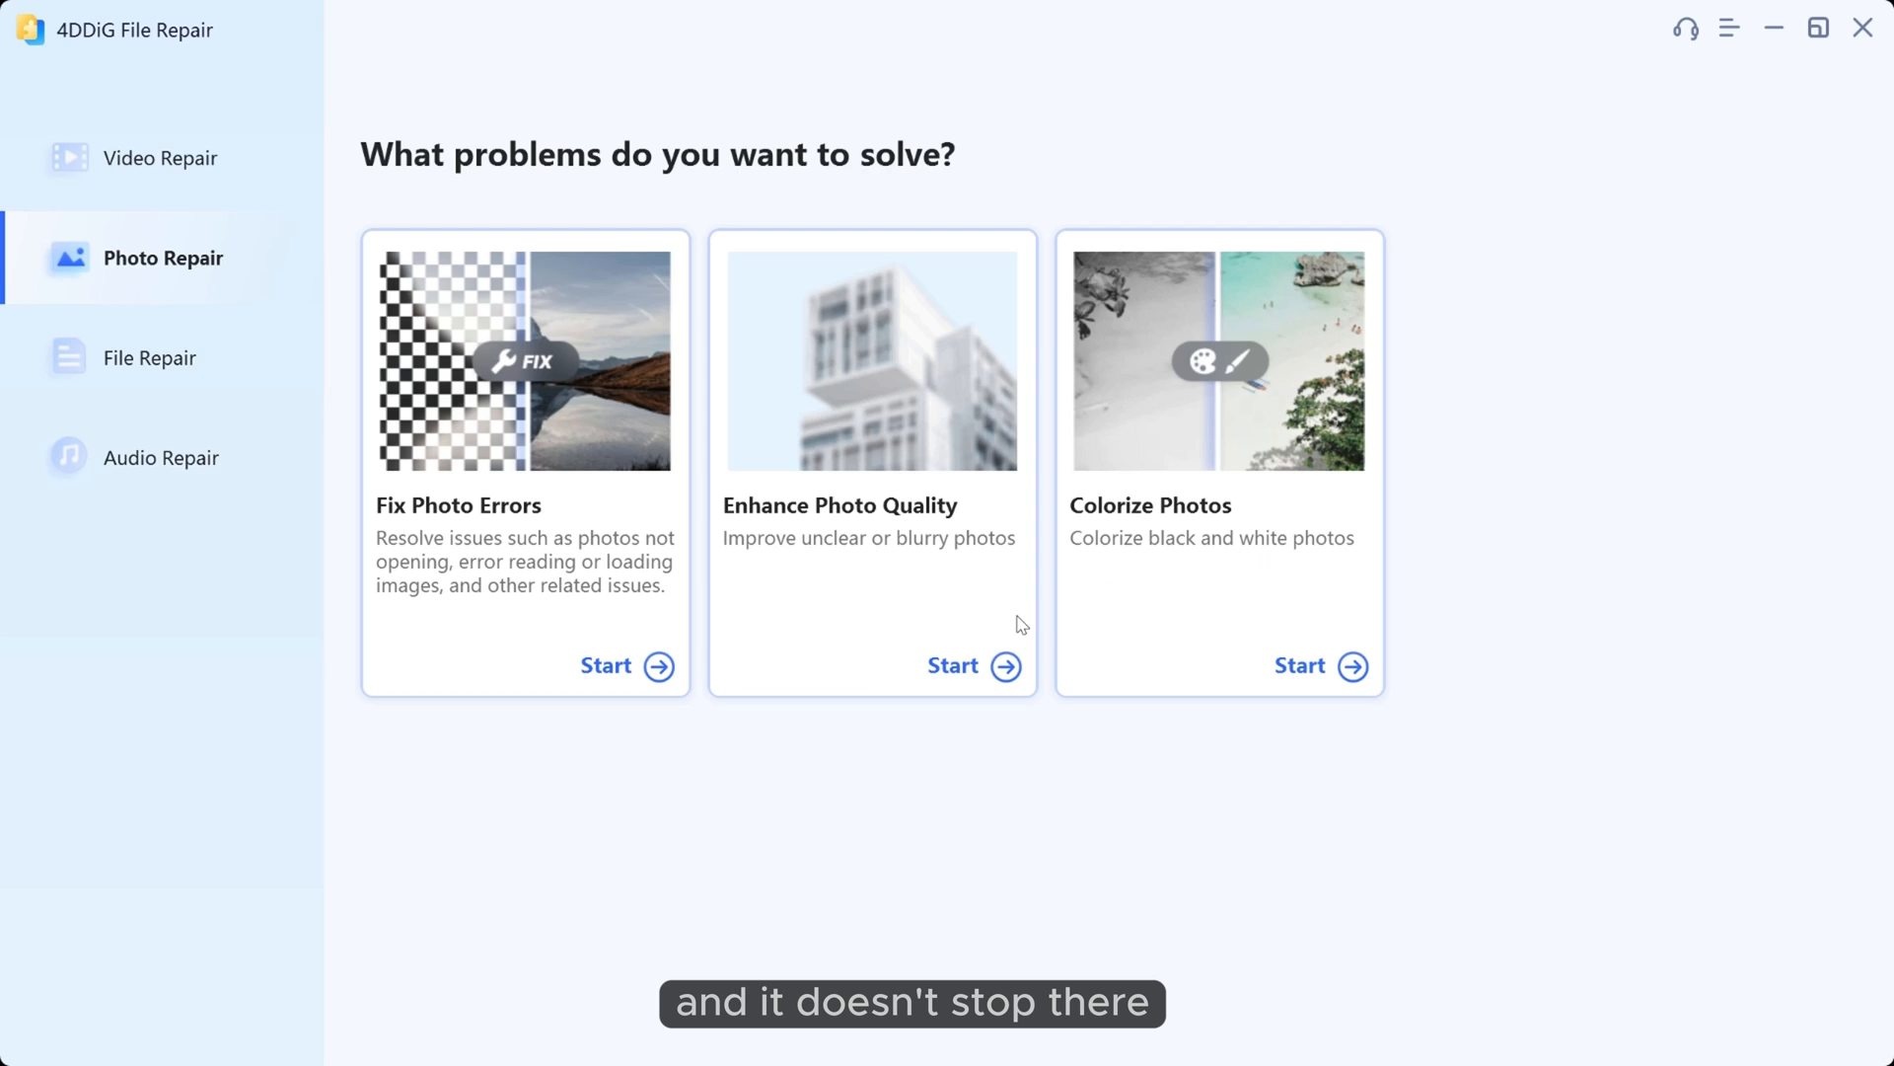
# Step: Load the Colorize Photos samples and preview the colorized flower bouquet
pyautogui.click(1301, 667)
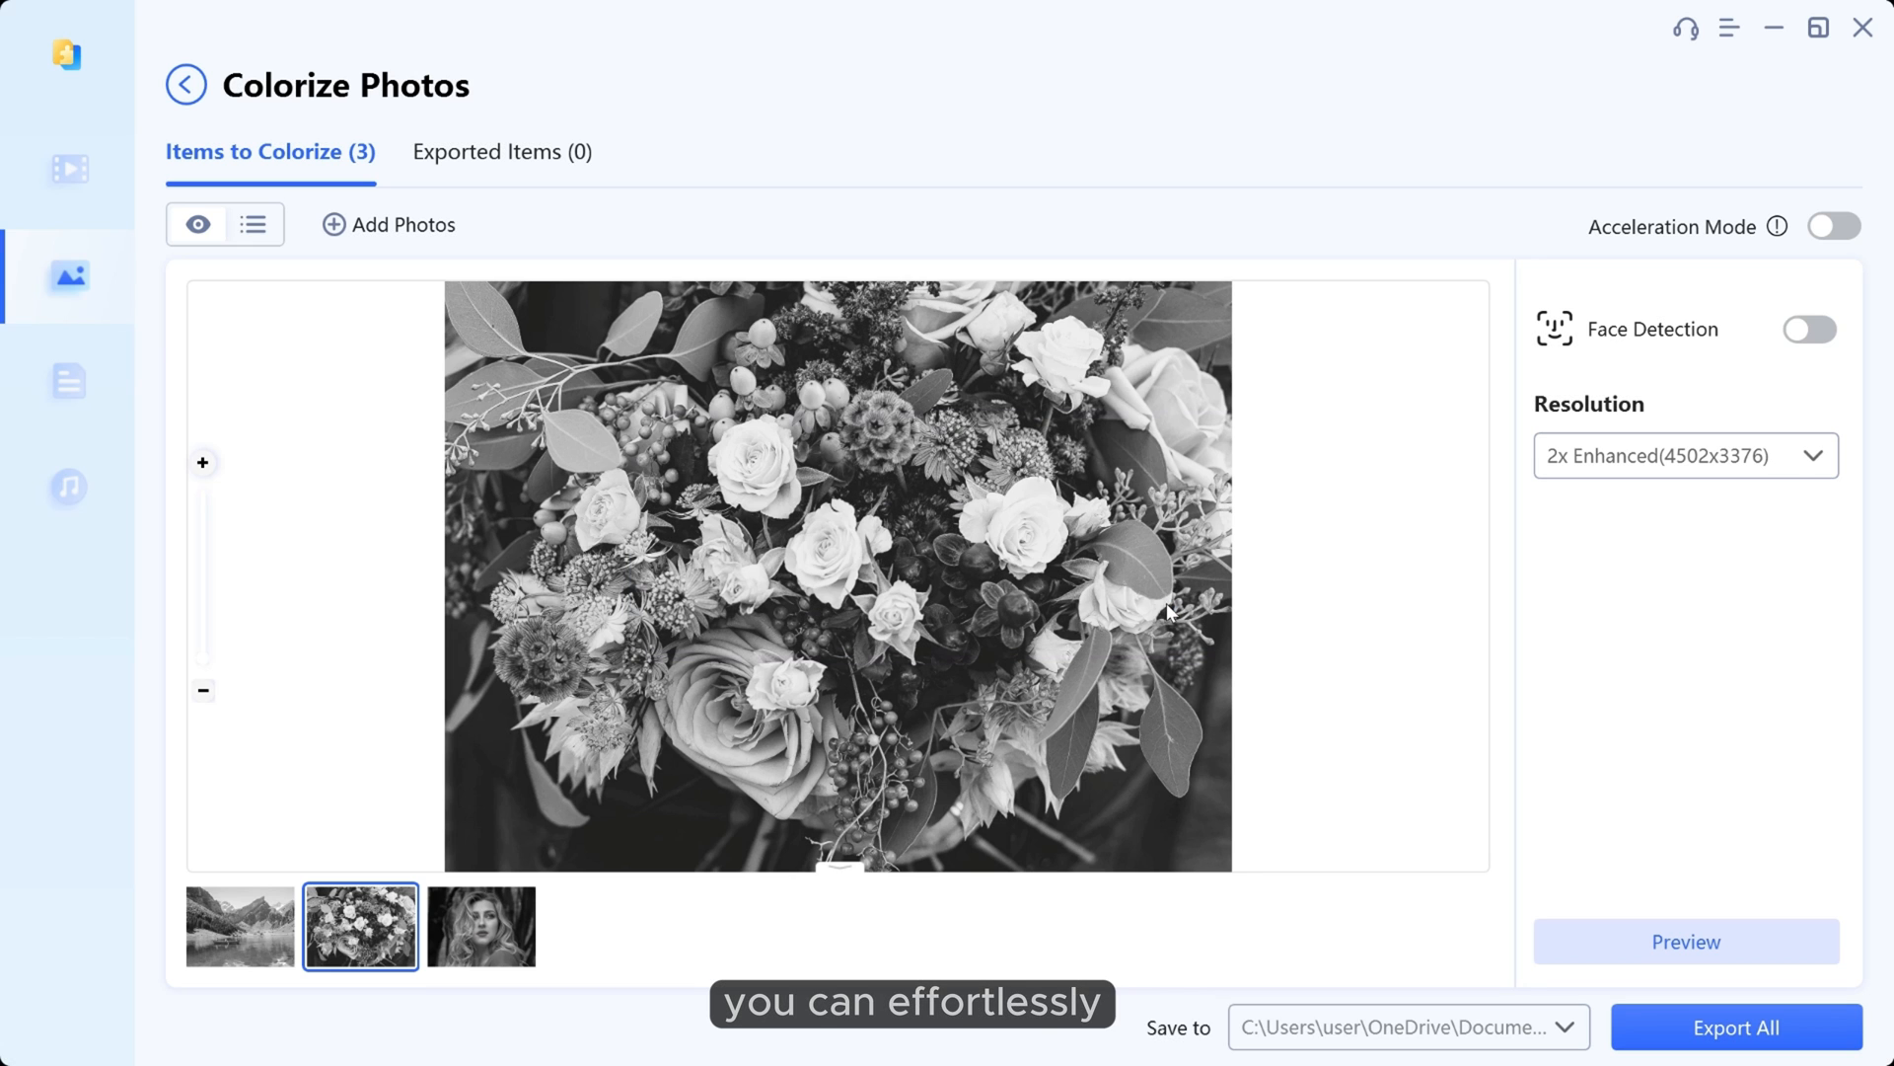
pyautogui.click(1685, 942)
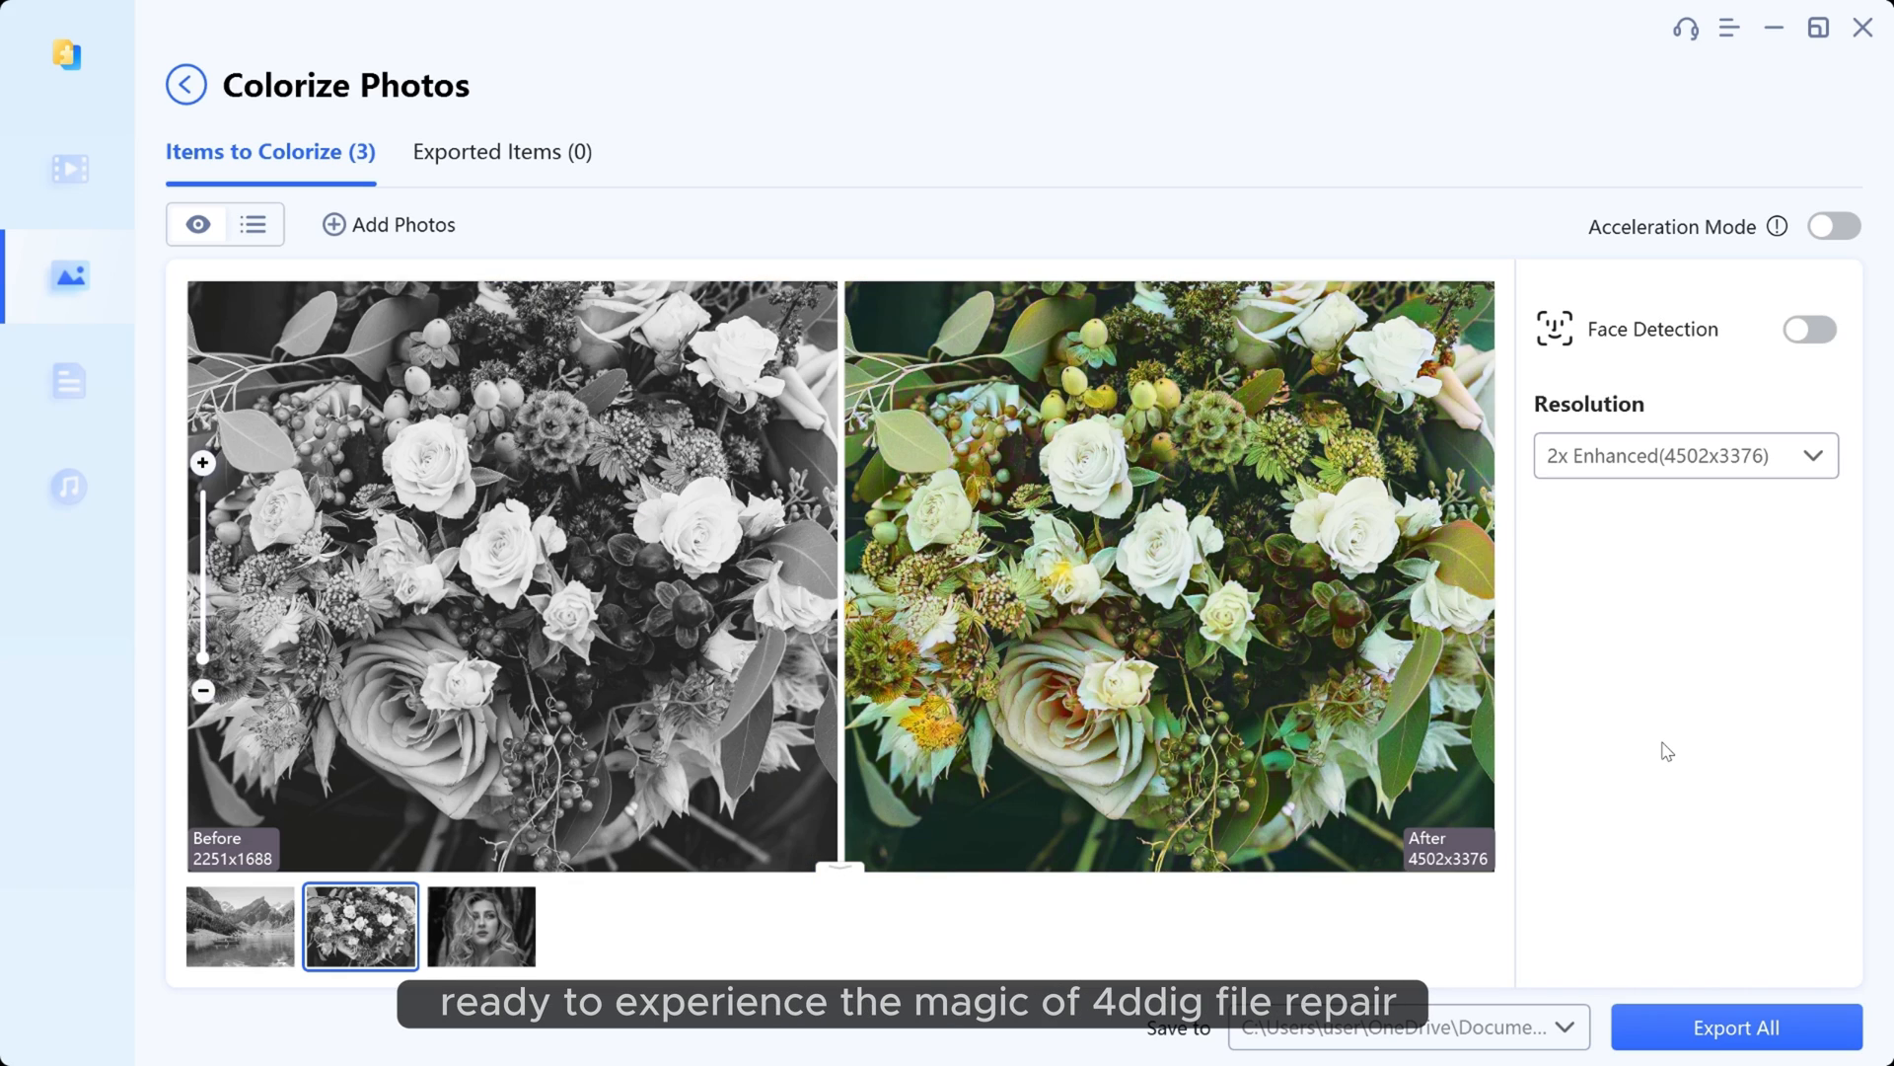
pyautogui.moveTo(1385, 747)
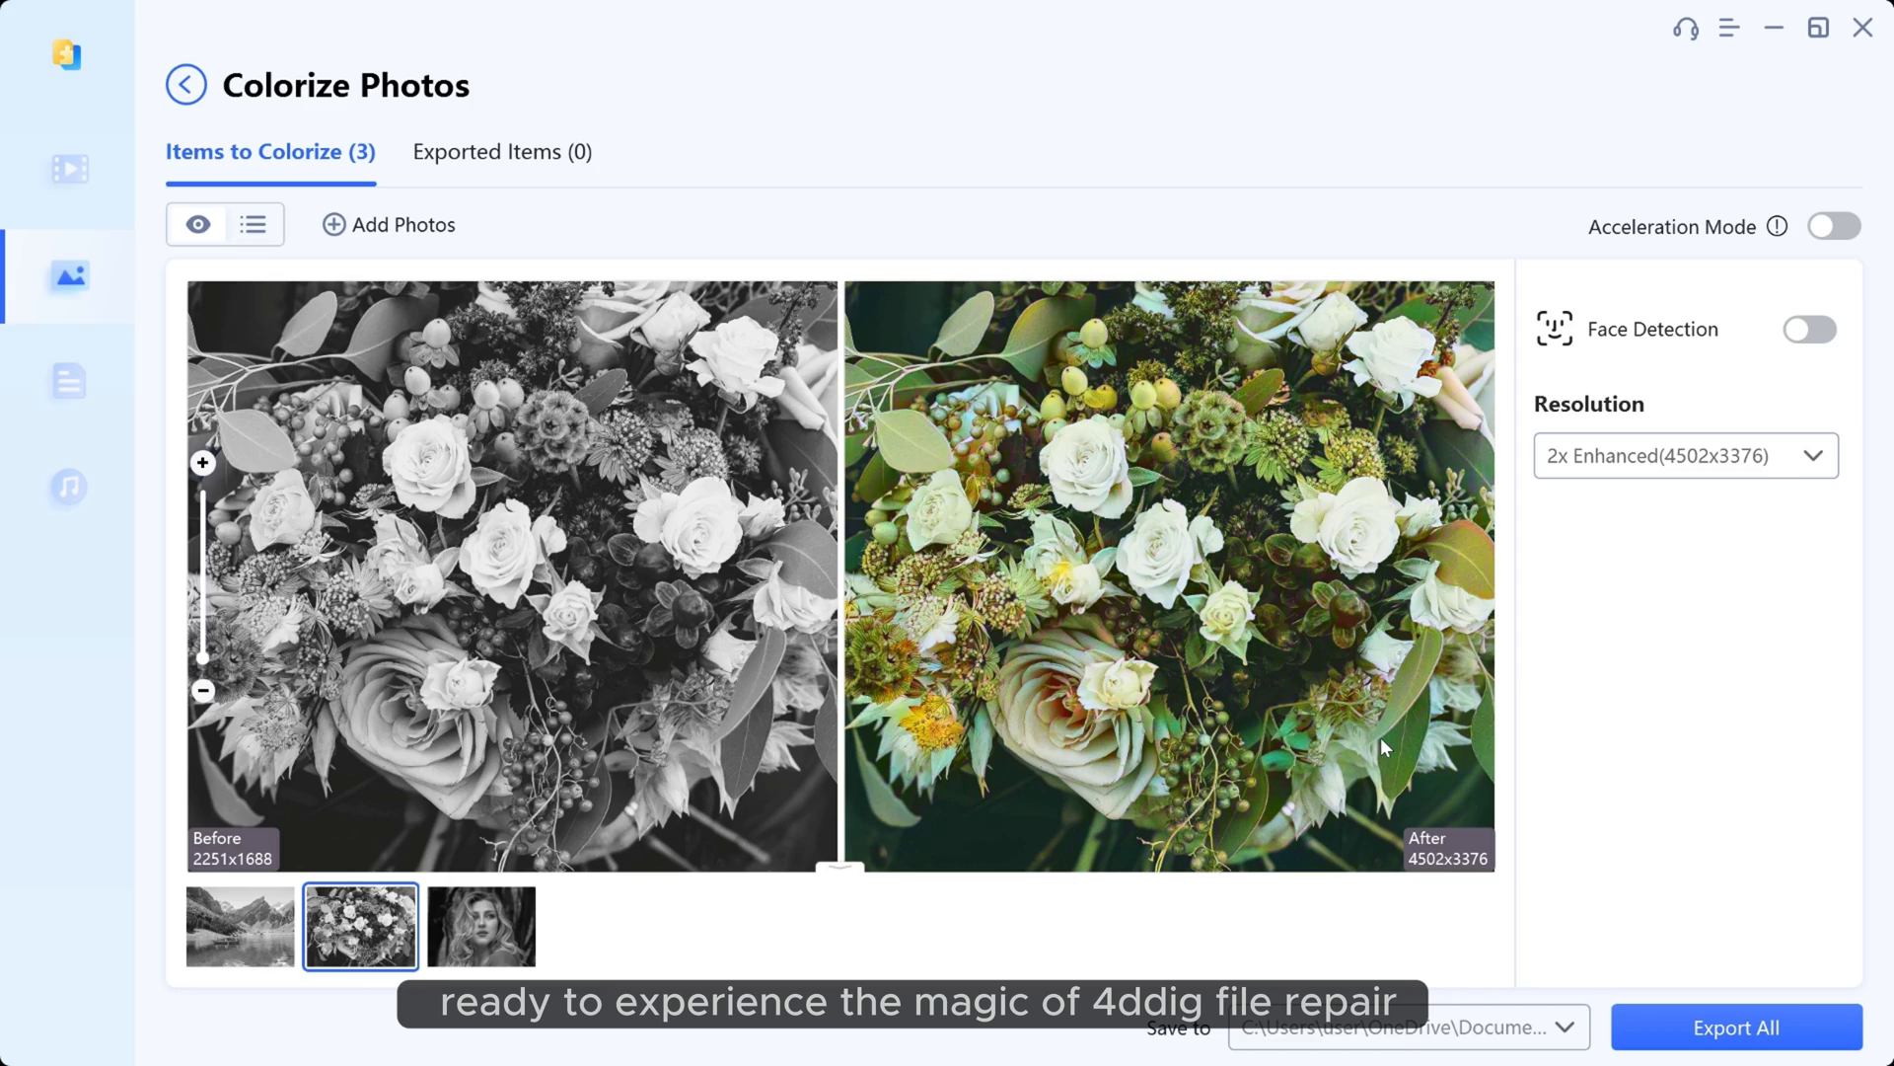